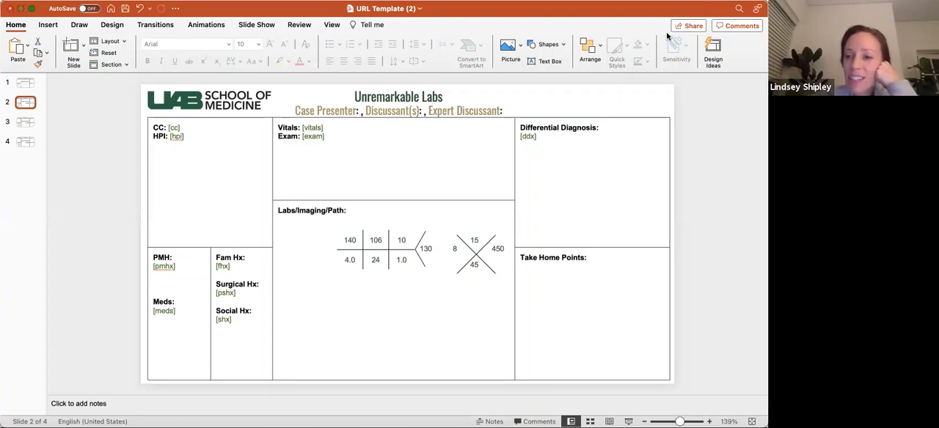
{"action": "mouse_move", "coordinate": [691, 326]}
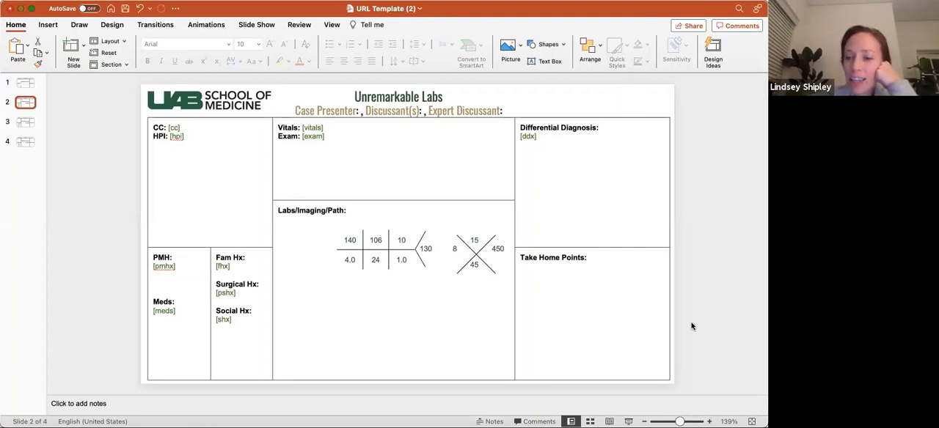
{"action": "mouse_move", "coordinate": [678, 396]}
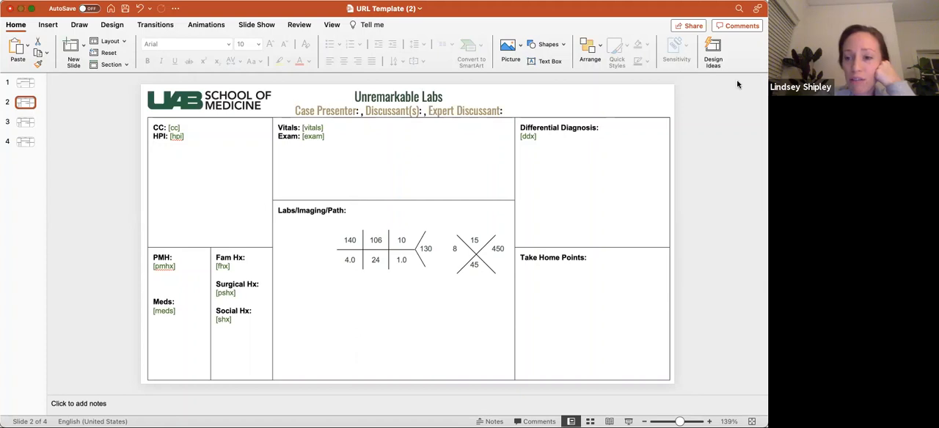
{"action": "mouse_move", "coordinate": [690, 35]}
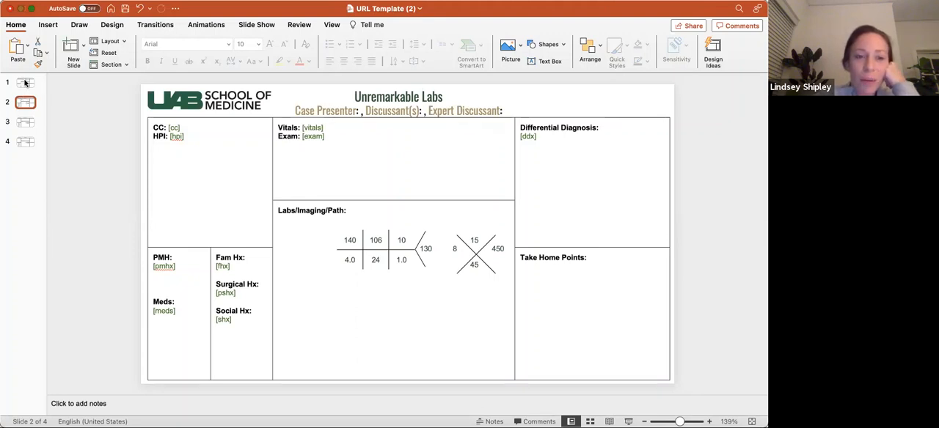
- Go to slide 1, where the chief complaint reads '20 yo M p/w AKI'
{"action": "left_click", "coordinate": [25, 82]}
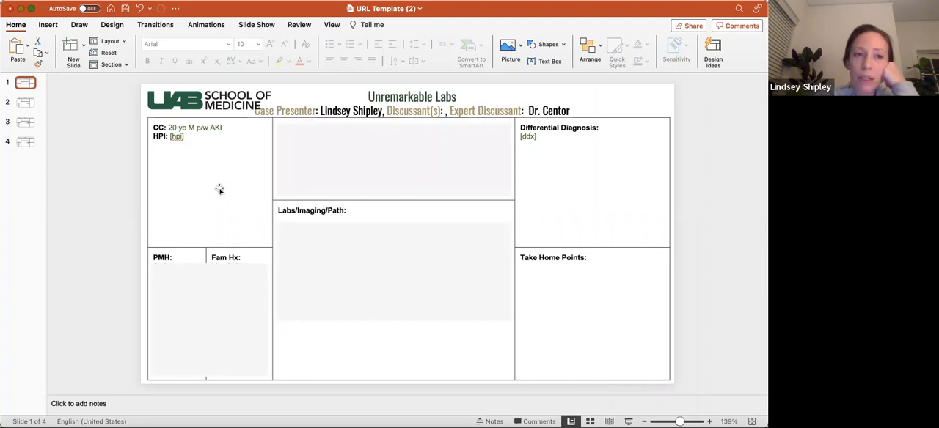
{"action": "mouse_move", "coordinate": [207, 172]}
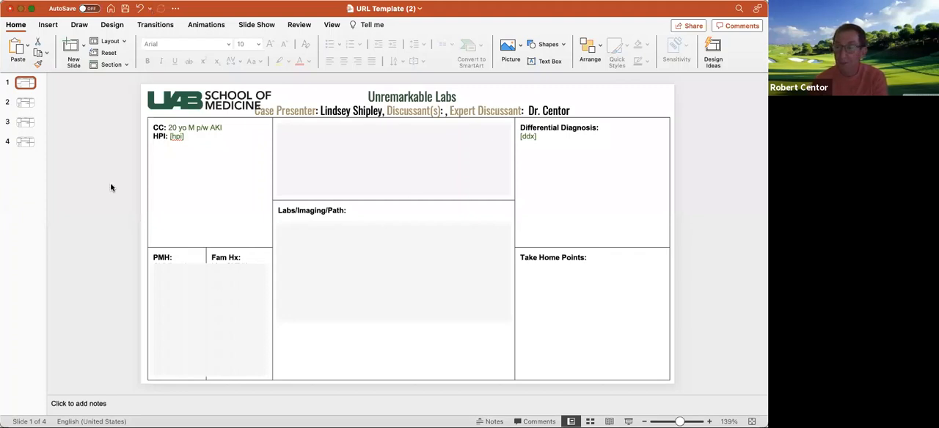
{"action": "mouse_move", "coordinate": [248, 36]}
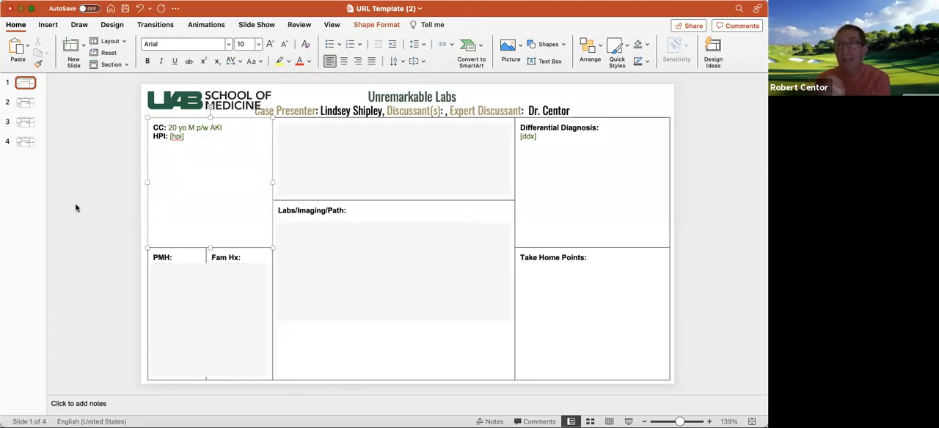
{"action": "mouse_move", "coordinate": [84, 127]}
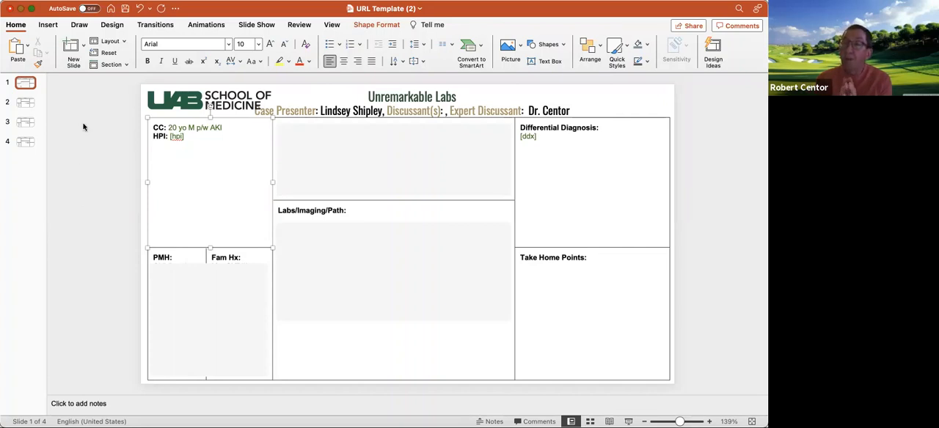
{"action": "mouse_move", "coordinate": [125, 116]}
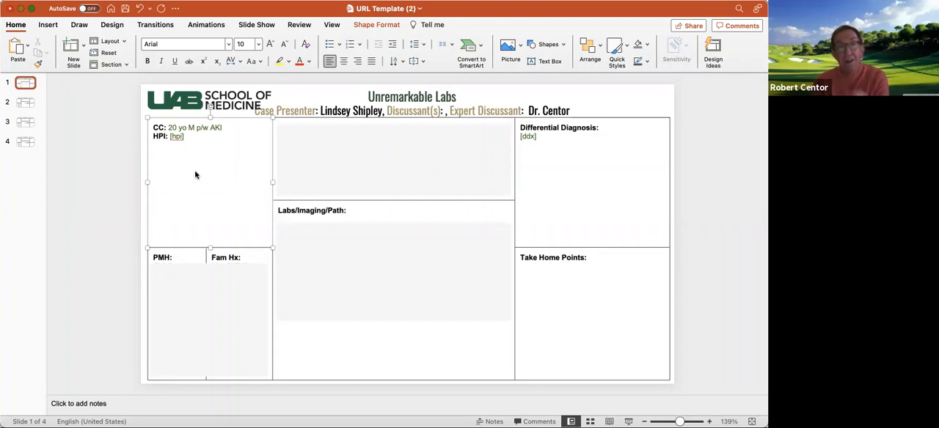
{"action": "mouse_move", "coordinate": [154, 118]}
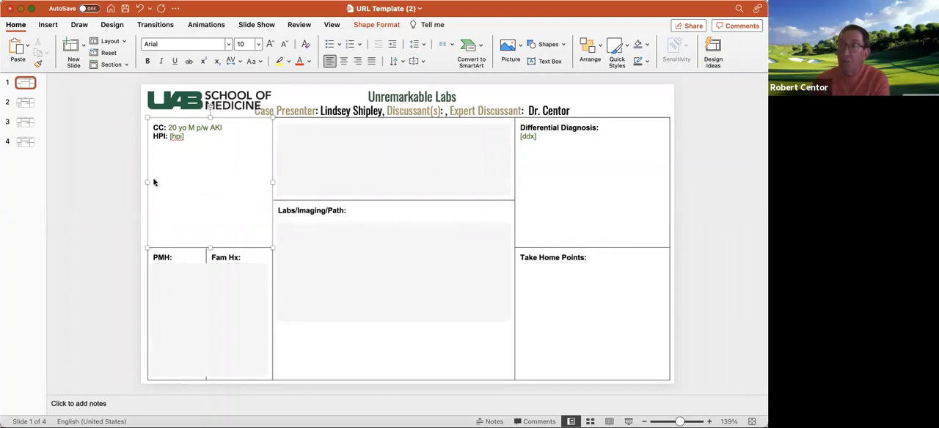
{"action": "mouse_move", "coordinate": [101, 120]}
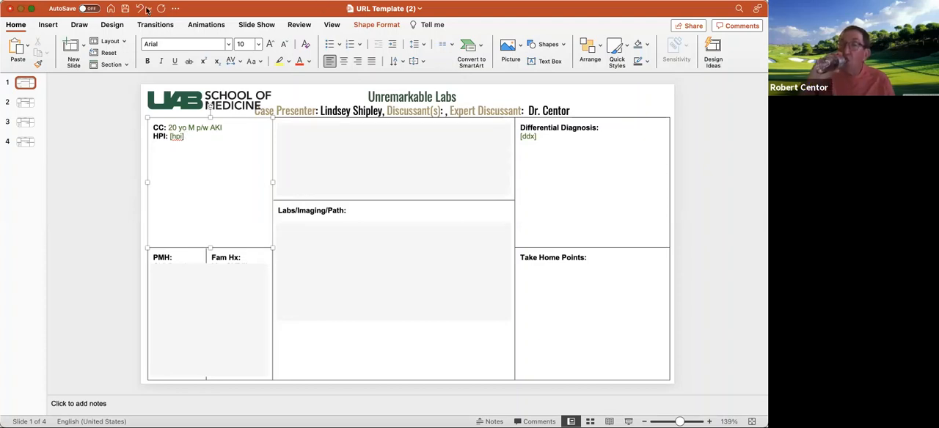
- Start the HPI timeline with a June line: n/v, fatigue
{"action": "left_click", "coordinate": [154, 145]}
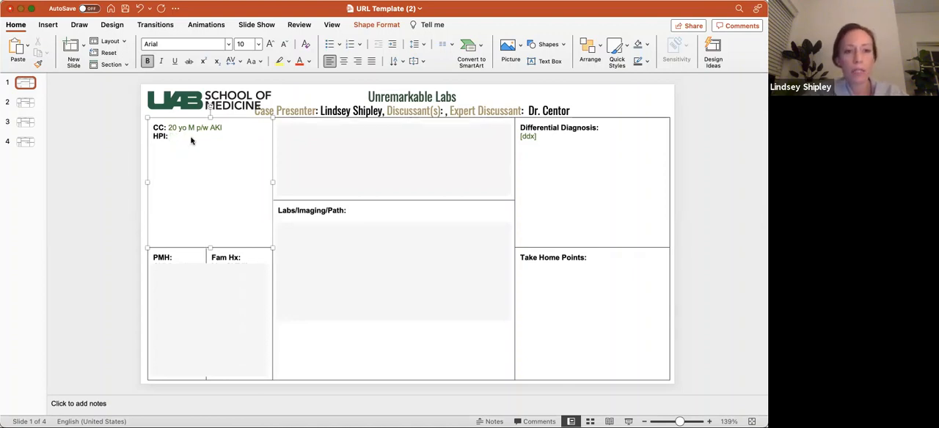
{"action": "type", "text": "(sep"}
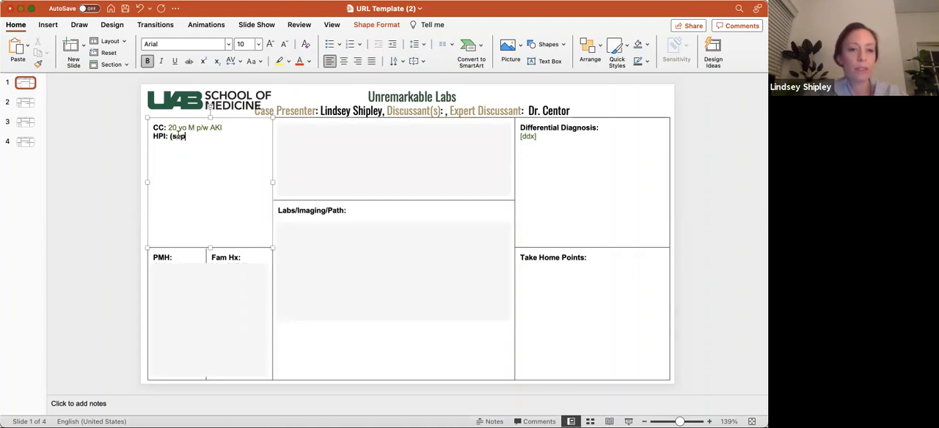
{"action": "type", "text": "t"}
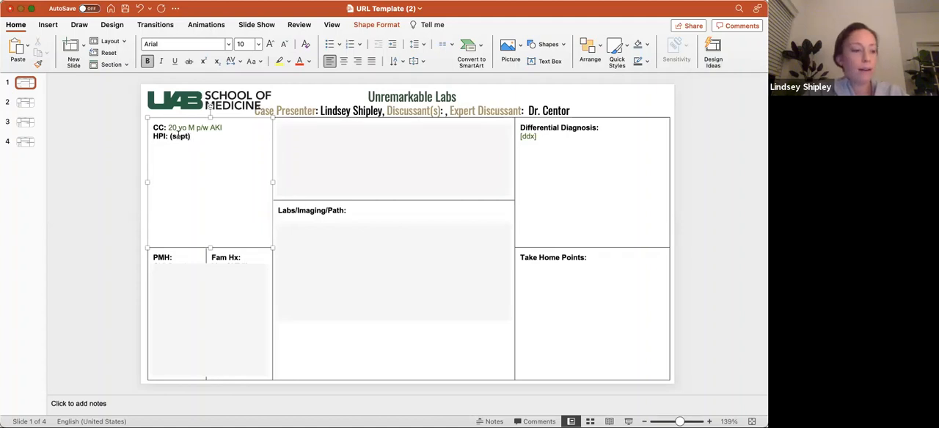
{"action": "key", "text": "Return"}
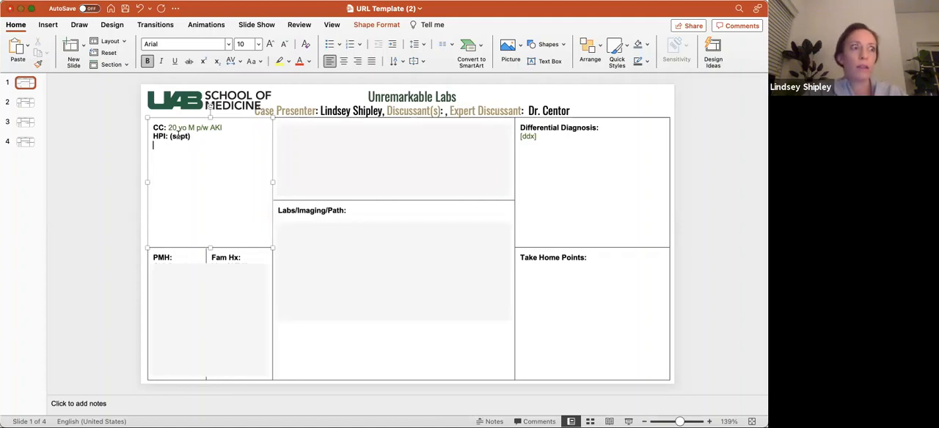
{"action": "type", "text": "JUn"}
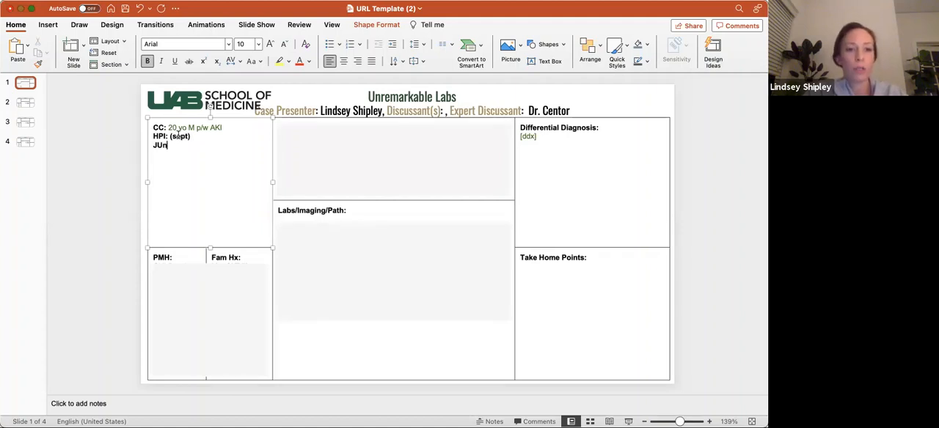
{"action": "type", "text": "June -"}
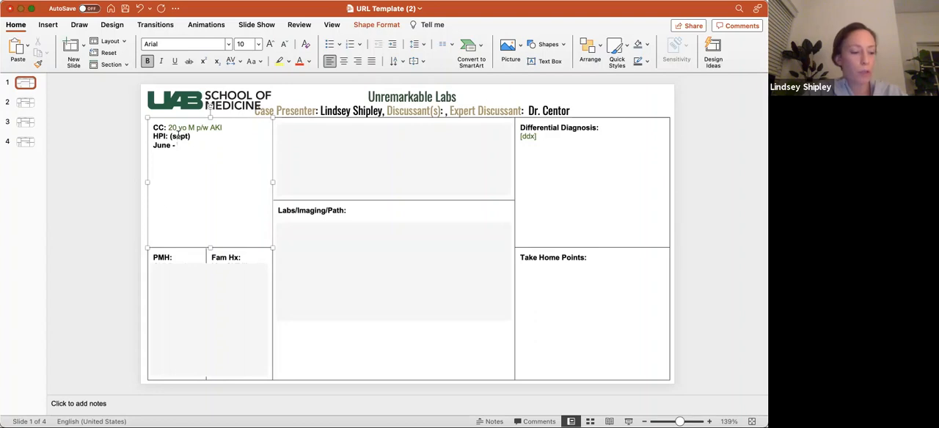
{"action": "type", "text": "– n/v,"}
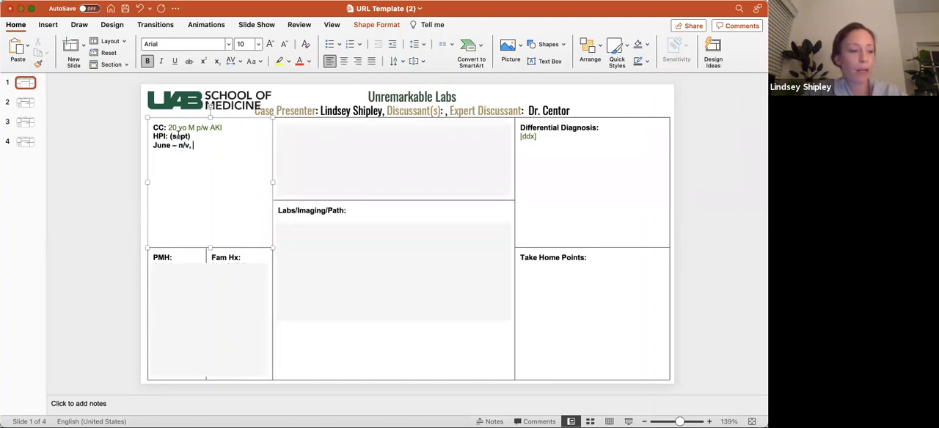
{"action": "type", "text": "fatigue, low grade feve"}
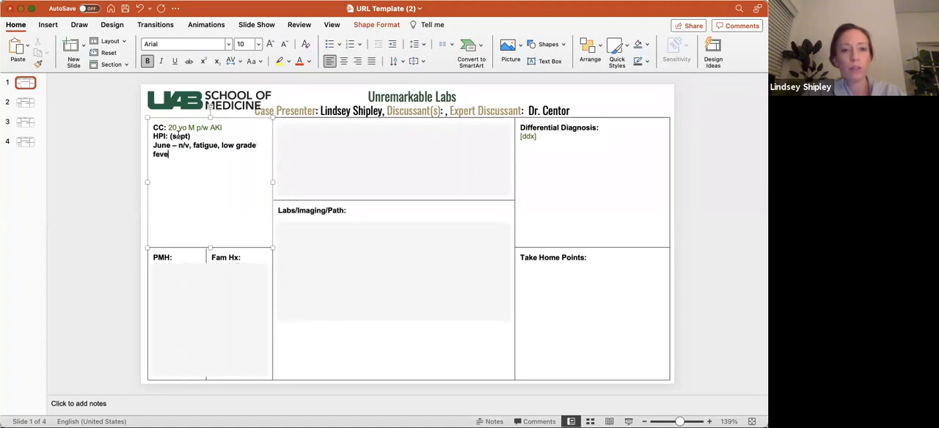
{"action": "type", "text": "rs"}
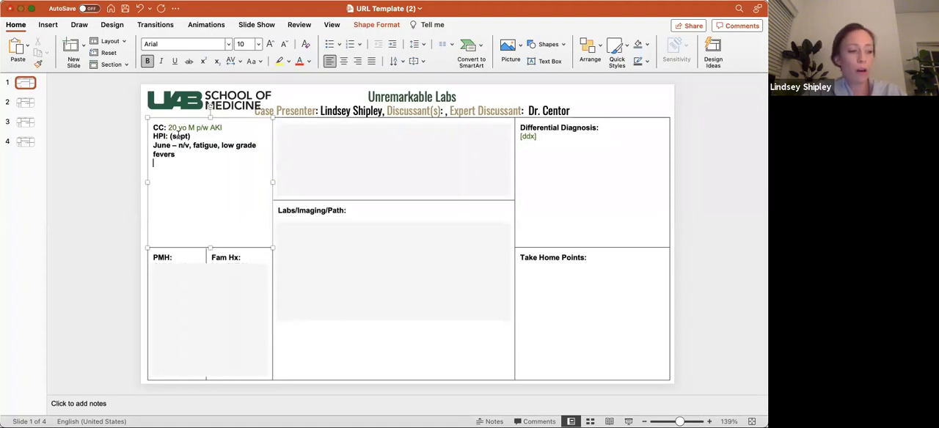
- Add the August HPI line noting antibiotics plus steroids
{"action": "type", "text": "August – higher fevers 10"}
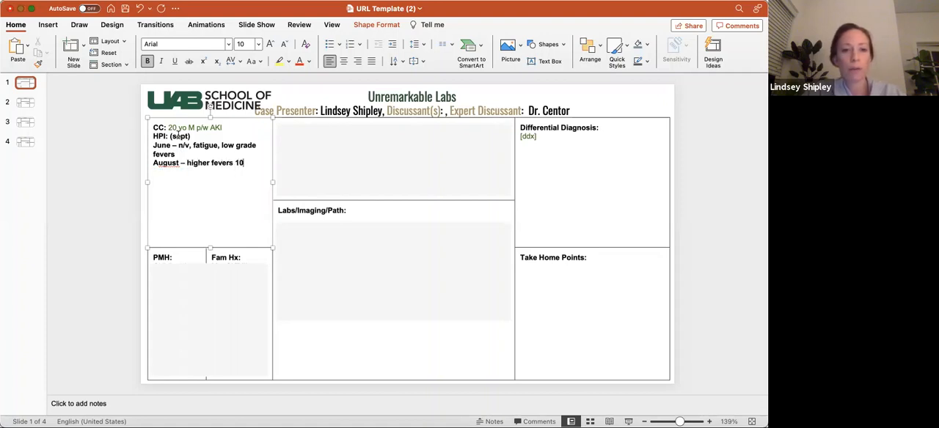
{"action": "type", "text": "3"}
{"action": "type", "text": "- Dx"}
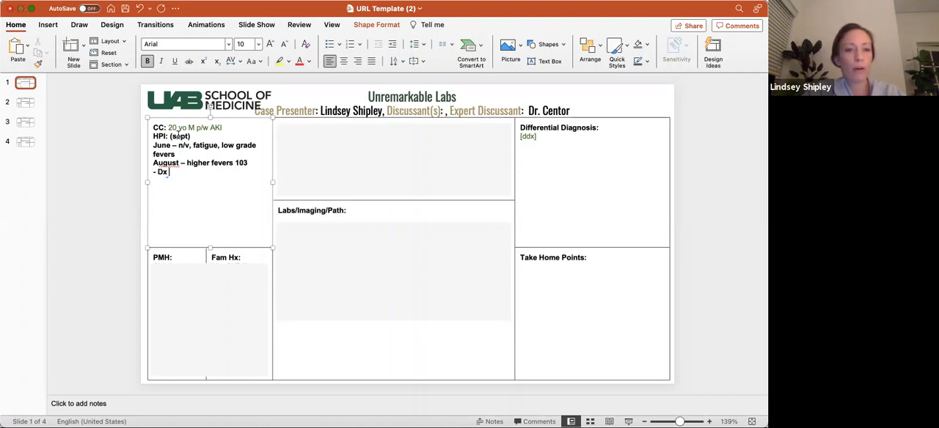
{"action": "type", "text": "CV19"}
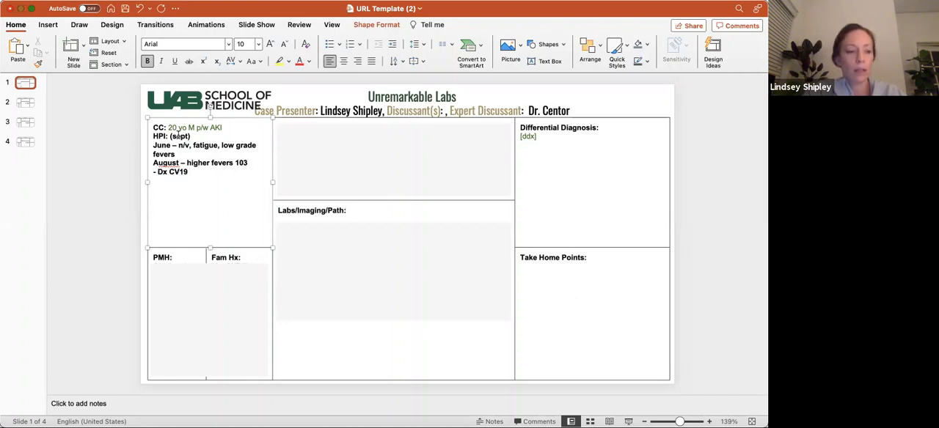
{"action": "type", "text": "abx"}
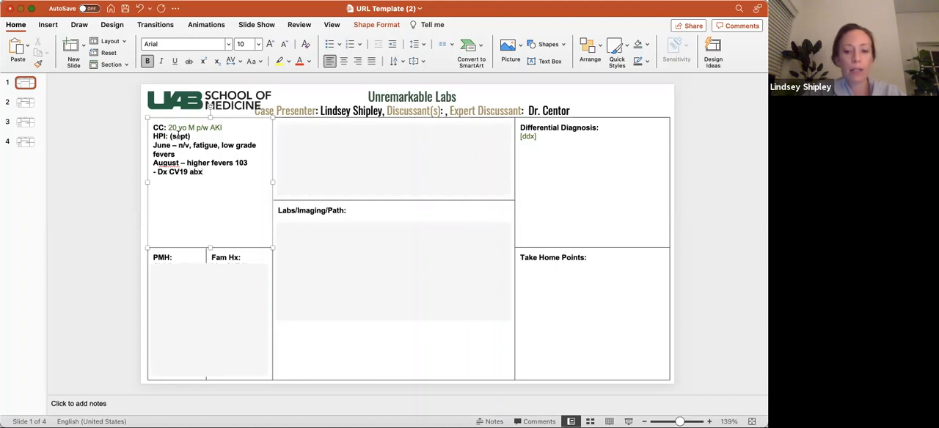
{"action": "type", "text": "+ steroids"}
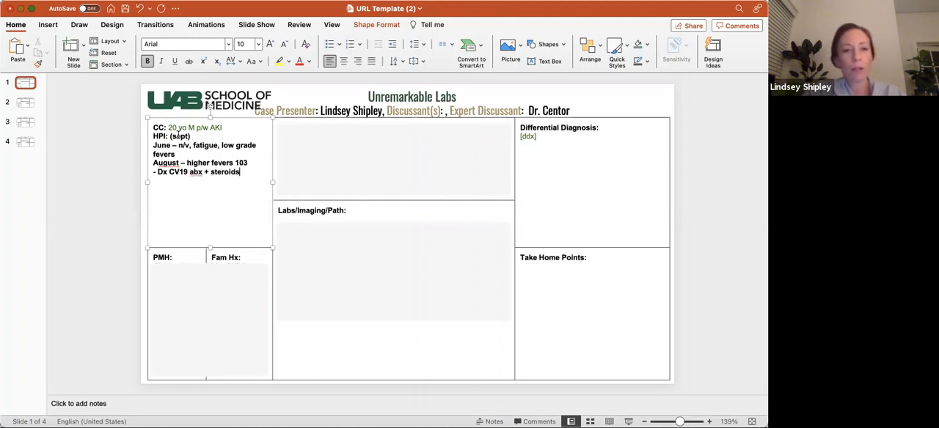
- Add the current-symptoms line 'Now – fatigue, dark urine, hematuria'
{"action": "left_click", "coordinate": [329, 45]}
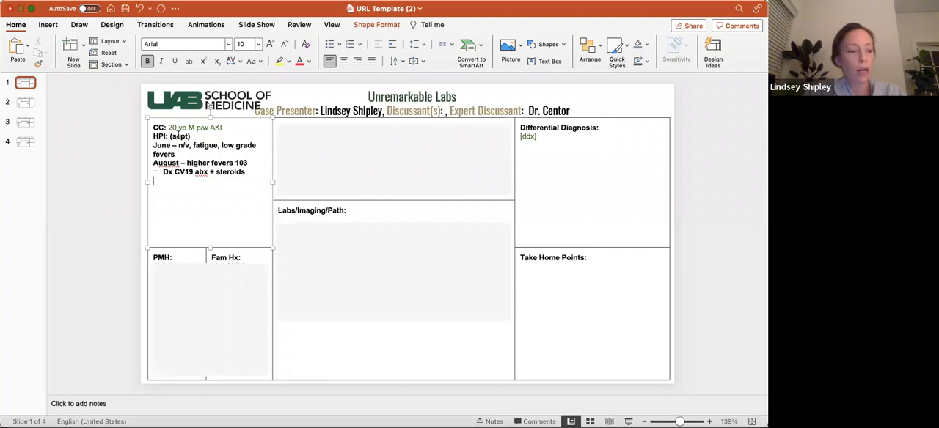
{"action": "type", "text": "NOw"}
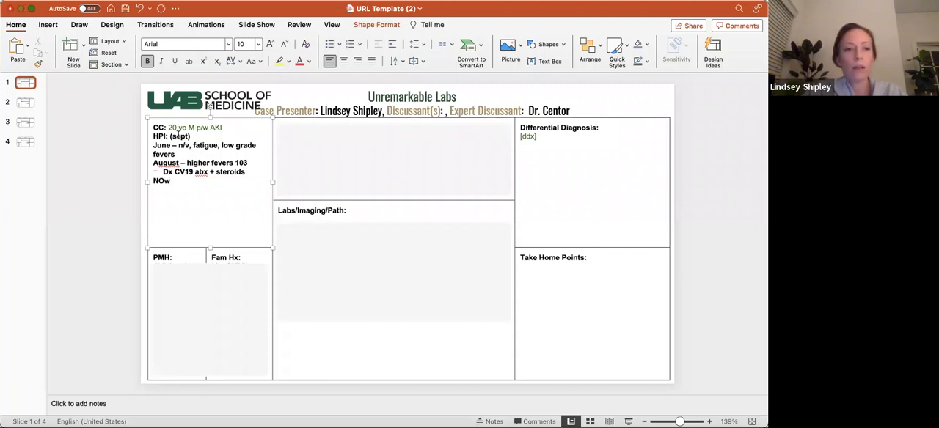
{"action": "type", "text": "Now - f"}
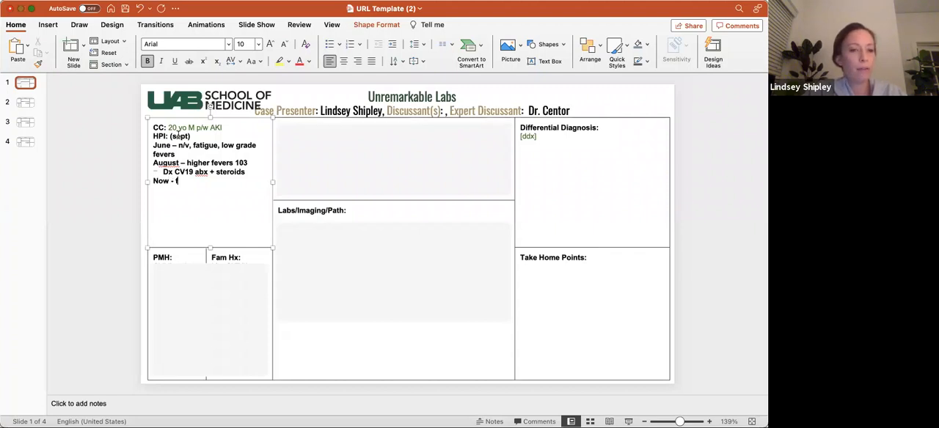
{"action": "type", "text": "atigue, dark urine, hemat"}
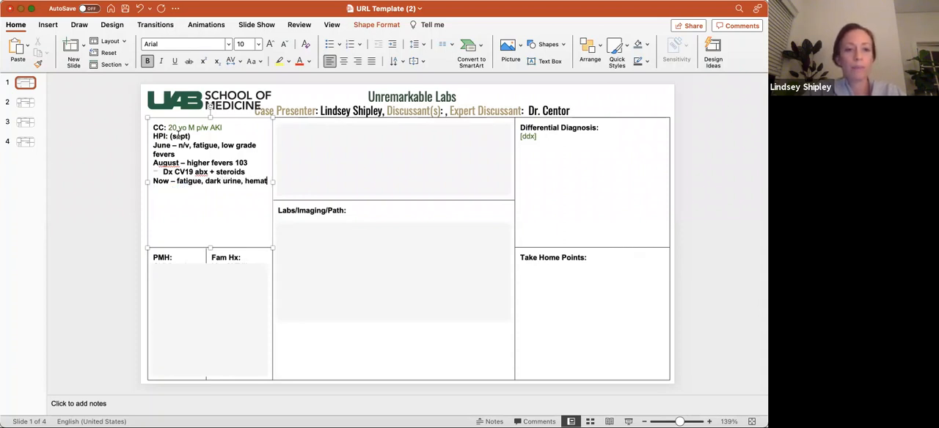
{"action": "type", "text": "uria"}
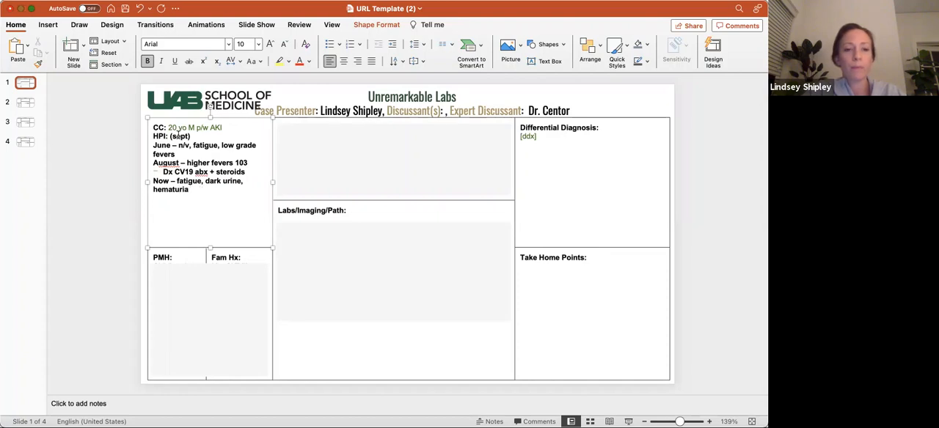
{"action": "left_click", "coordinate": [187, 189]}
{"action": "type", "text": "(azithro or doxy) "}
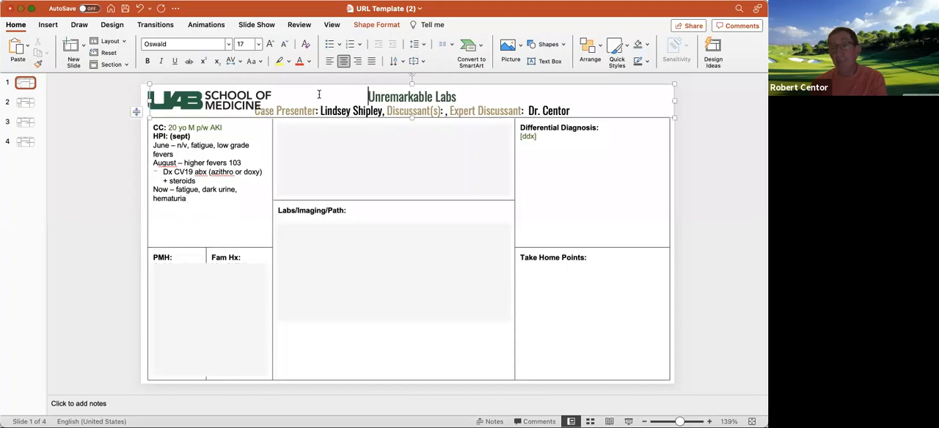
{"action": "left_click", "coordinate": [709, 166]}
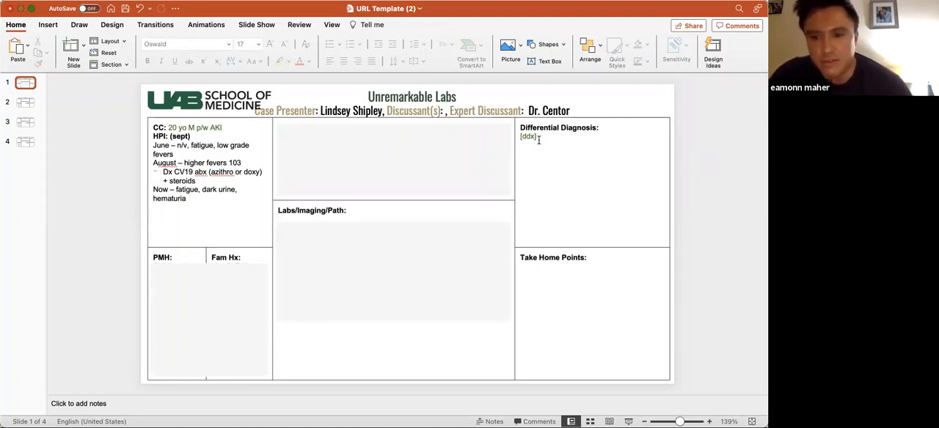
- Type 'Vasculitis' over the [ddx] placeholder as the first differential entry
{"action": "left_click", "coordinate": [536, 138]}
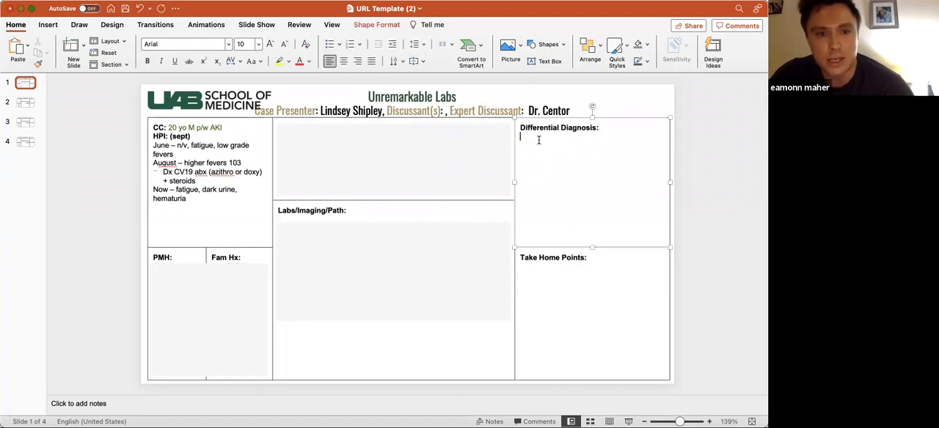
{"action": "type", "text": "Vasculitis"}
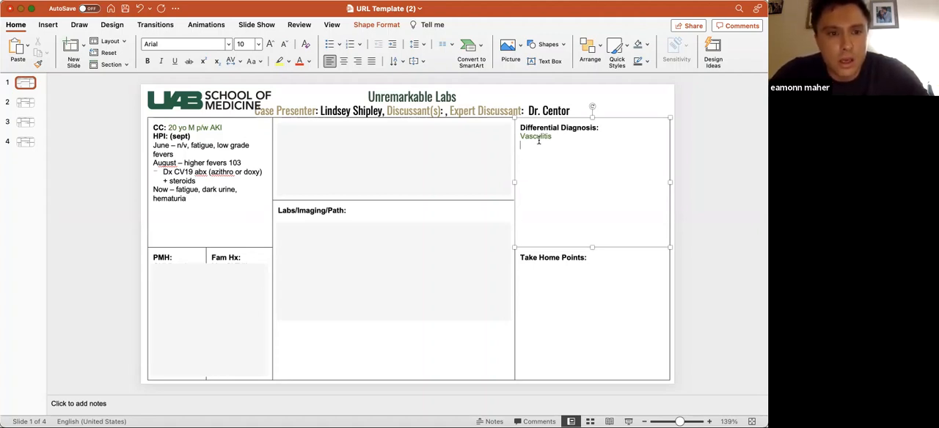
{"action": "mouse_move", "coordinate": [248, 187]}
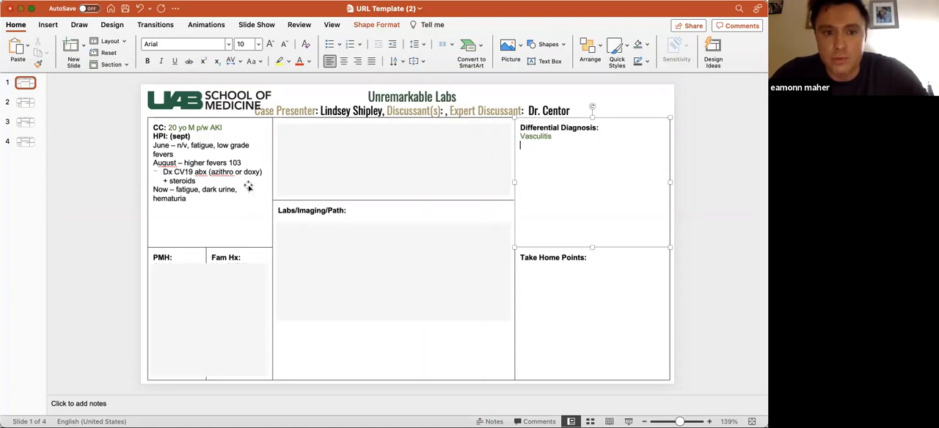
{"action": "left_click", "coordinate": [210, 199]}
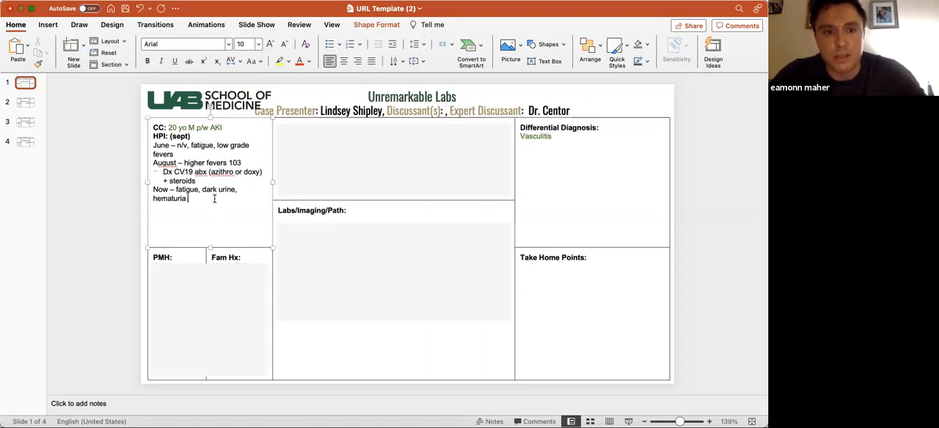
{"action": "mouse_move", "coordinate": [719, 230]}
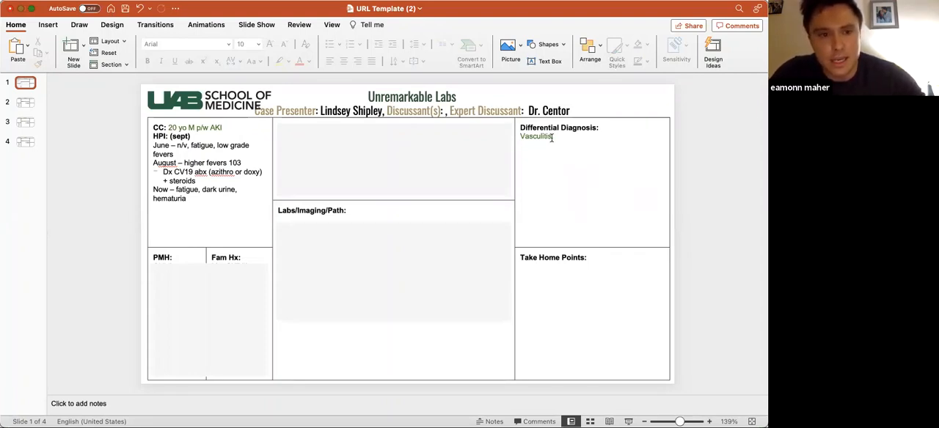
- Add 'Glomerulonephritis' and 'Malignancy ??' as entries below Vasculitis
{"action": "left_click", "coordinate": [592, 183]}
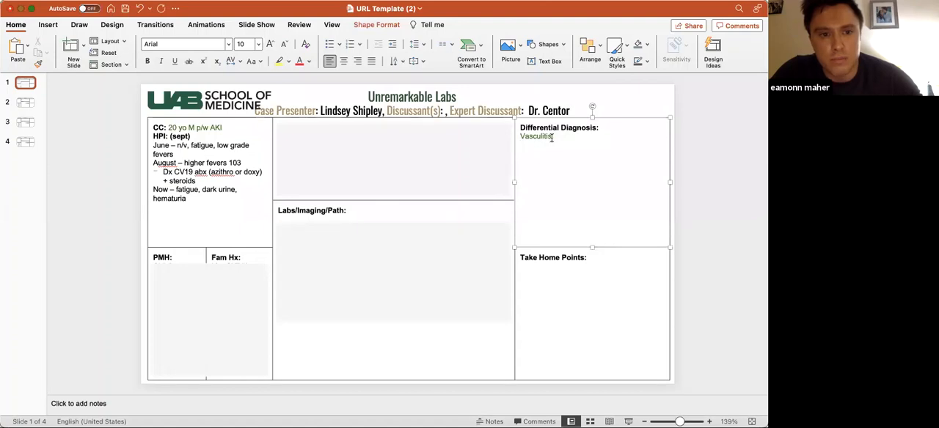
{"action": "type", "text": "Glo"}
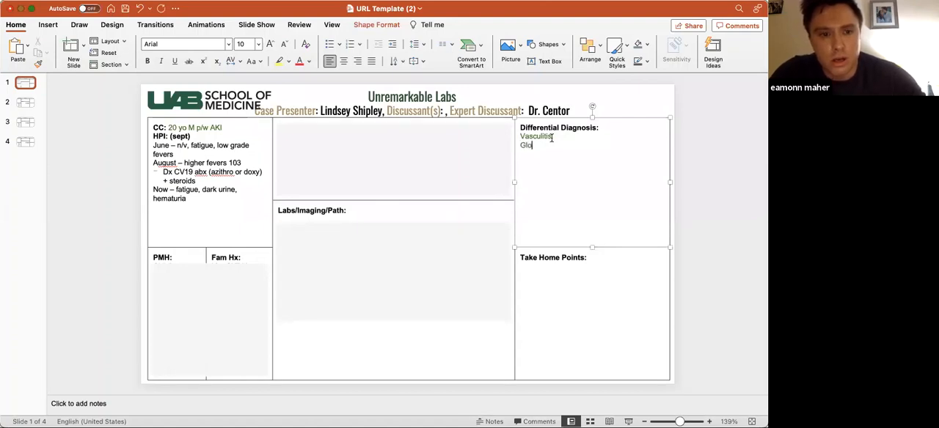
{"action": "type", "text": "merulonephritis"}
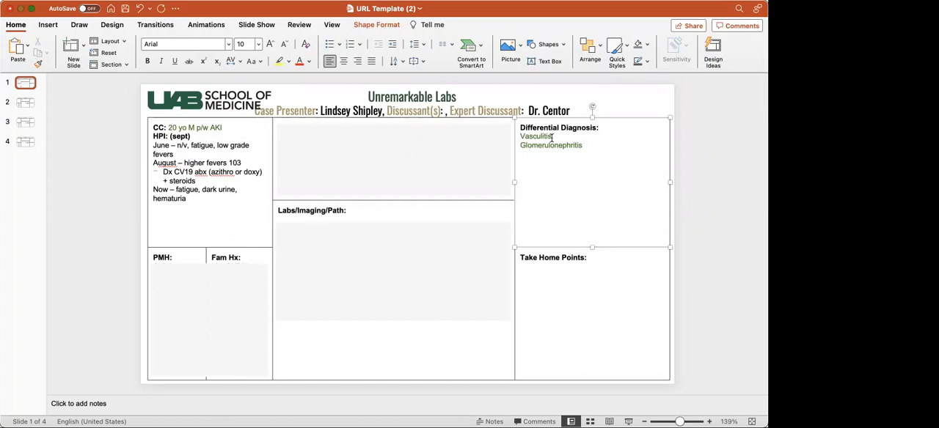
{"action": "type", "text": "Malignancy"}
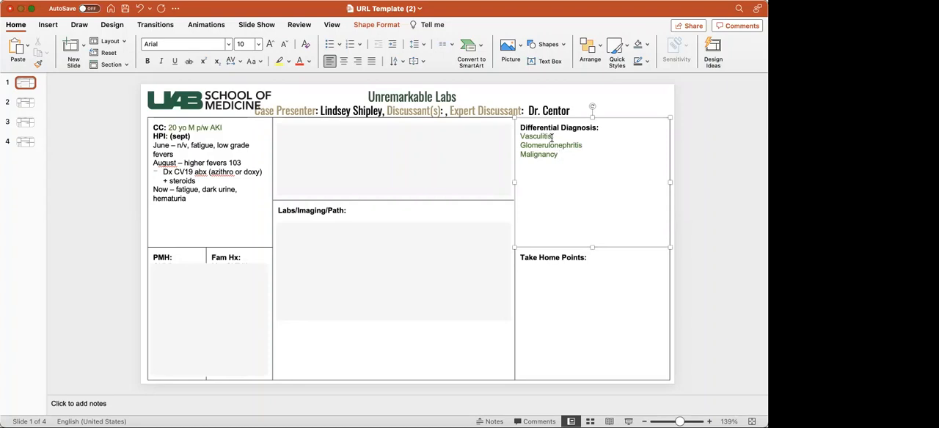
{"action": "type", "text": "??"}
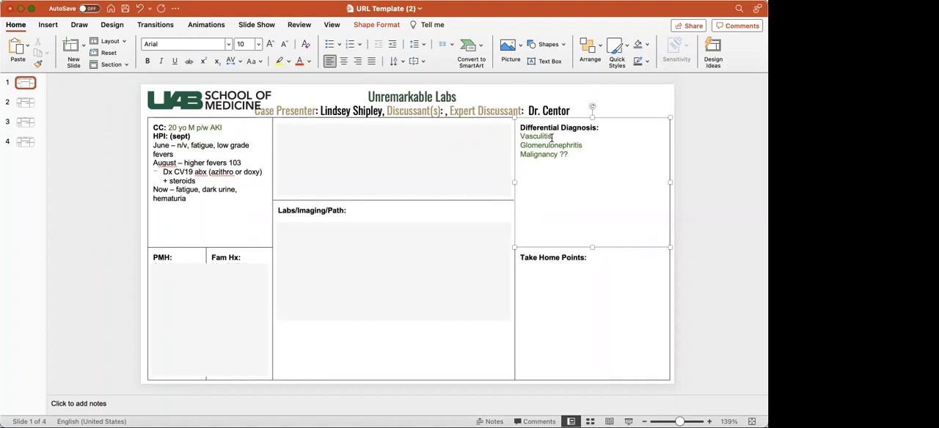
{"action": "left_click", "coordinate": [567, 154]}
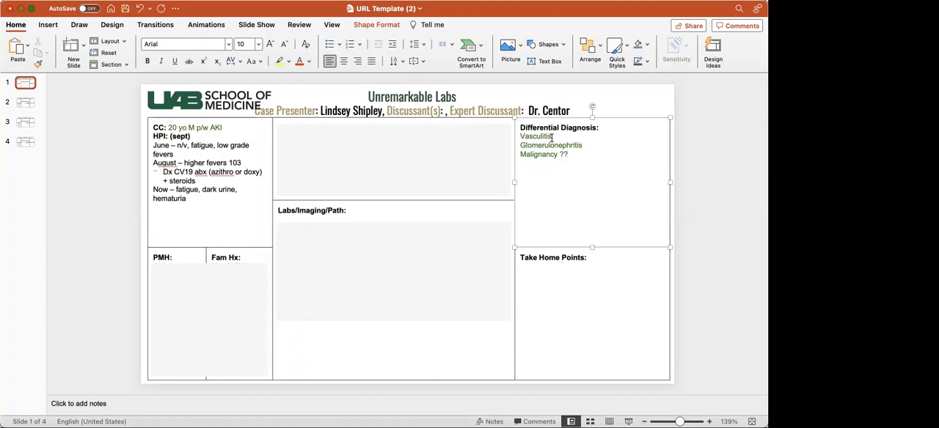
- Under Glomerulonephritis, add post-strep/infectious, Goodpastures disease (anti-GBM dx) and IgA nephropathy
{"action": "left_click", "coordinate": [567, 154]}
{"action": "type", "text": " (RP"}
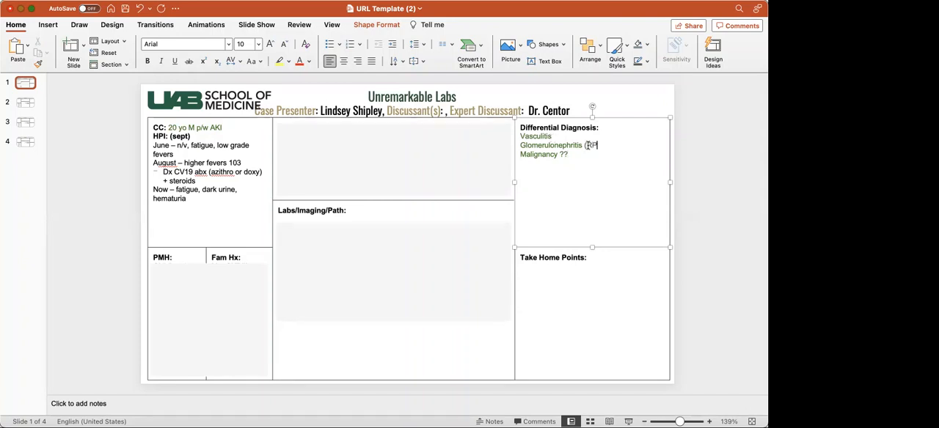
{"action": "type", "text": "GN)"}
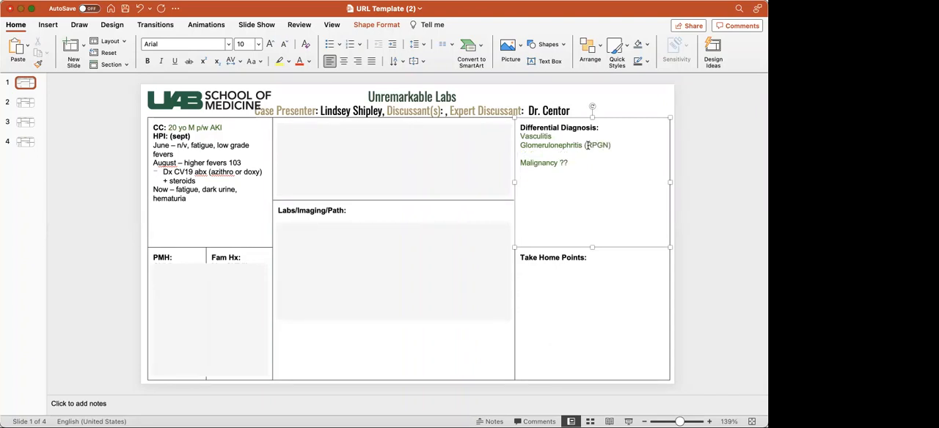
{"action": "type", "text": "- pos"}
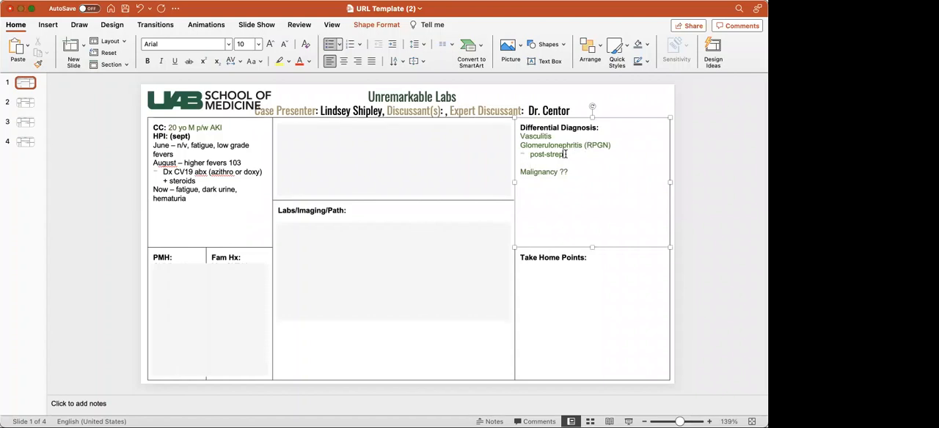
{"action": "type", "text": "infectio"}
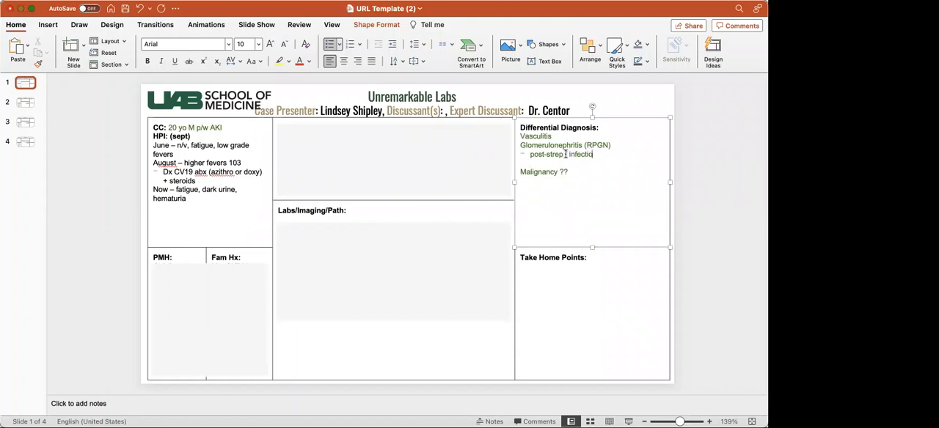
{"action": "type", "text": "good"}
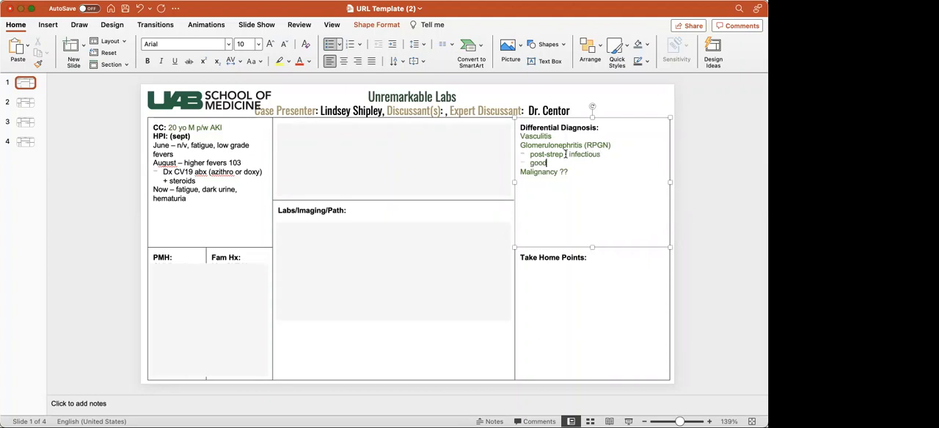
{"action": "type", "text": "Goodpastures disease (ant"}
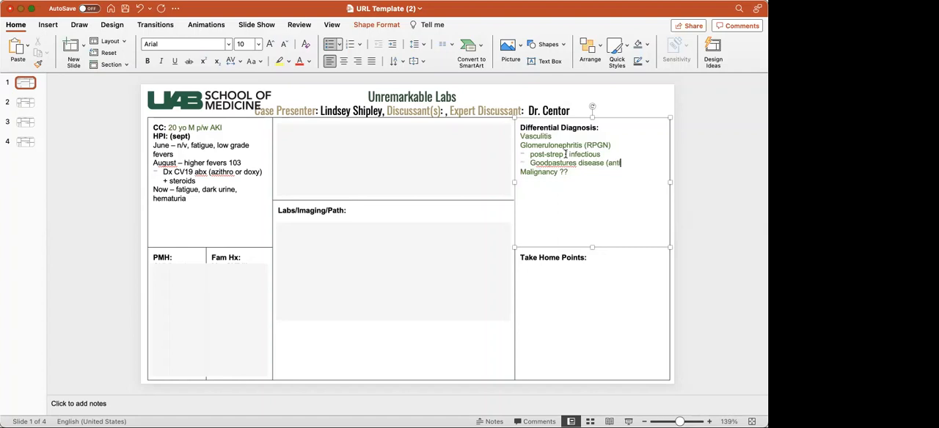
{"action": "type", "text": "i-GBM dx)"}
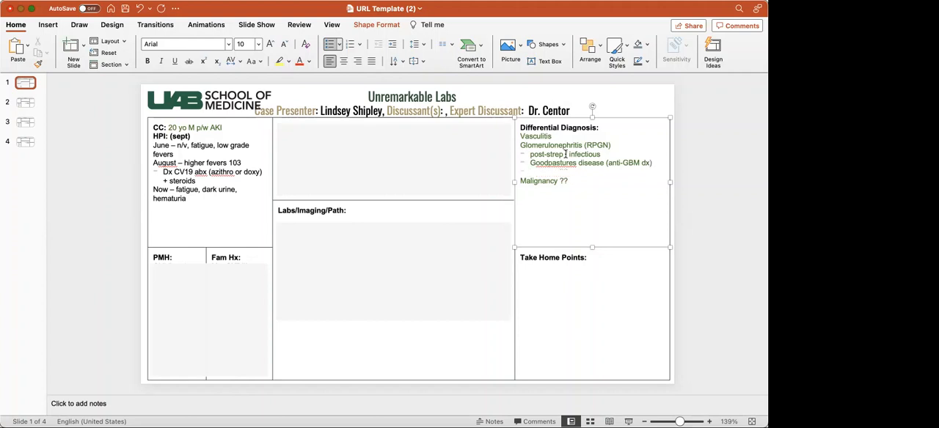
{"action": "type", "text": "IgA nephropathy"}
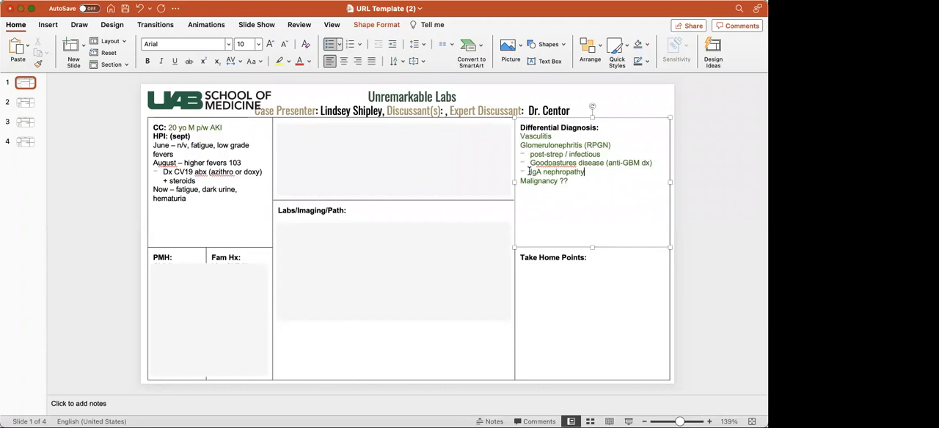
- Append '(small vessel – ANCA mediated)' after Vasculitis
{"action": "left_click", "coordinate": [552, 136]}
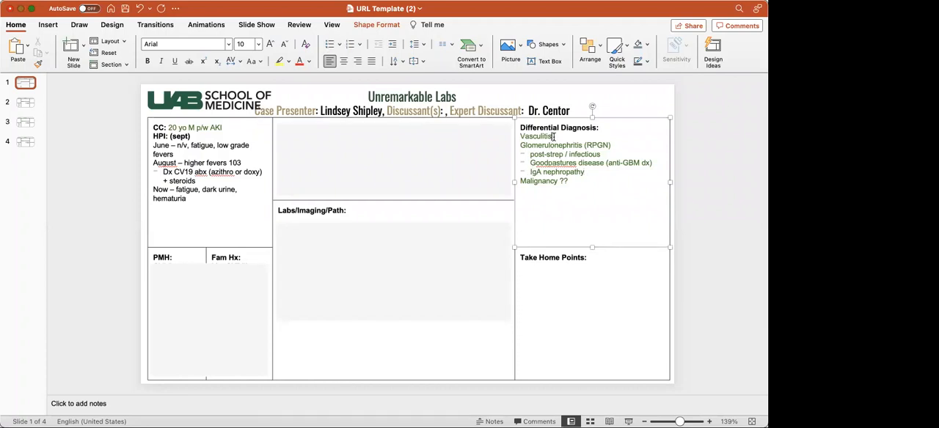
{"action": "type", "text": "small vessel – ANCA mediated)"}
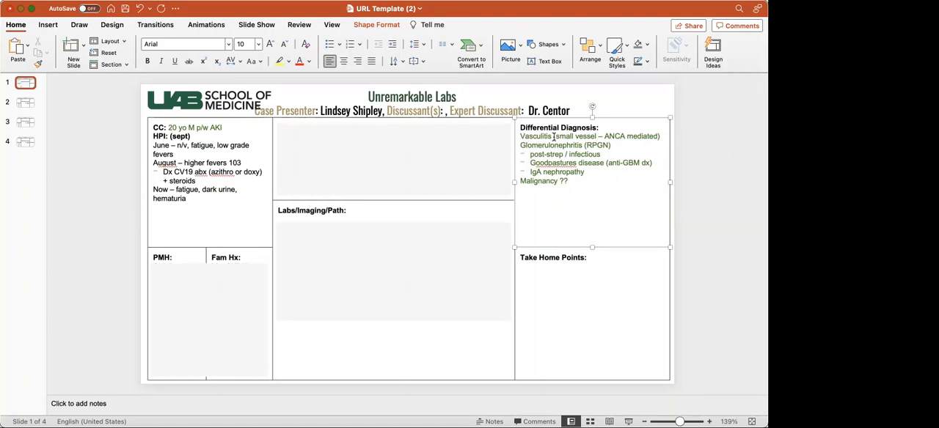
{"action": "left_click", "coordinate": [659, 136]}
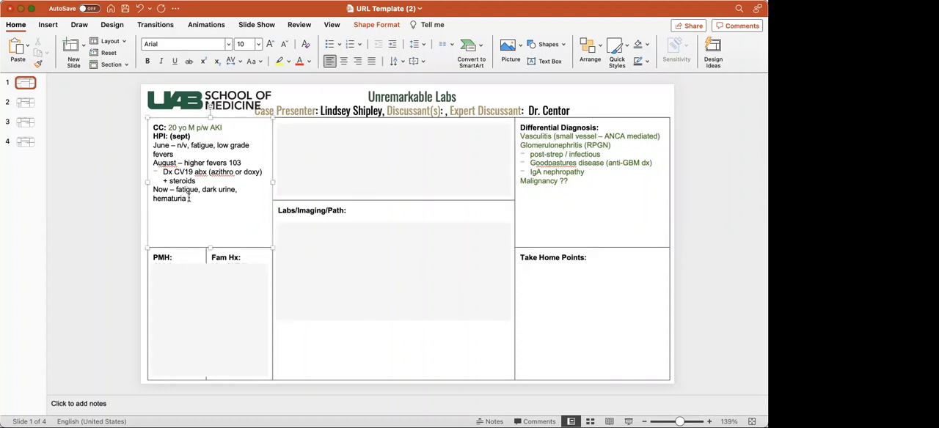
- Add HPI lines '(-) skin lesions, sore throat' and an empty '(+)' line
{"action": "type", "text": "(-)"}
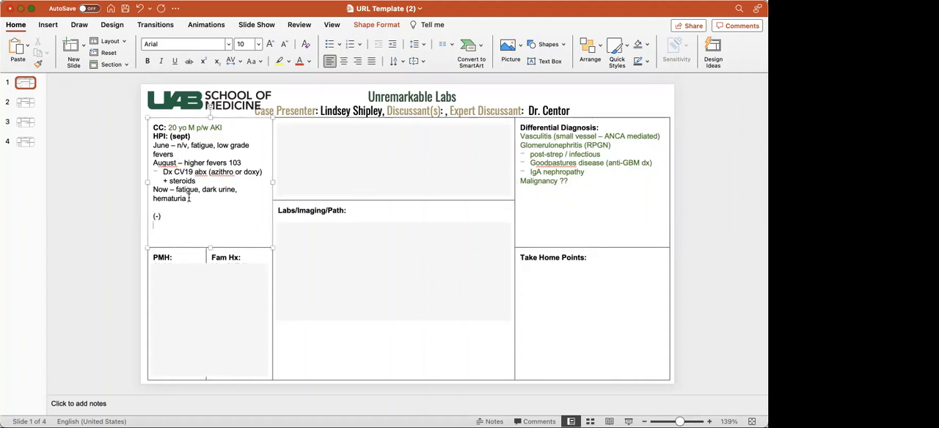
{"action": "type", "text": "(+)"}
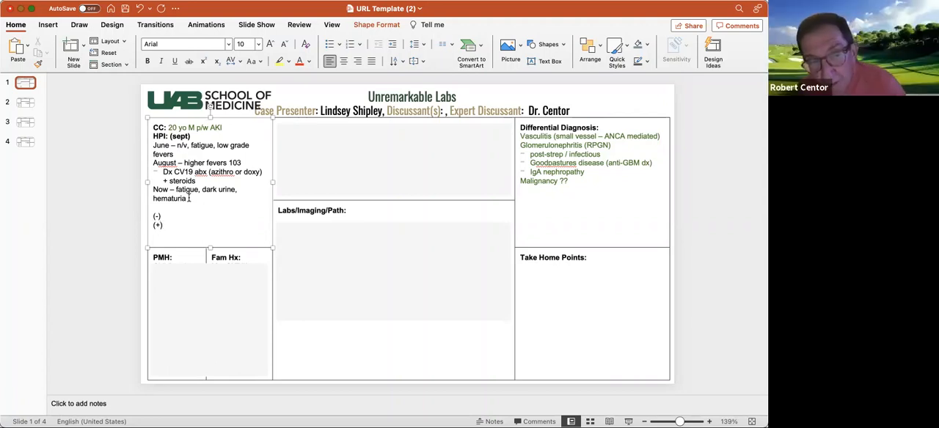
{"action": "type", "text": "s"}
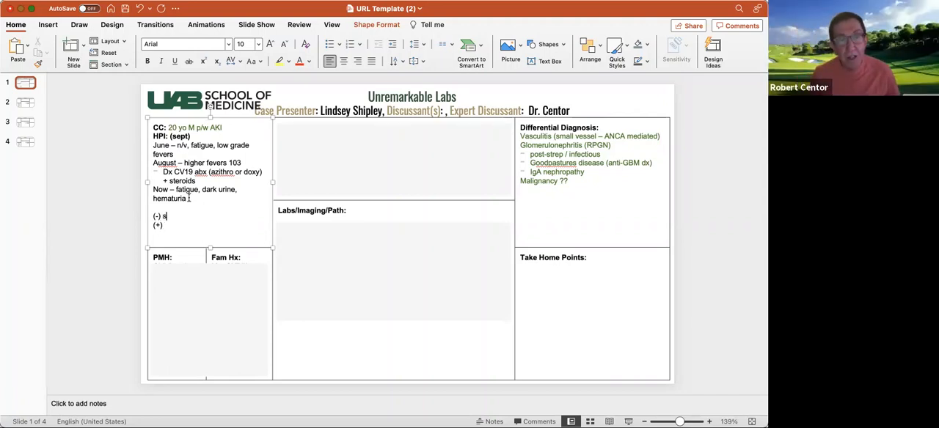
{"action": "type", "text": "kin lesions, str"}
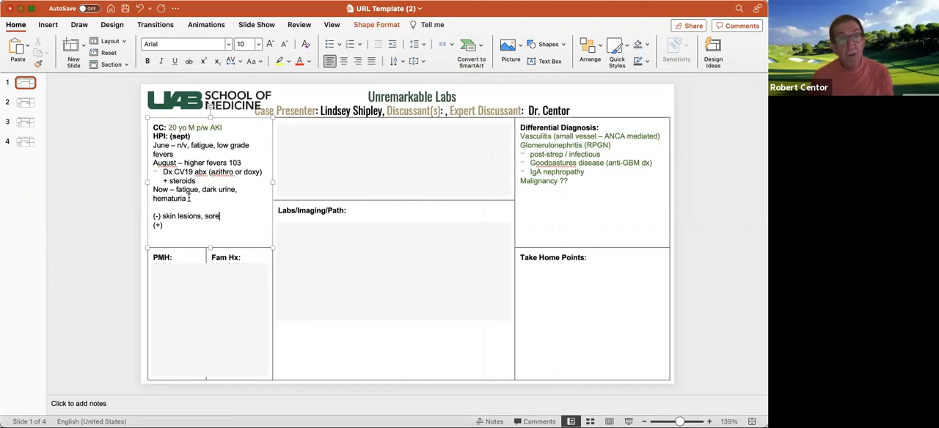
{"action": "type", "text": "throat"}
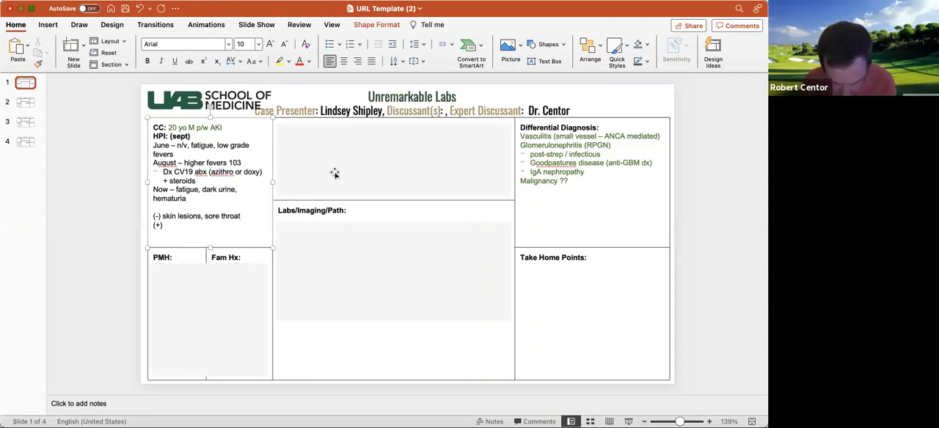
- Add 'Subacute bacterial endocarditis' and 'Lupus', noting endocarditis on the post-strep line
{"action": "left_click", "coordinate": [571, 181]}
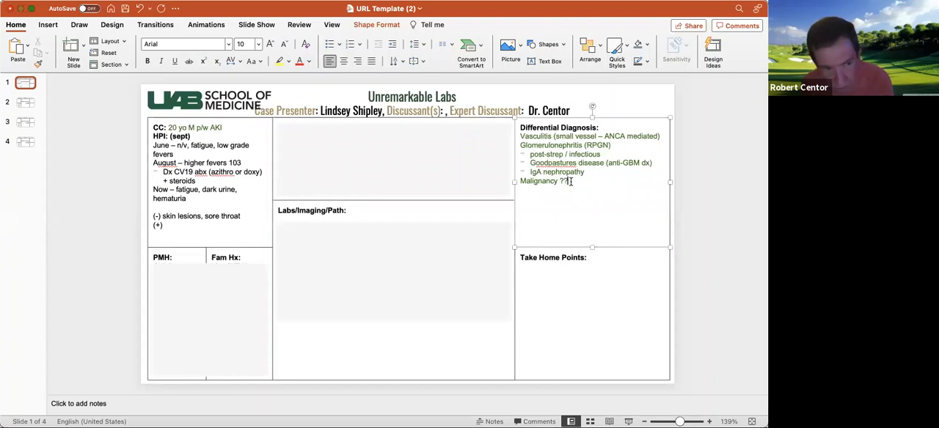
{"action": "type", "text": "Subacute"}
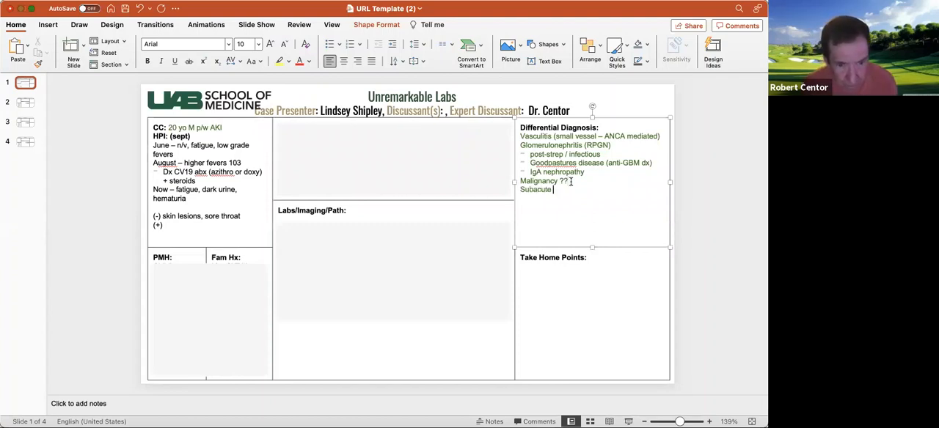
{"action": "type", "text": "bacterial endocarditis"}
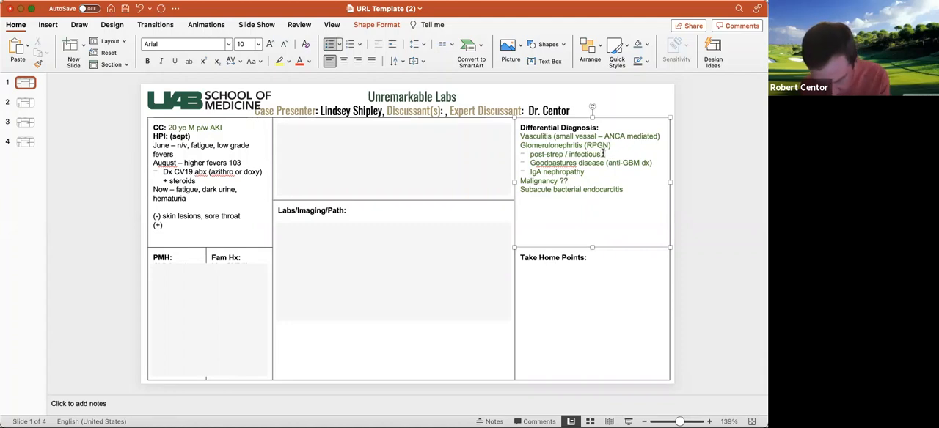
{"action": "type", "text": "endocarditis)"}
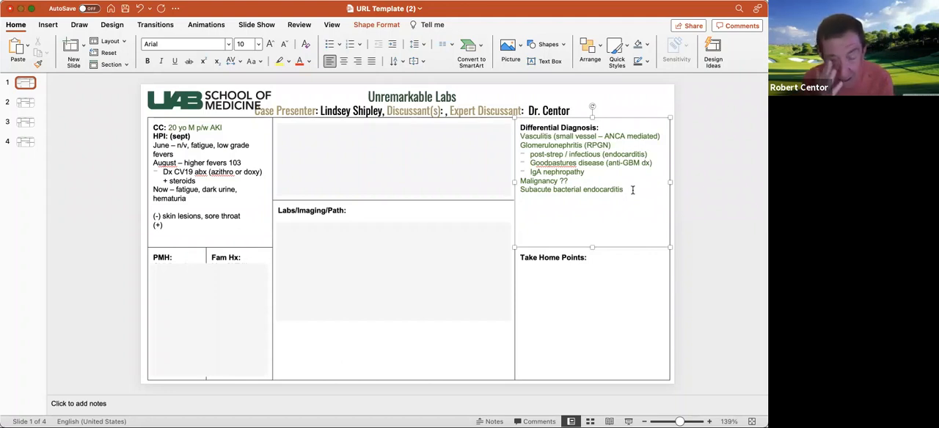
{"action": "type", "text": "Lupus"}
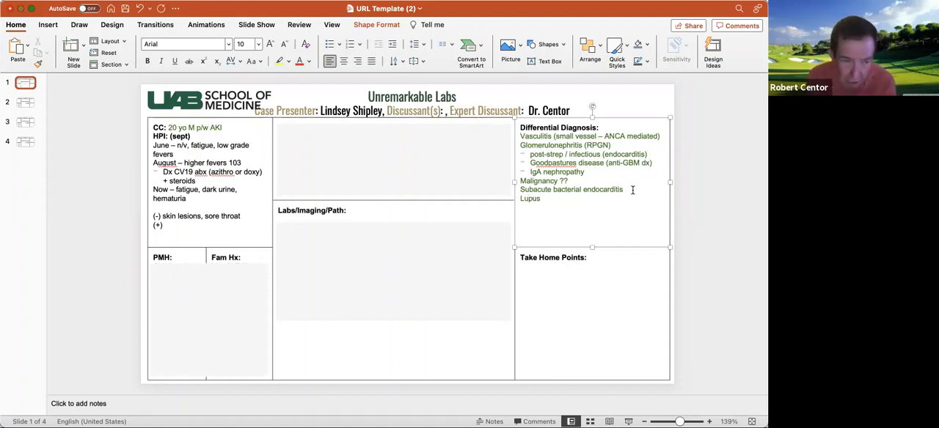
- Change 'anti-GBM dx' to 'anti-GBM dz' in the Goodpastures entry
{"action": "left_click", "coordinate": [541, 198]}
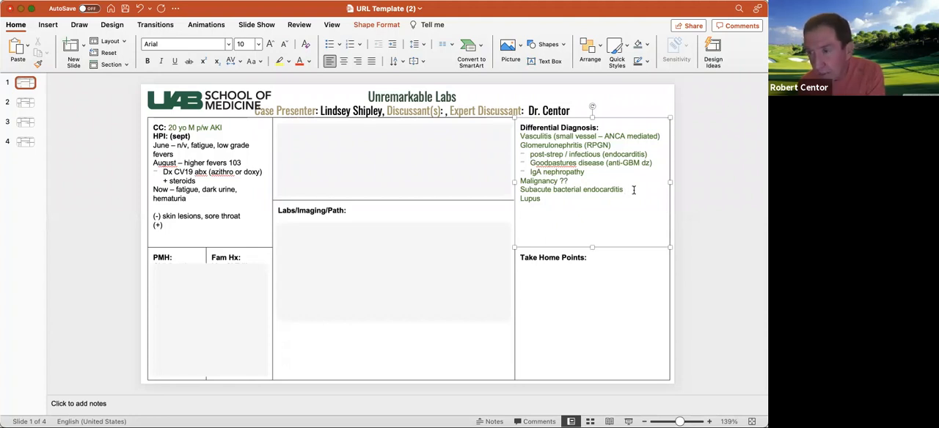
{"action": "left_click", "coordinate": [625, 189]}
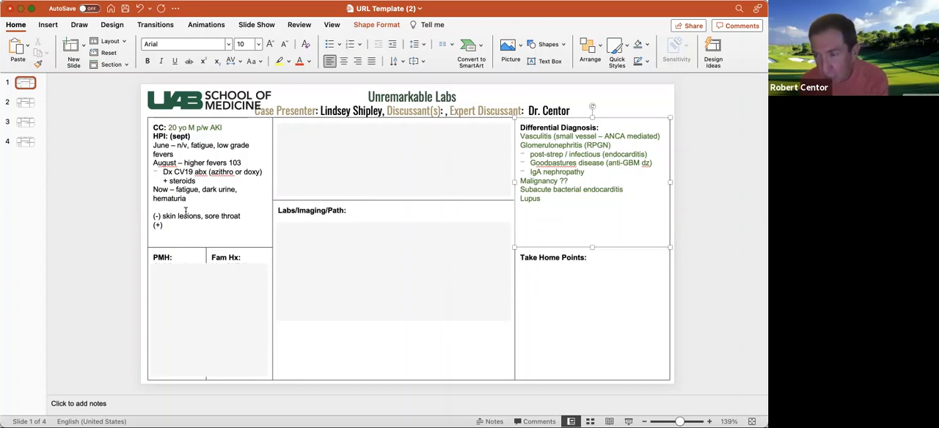
{"action": "mouse_move", "coordinate": [53, 254]}
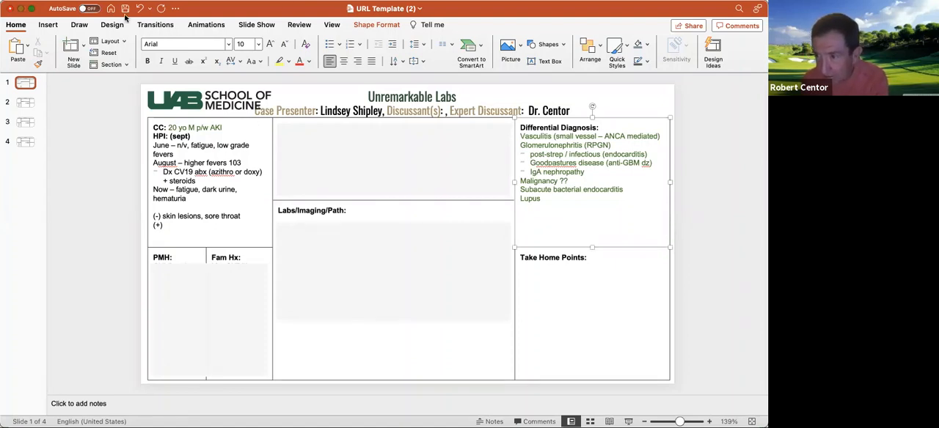
{"action": "mouse_move", "coordinate": [213, 288]}
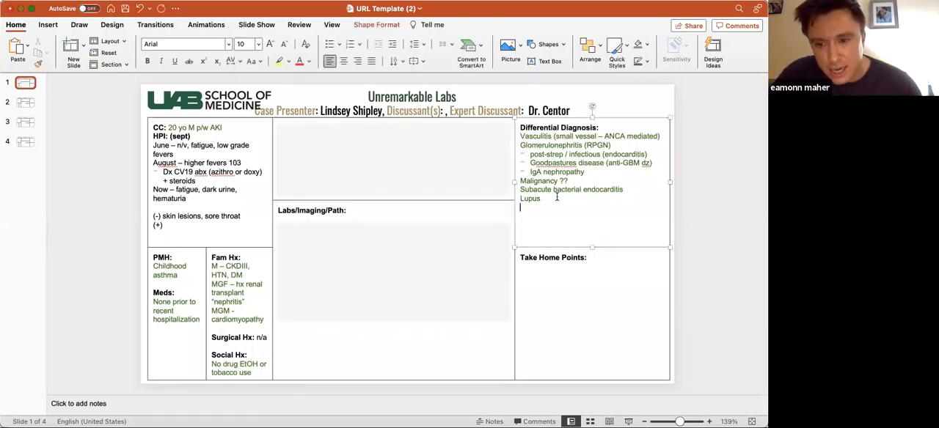
- Enter 'Alport's' as a new entry after Lupus
{"action": "type", "text": "Alport's"}
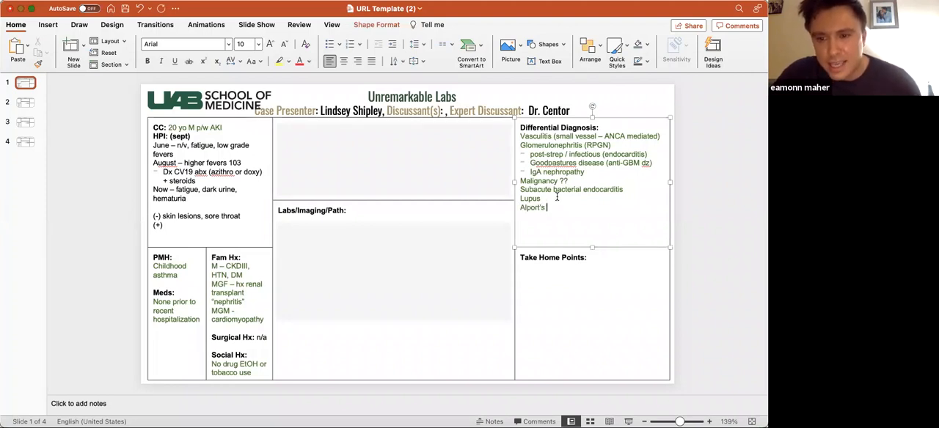
{"action": "type", "text": "disease"}
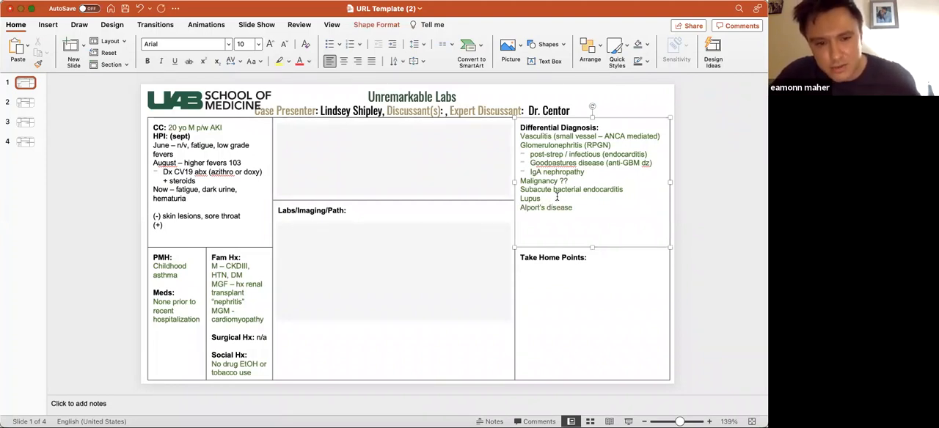
{"action": "left_click", "coordinate": [572, 207]}
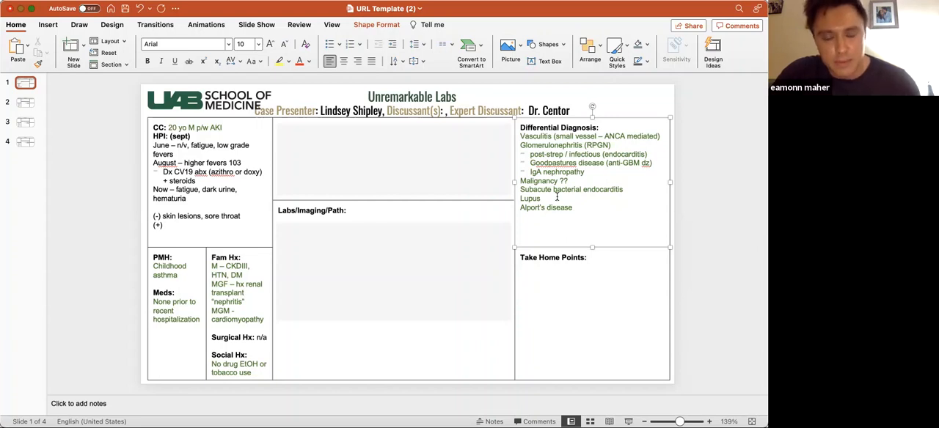
{"action": "left_click", "coordinate": [574, 208]}
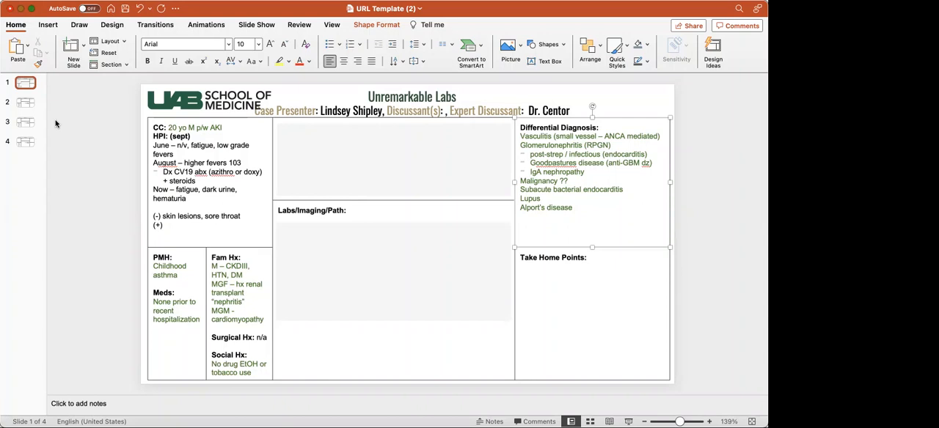
{"action": "mouse_move", "coordinate": [72, 124]}
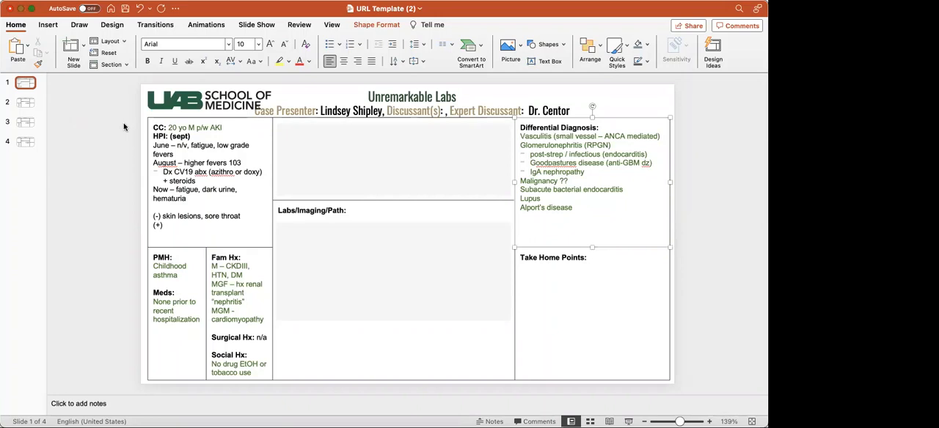
{"action": "mouse_move", "coordinate": [96, 127]}
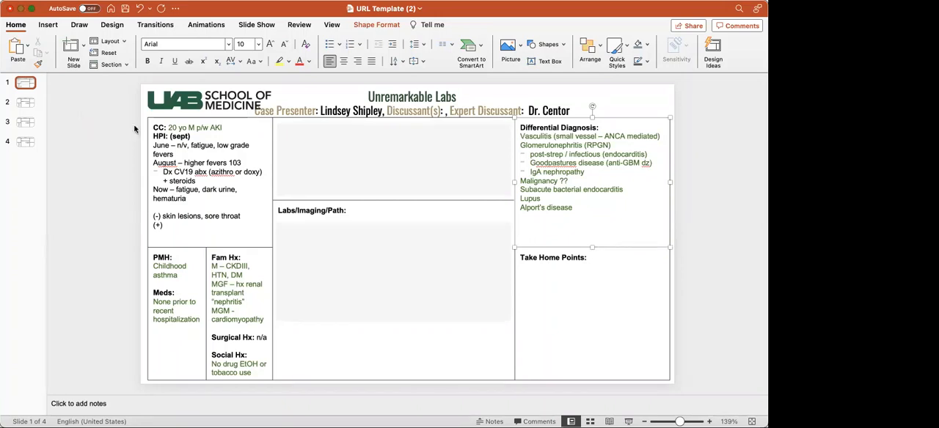
{"action": "mouse_move", "coordinate": [92, 127]}
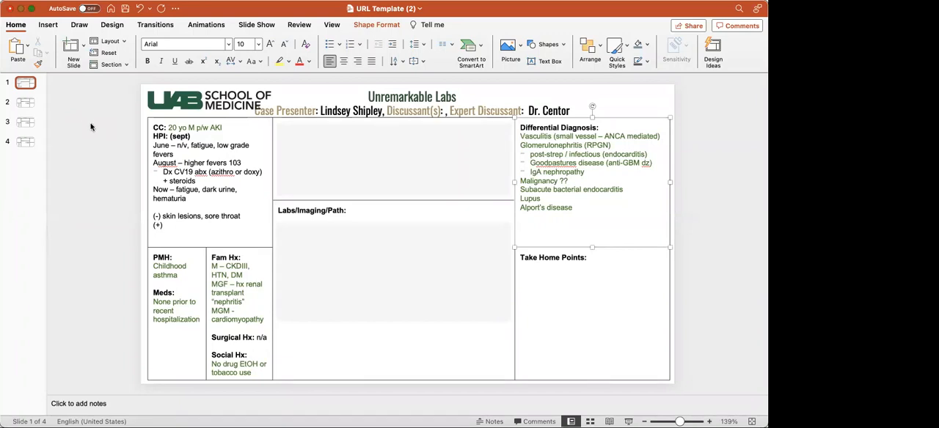
{"action": "mouse_move", "coordinate": [71, 120]}
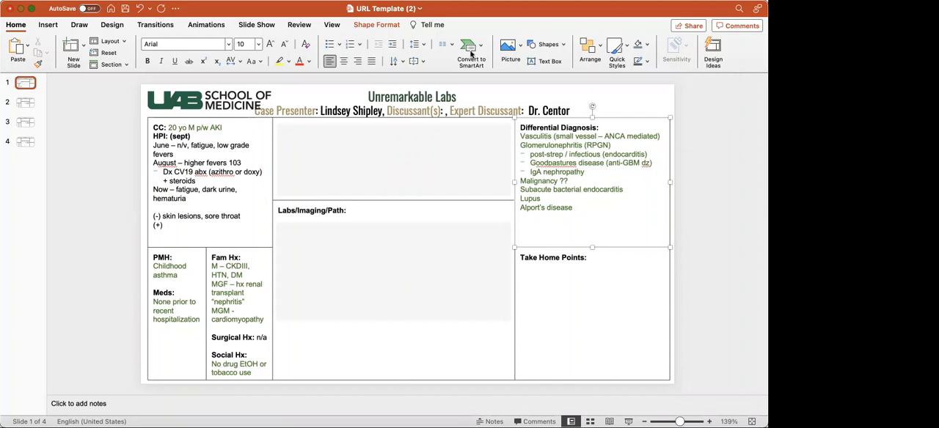
{"action": "mouse_move", "coordinate": [582, 50]}
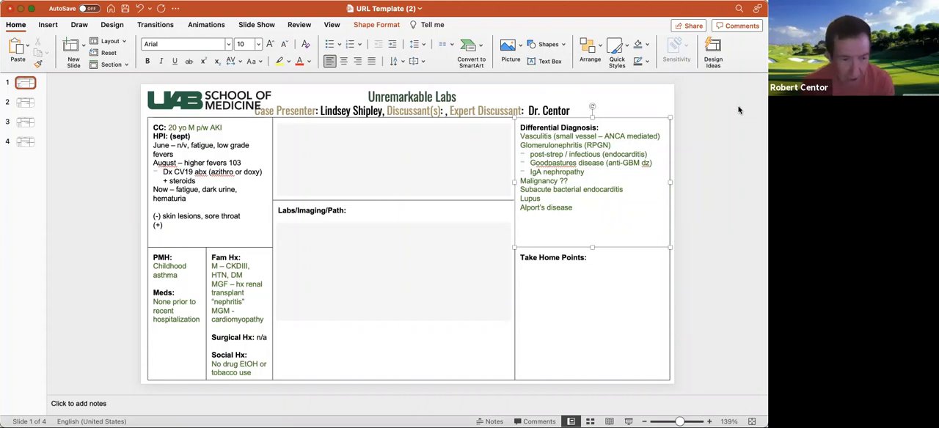
{"action": "mouse_move", "coordinate": [461, 181]}
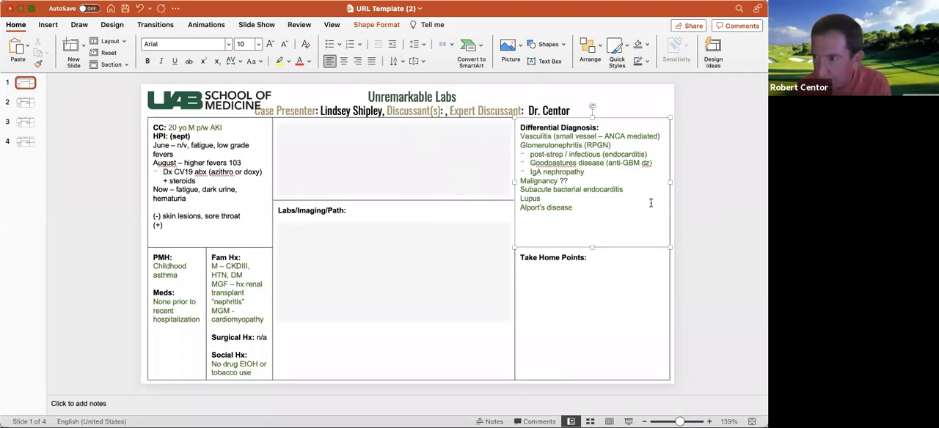
{"action": "left_click", "coordinate": [708, 204]}
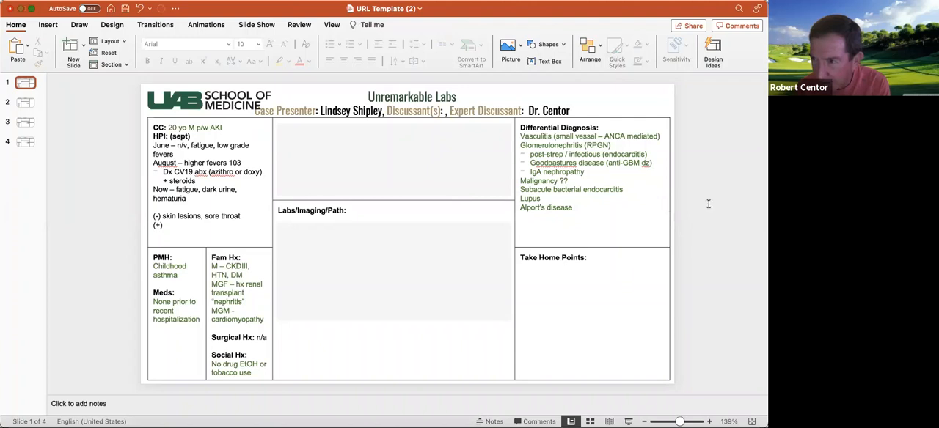
{"action": "mouse_move", "coordinate": [410, 78]}
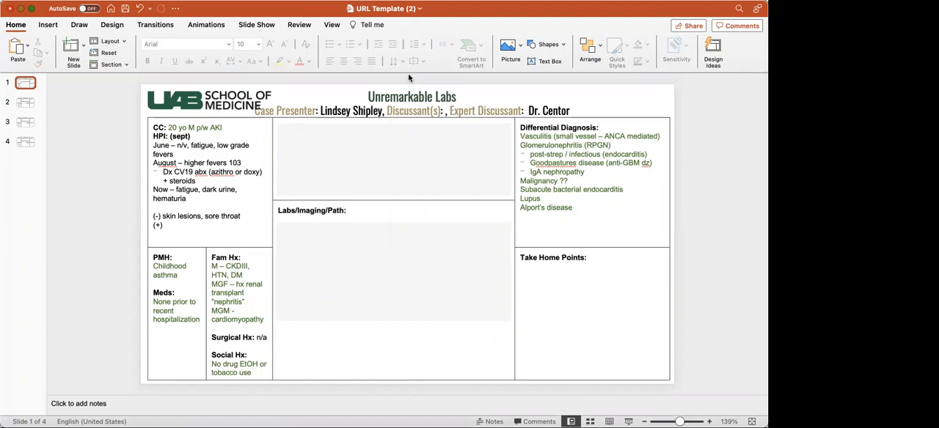
{"action": "mouse_move", "coordinate": [336, 89]}
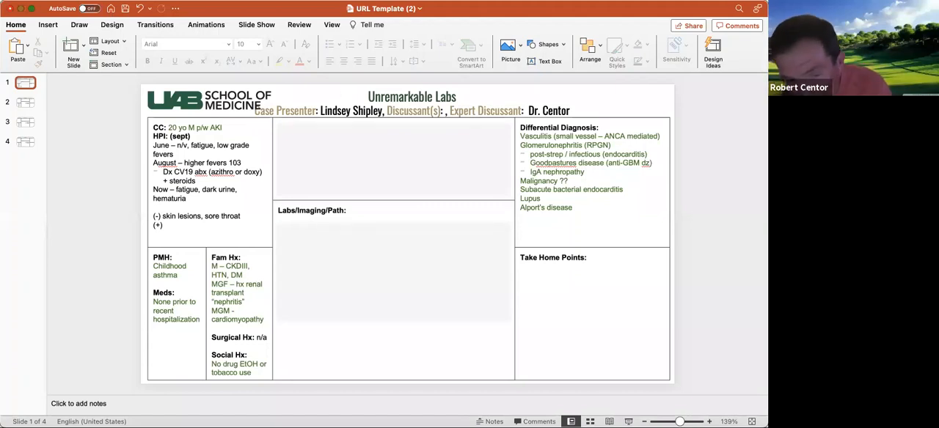
{"action": "mouse_move", "coordinate": [270, 10]}
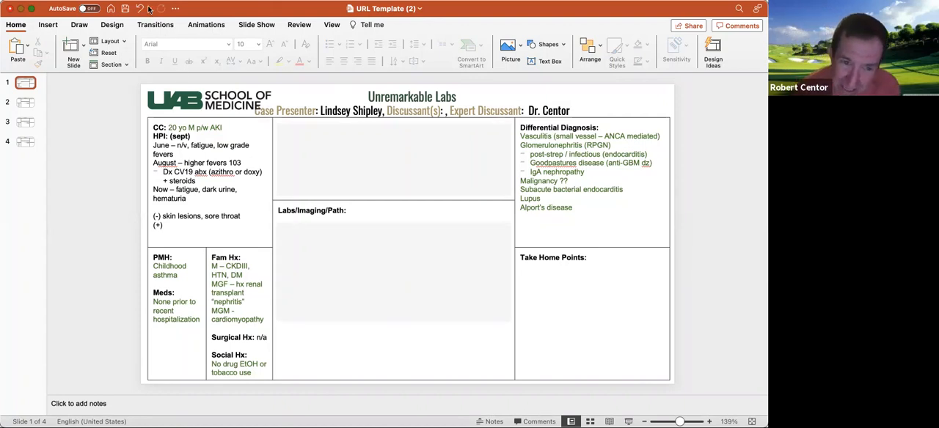
{"action": "mouse_move", "coordinate": [381, 169]}
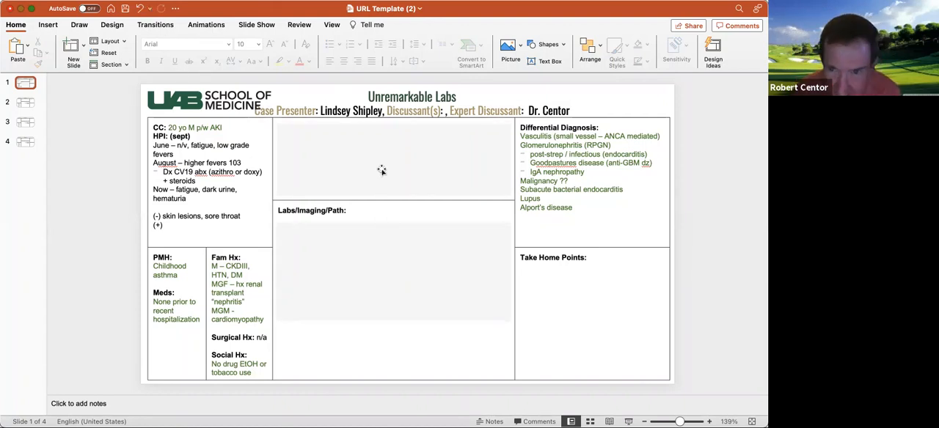
{"action": "left_click", "coordinate": [393, 158]}
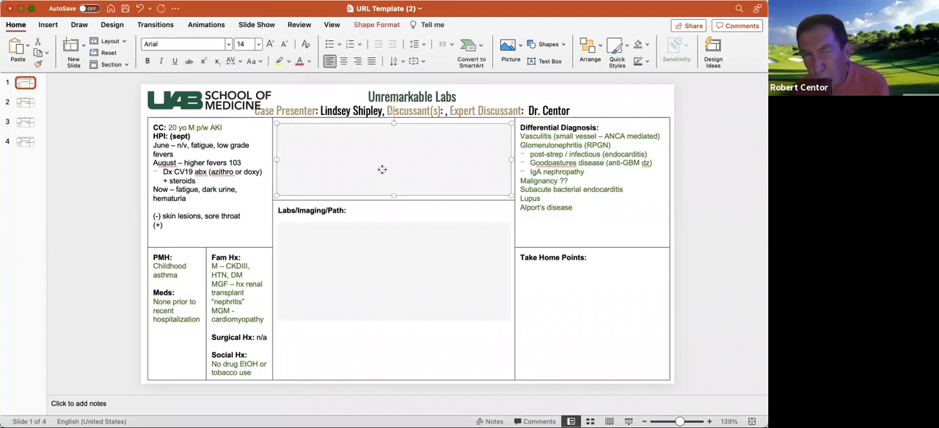
{"action": "mouse_move", "coordinate": [382, 172]}
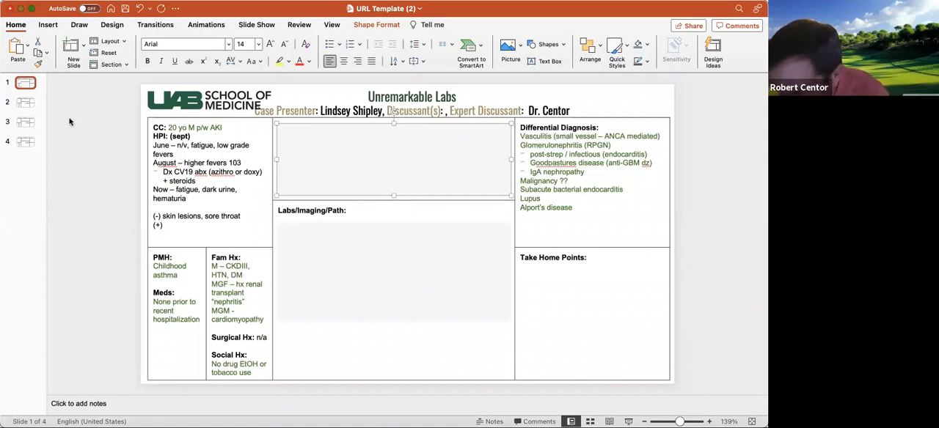
{"action": "mouse_move", "coordinate": [127, 127]}
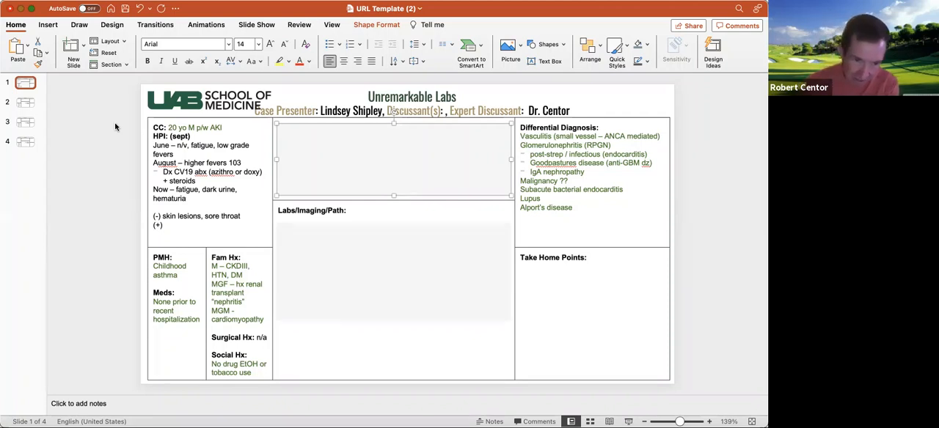
{"action": "mouse_move", "coordinate": [66, 122]}
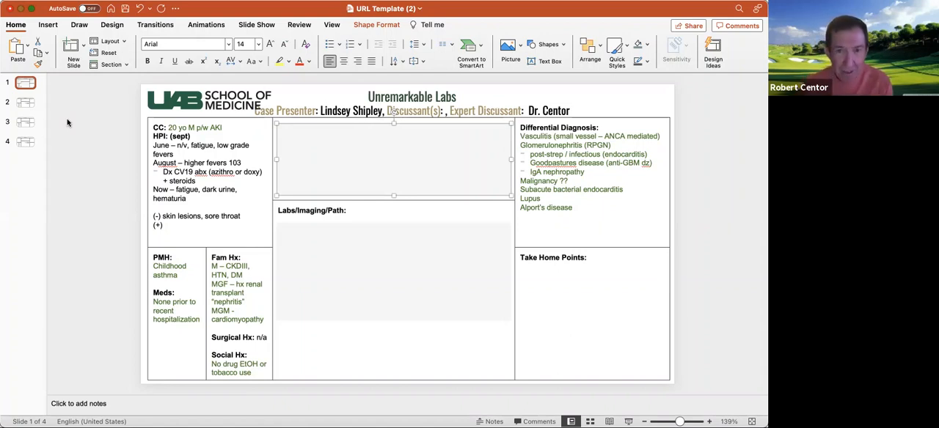
{"action": "mouse_move", "coordinate": [297, 190]}
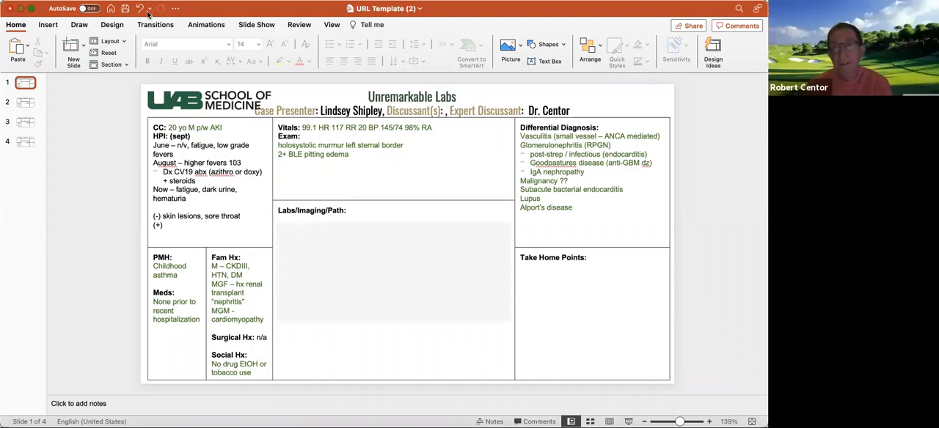
{"action": "mouse_move", "coordinate": [399, 181]}
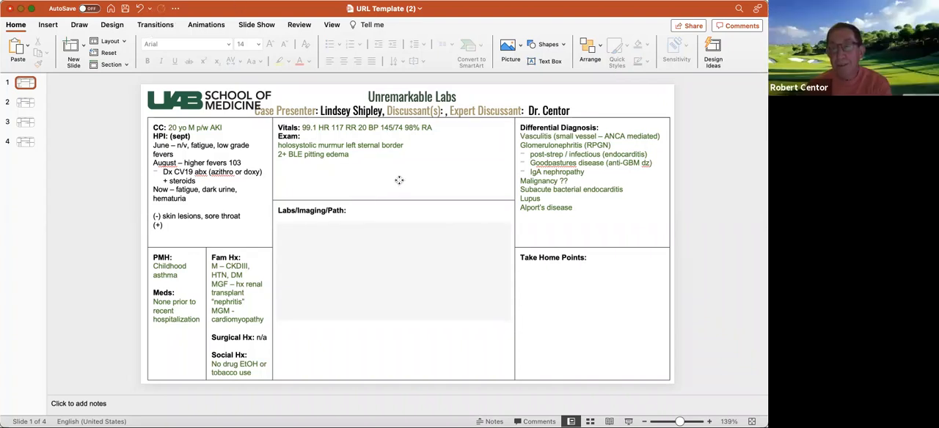
- Restore the fishbone lab diagrams and the UA line in the Labs/Imaging/Path box
{"action": "left_click", "coordinate": [396, 180]}
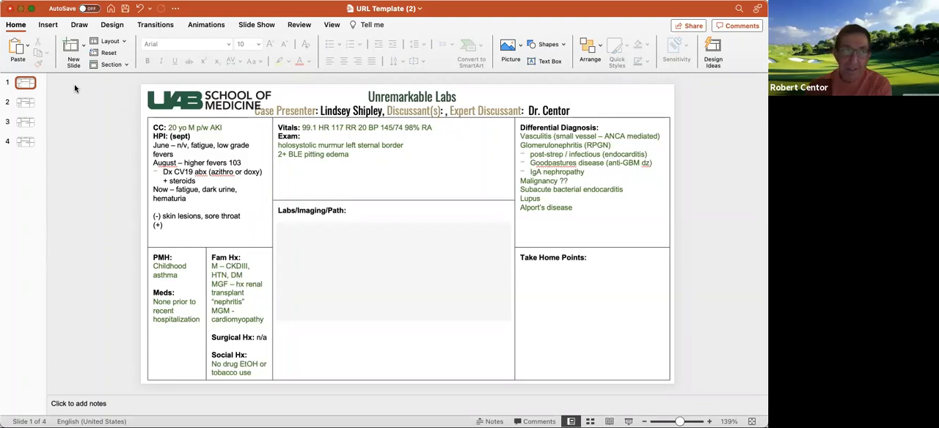
{"action": "mouse_move", "coordinate": [147, 131]}
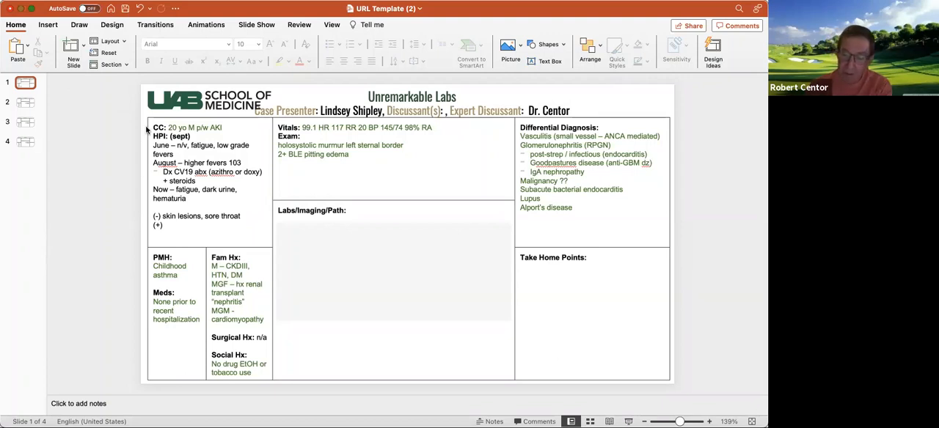
{"action": "mouse_move", "coordinate": [114, 121]}
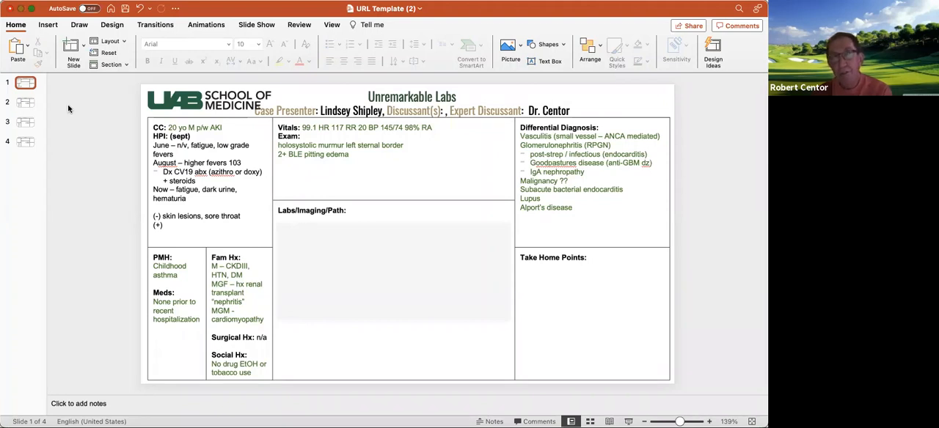
{"action": "mouse_move", "coordinate": [101, 112]}
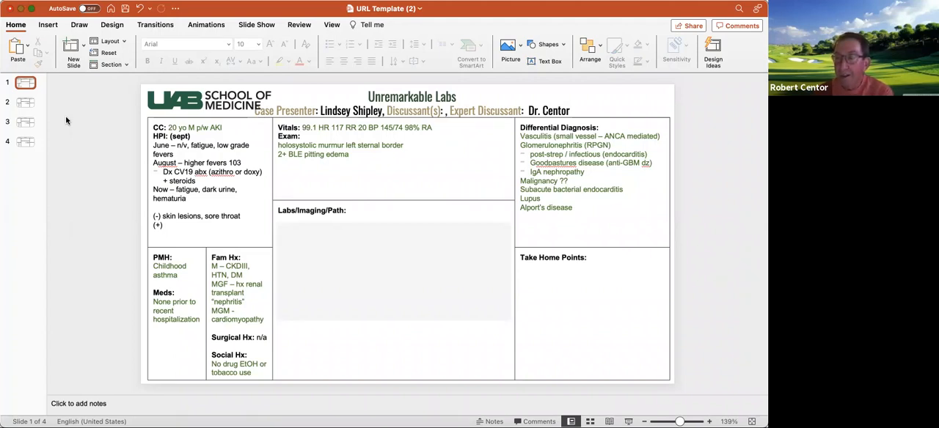
{"action": "mouse_move", "coordinate": [116, 130]}
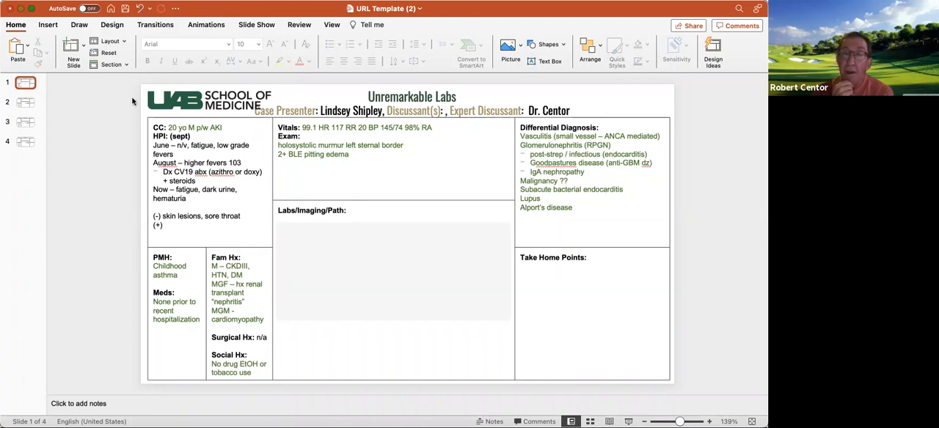
{"action": "mouse_move", "coordinate": [132, 100]}
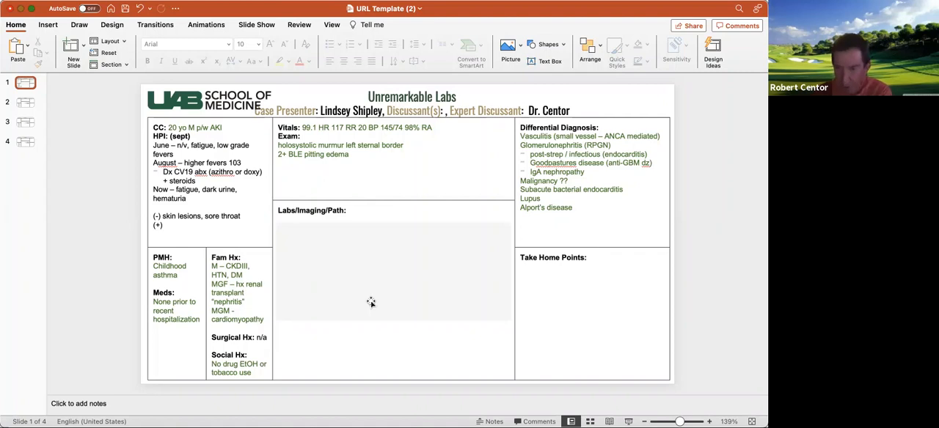
{"action": "mouse_move", "coordinate": [368, 271]}
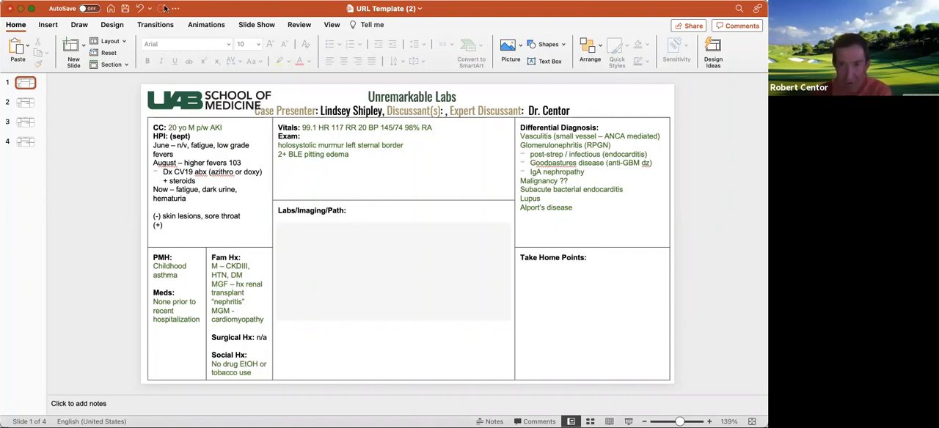
{"action": "mouse_move", "coordinate": [355, 266]}
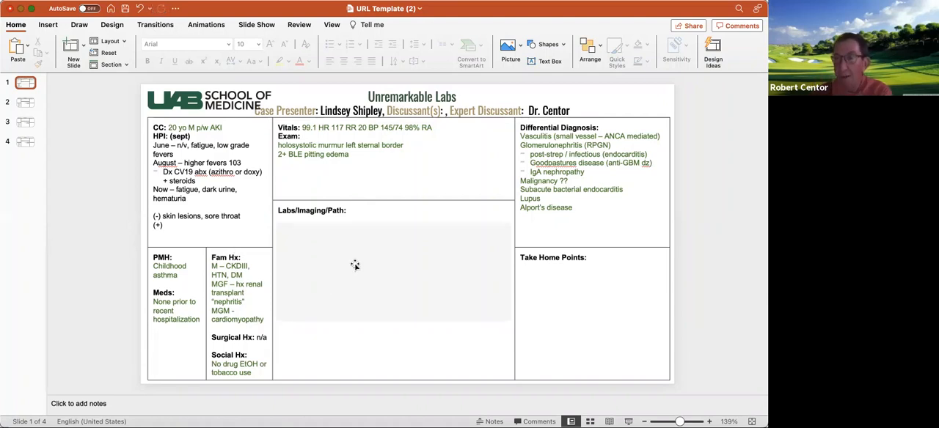
{"action": "mouse_move", "coordinate": [355, 265]}
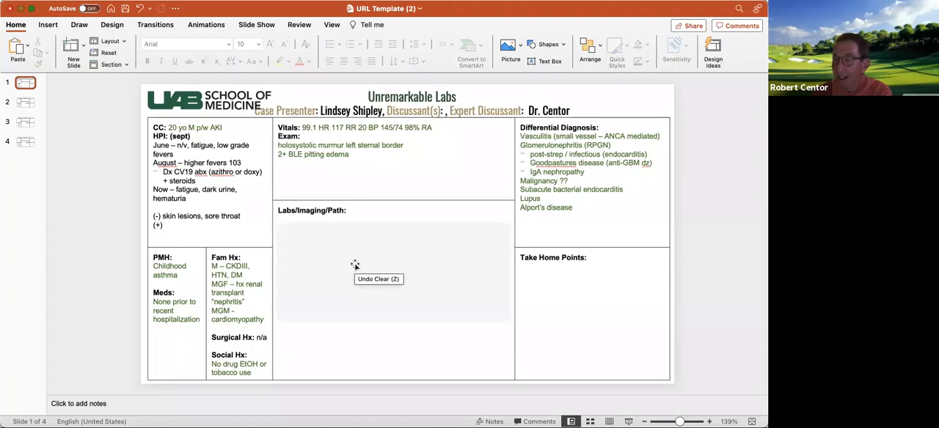
{"action": "mouse_move", "coordinate": [352, 256]}
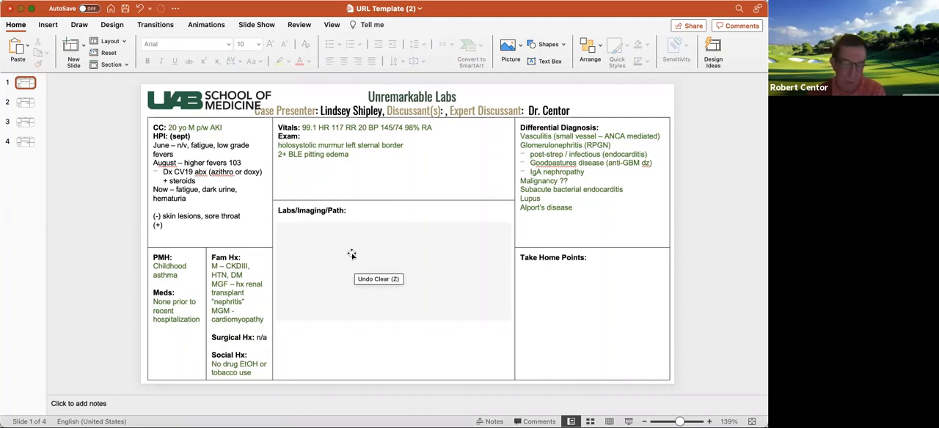
{"action": "mouse_move", "coordinate": [353, 256]}
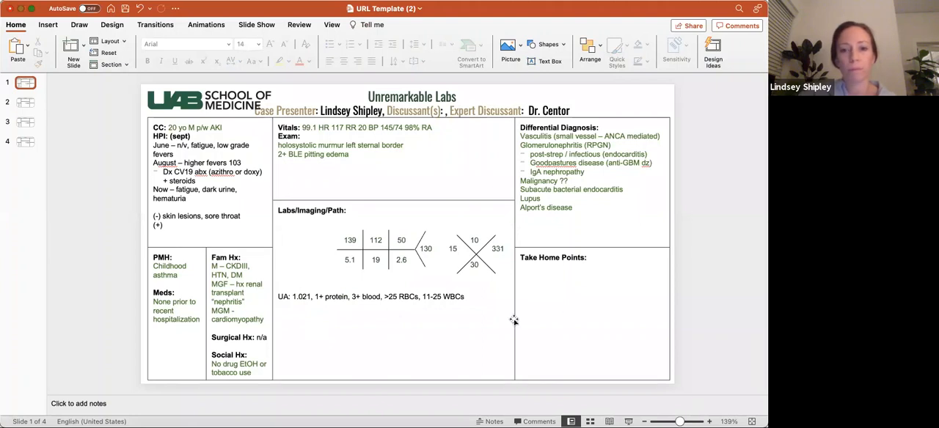
- Add the discussant names after 'Discussant(s):' in the header line
{"action": "left_click", "coordinate": [466, 298]}
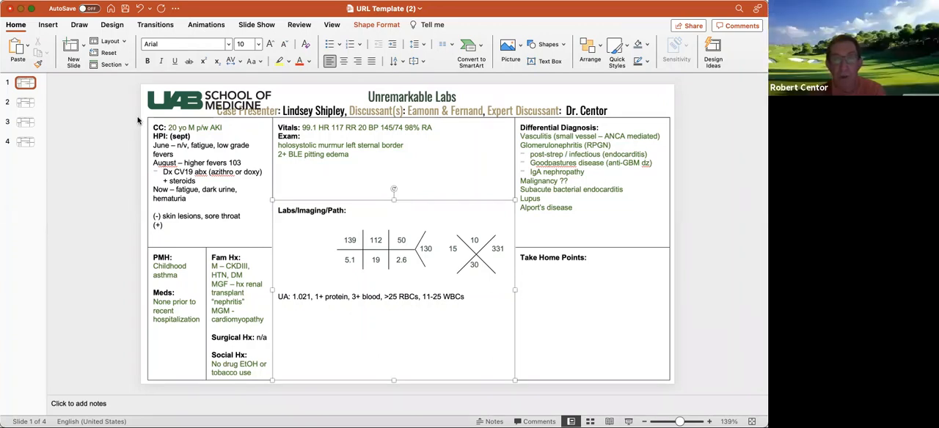
{"action": "mouse_move", "coordinate": [103, 118]}
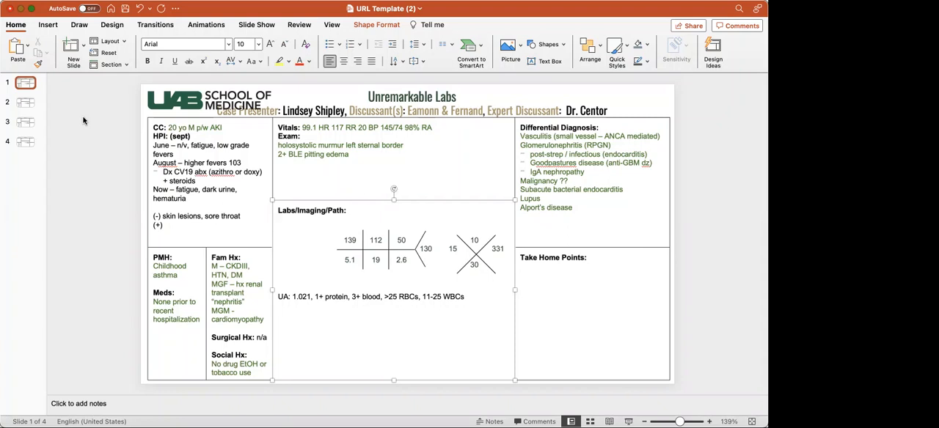
{"action": "mouse_move", "coordinate": [384, 193]}
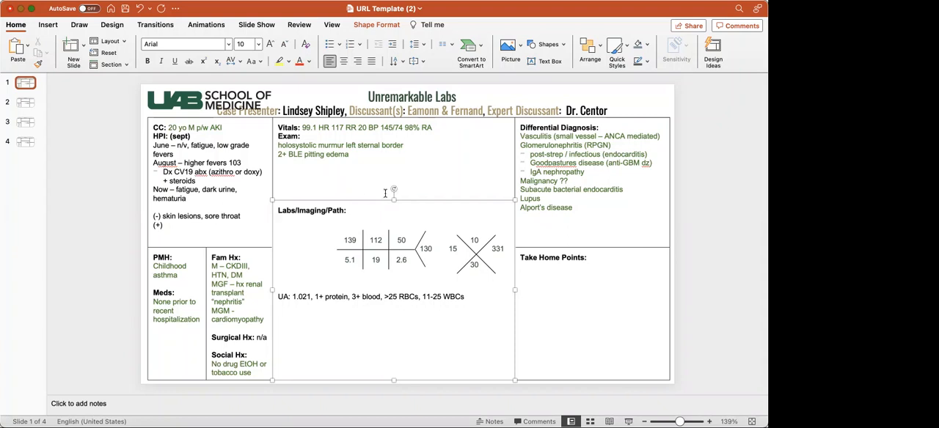
- Append 'Kidney stone' after Alport's disease in the differential diagnosis list
{"action": "left_click", "coordinate": [587, 207]}
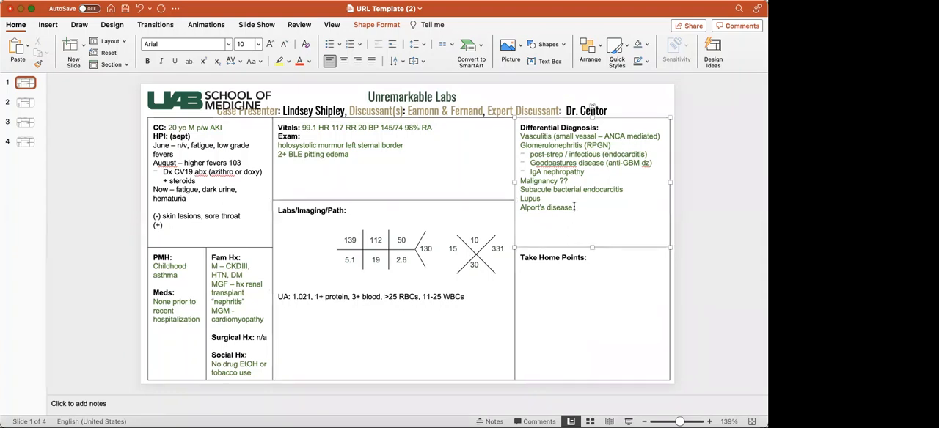
{"action": "type", "text": "Kidney st"}
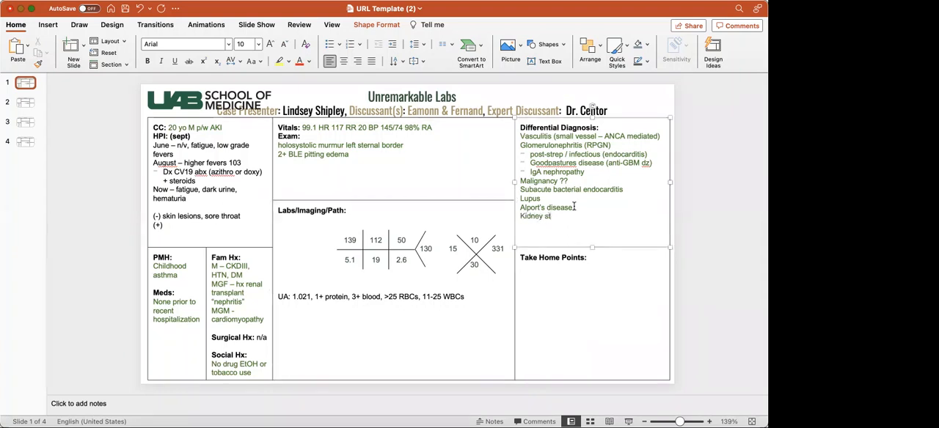
{"action": "type", "text": "one"}
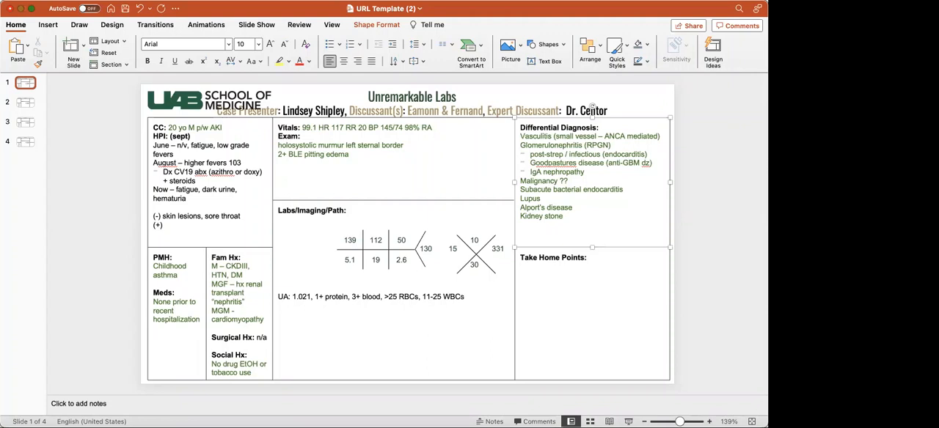
{"action": "mouse_move", "coordinate": [692, 109]}
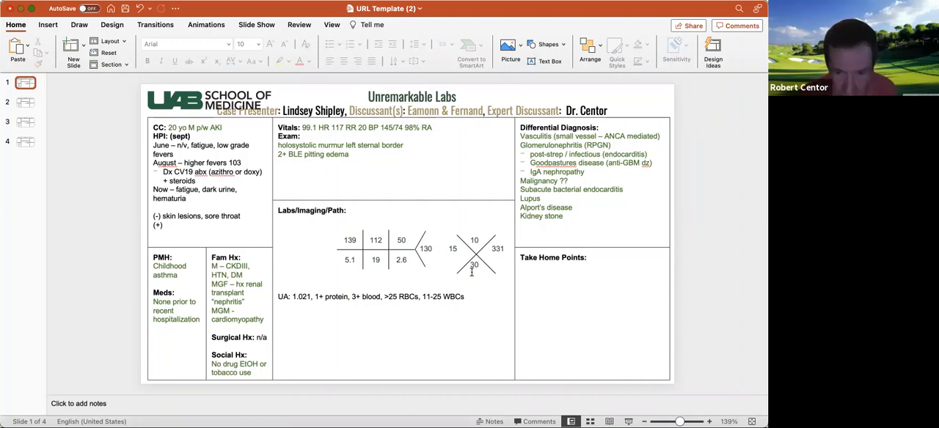
{"action": "left_click", "coordinate": [469, 297]}
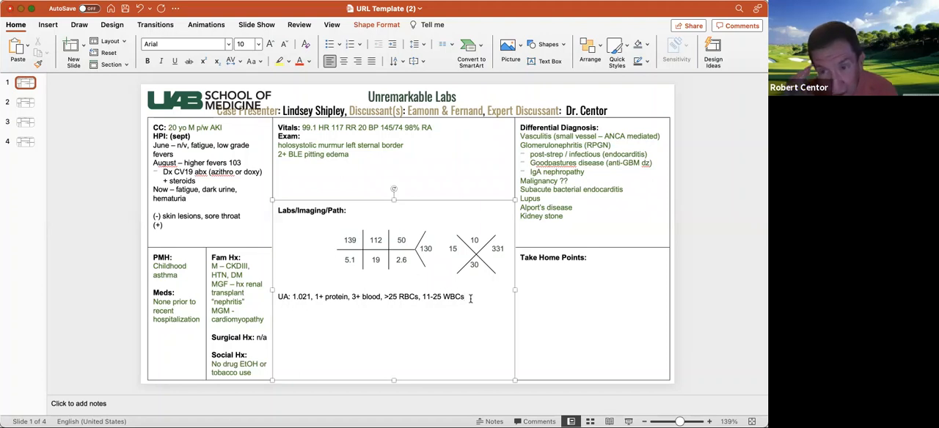
- Mark the 15 in the CBC cross with (N) and begin an albumin line under the UA results
{"action": "left_click", "coordinate": [473, 253]}
{"action": "type", "text": "a"}
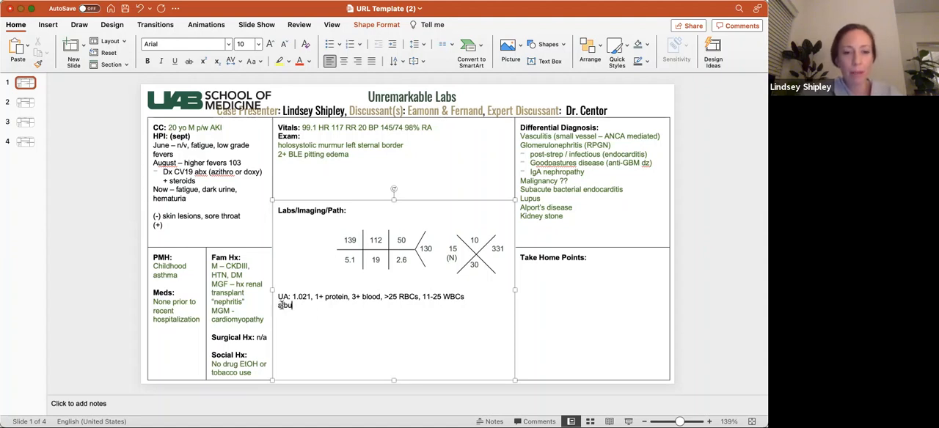
- Add Albumin 3.4 and urine microscopy showing RBC casts below the urinalysis line
{"action": "type", "text": "lbumin 3.4"}
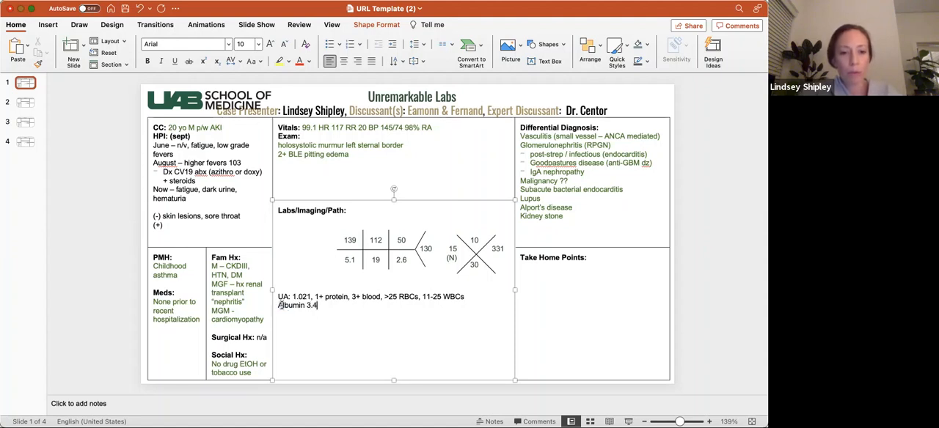
{"action": "type", "text": "urin"}
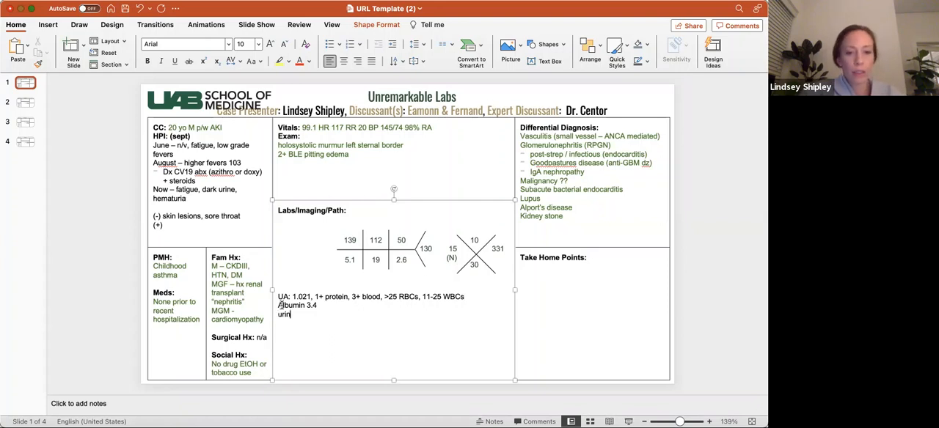
{"action": "type", "text": "Urine micros"}
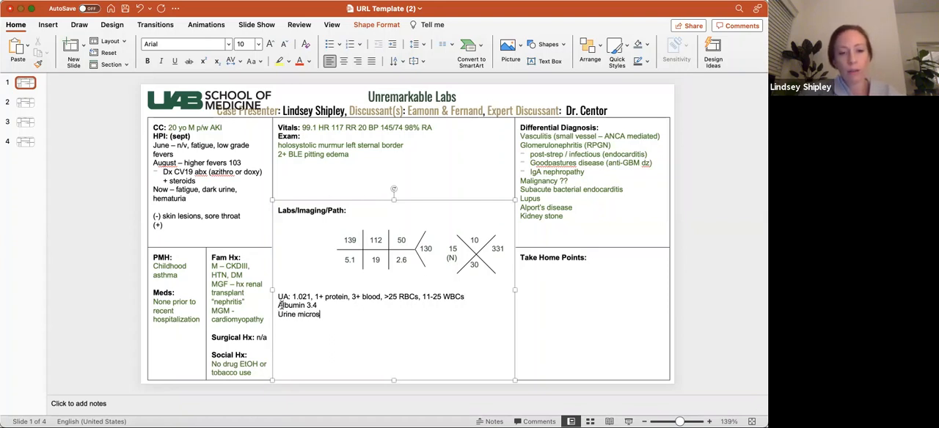
{"action": "type", "text": "copy:"}
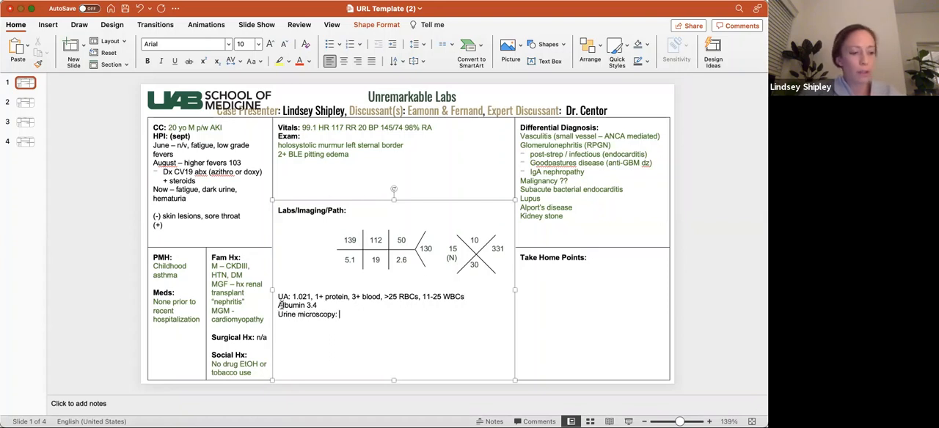
{"action": "type", "text": "RBC casts"}
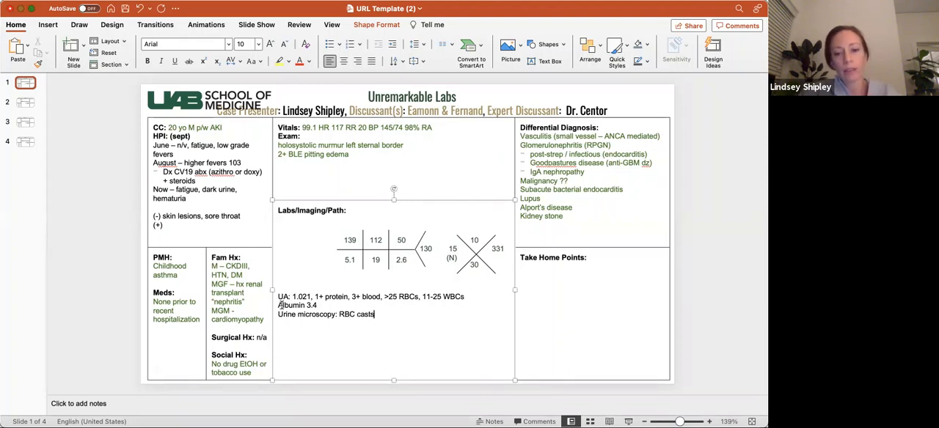
{"action": "type", "text": "="}
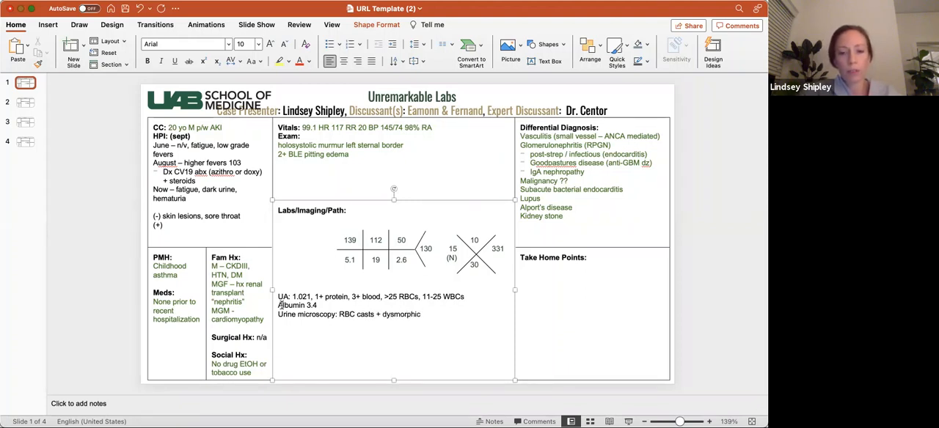
{"action": "type", "text": "RBCs"}
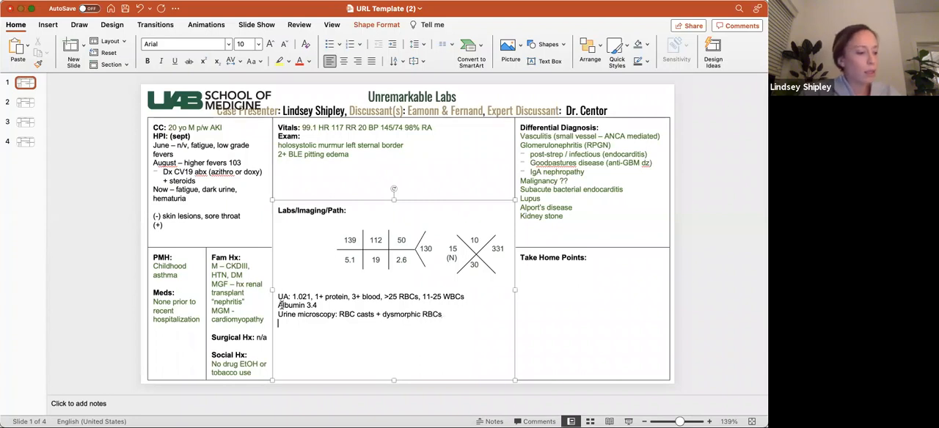
- Add 'P/Cr = 529' and 'ANA + 1:80' lines to the labs box
{"action": "type", "text": "Pl"}
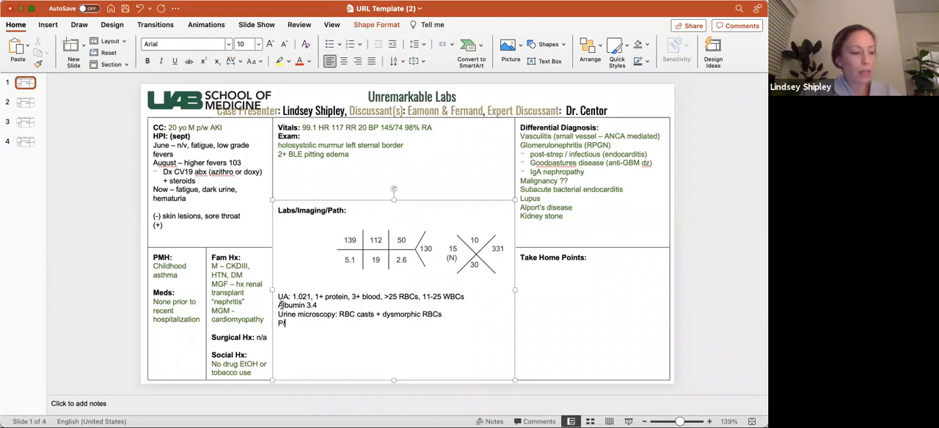
{"action": "type", "text": "/Cr ="}
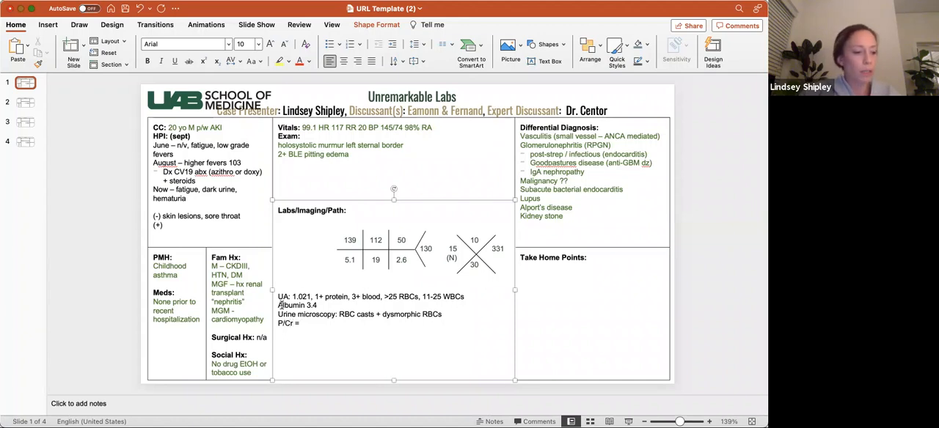
{"action": "type", "text": "529"}
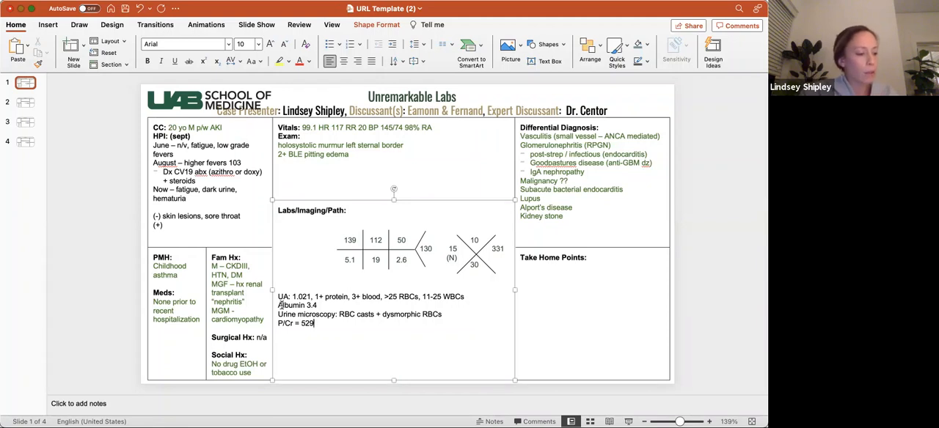
{"action": "type", "text": "ANA"}
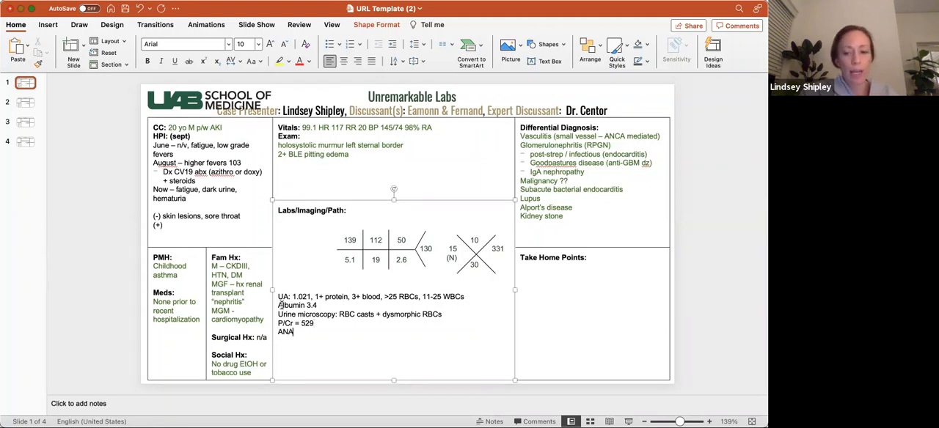
{"action": "type", "text": "+ 1:"}
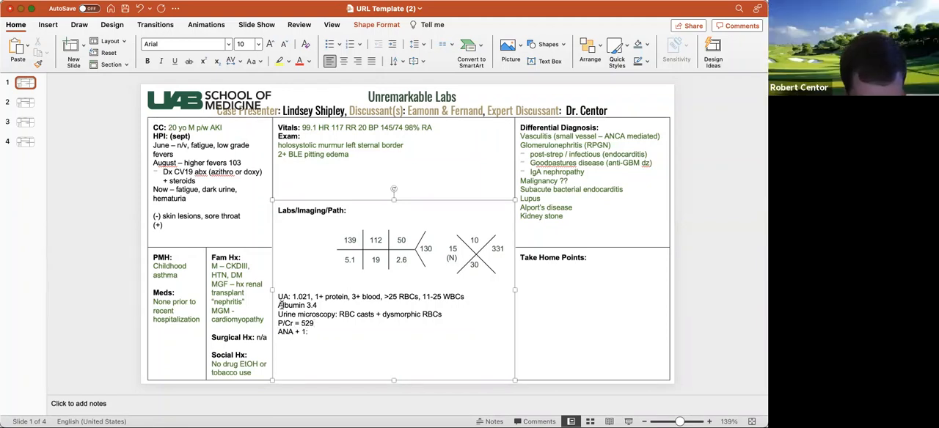
{"action": "type", "text": "80"}
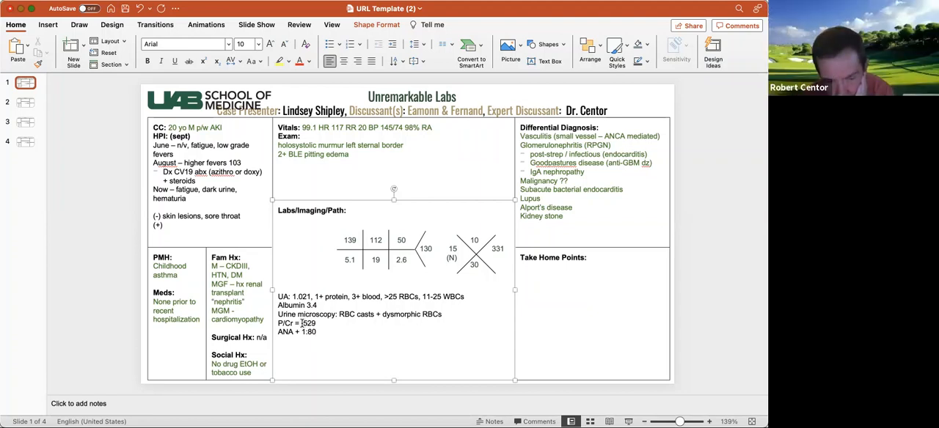
{"action": "type", "text": "su"}
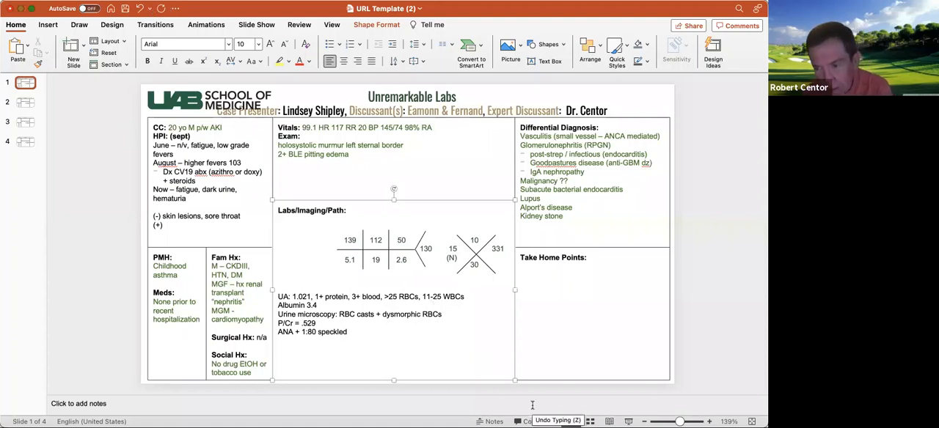
{"action": "mouse_move", "coordinate": [532, 409]}
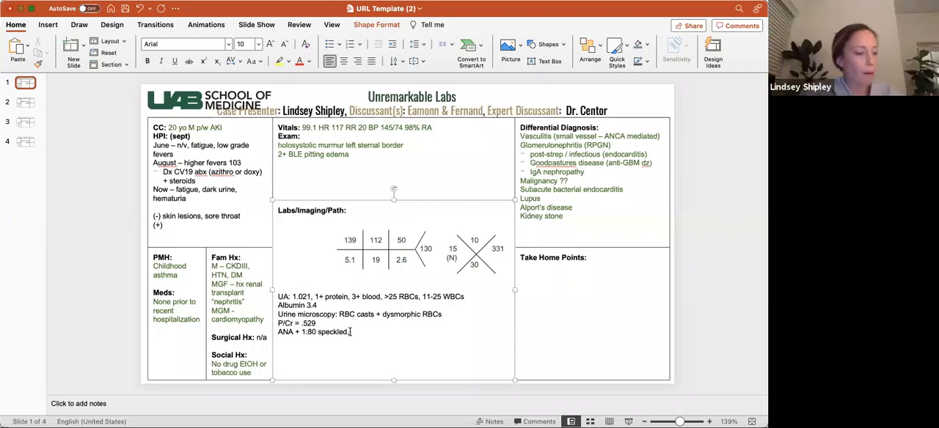
- Append 'C3c low 48 (borderline), C4c normal 13' to the ANA line
{"action": "type", "text": "C3c"}
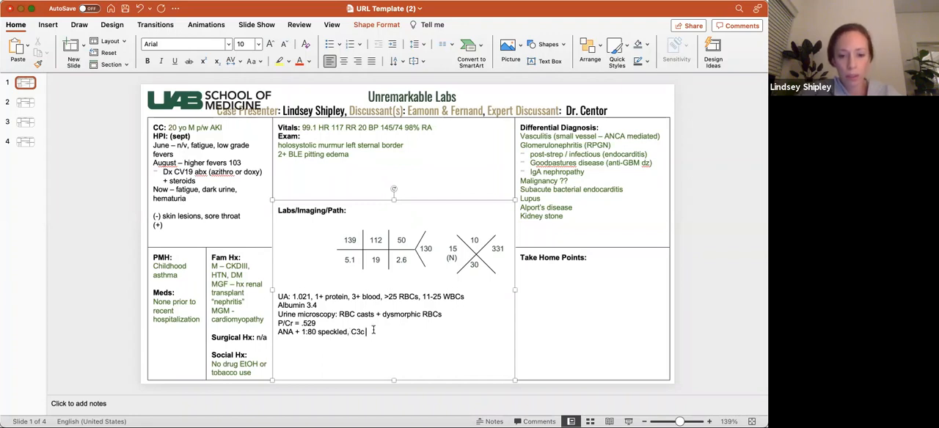
{"action": "type", "text": "low 48, C4c"}
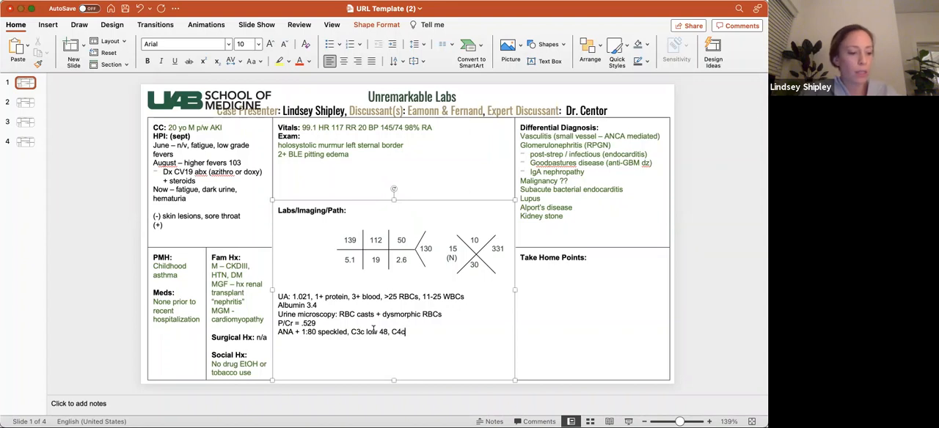
{"action": "type", "text": "normal 13"}
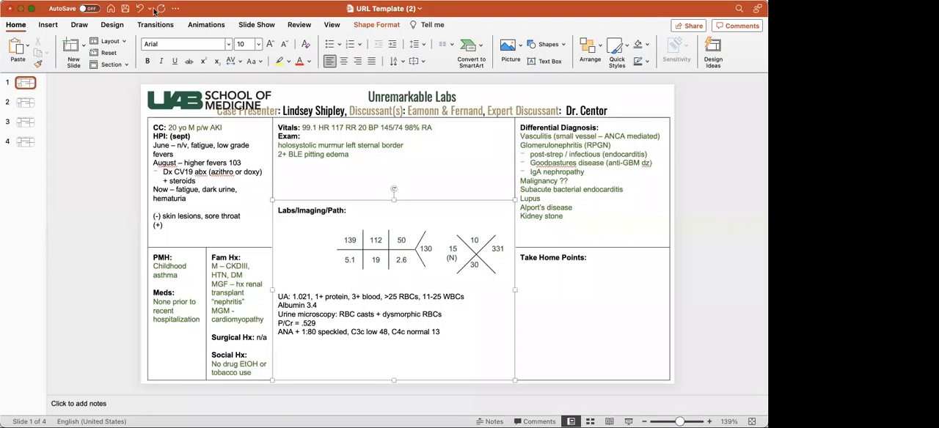
{"action": "mouse_move", "coordinate": [93, 121]}
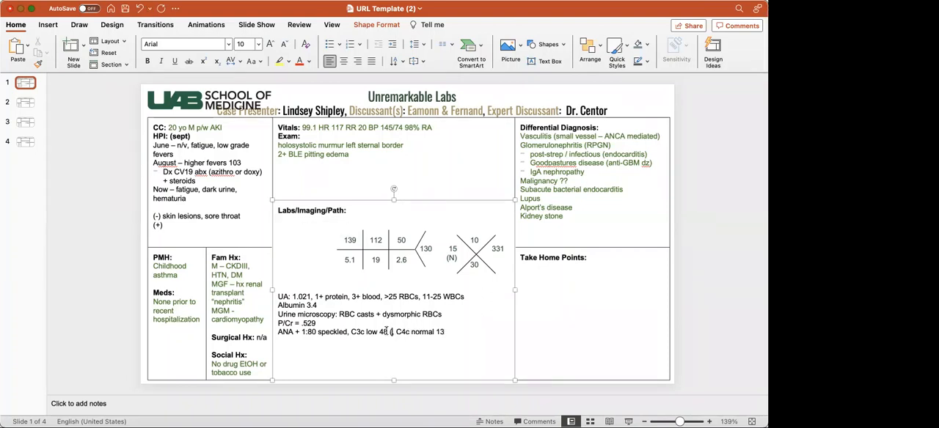
{"action": "type", "text": "(borderline"}
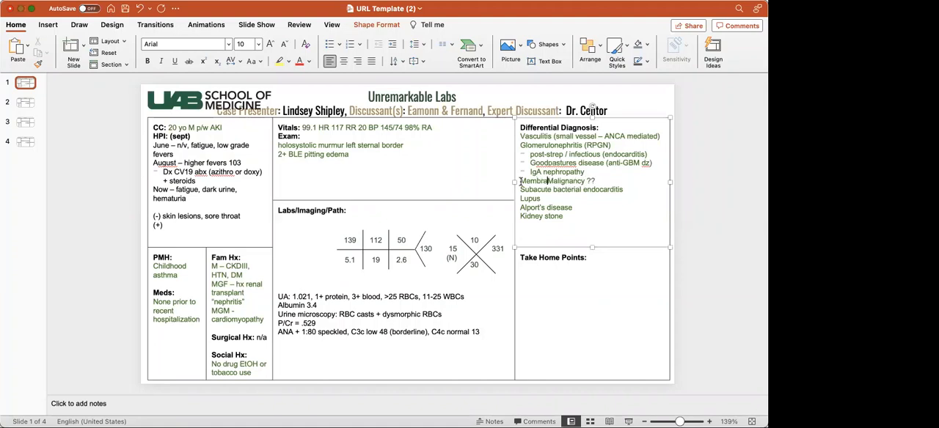
- Insert 'Membranoproliferative GN' just before 'Malignancy ??' in the differential
{"action": "type", "text": "Membranoproliferative"}
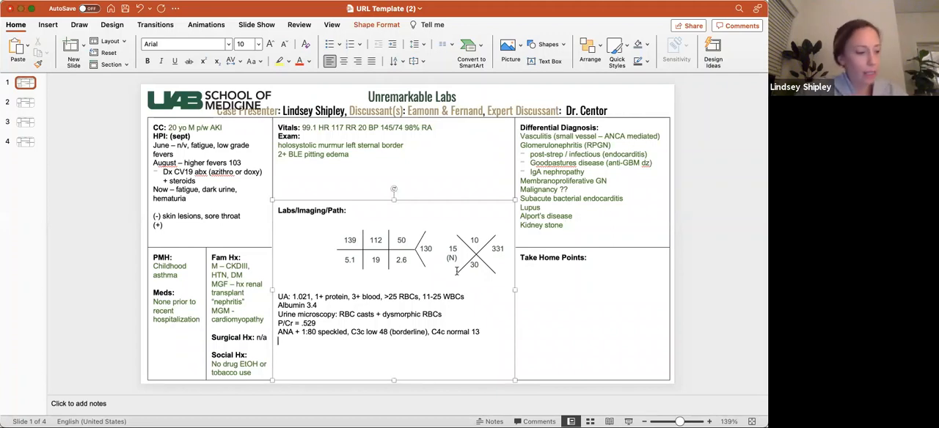
- Add a negatives line: anti-GBM, ANCAs, MPO, PR3, HIV, dsDNA, anti-Smith
{"action": "type", "text": "Anti-"}
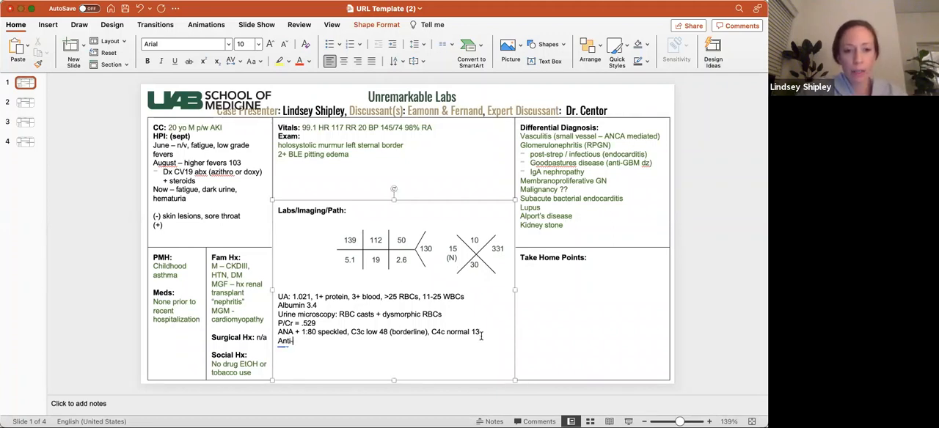
{"action": "type", "text": "G"}
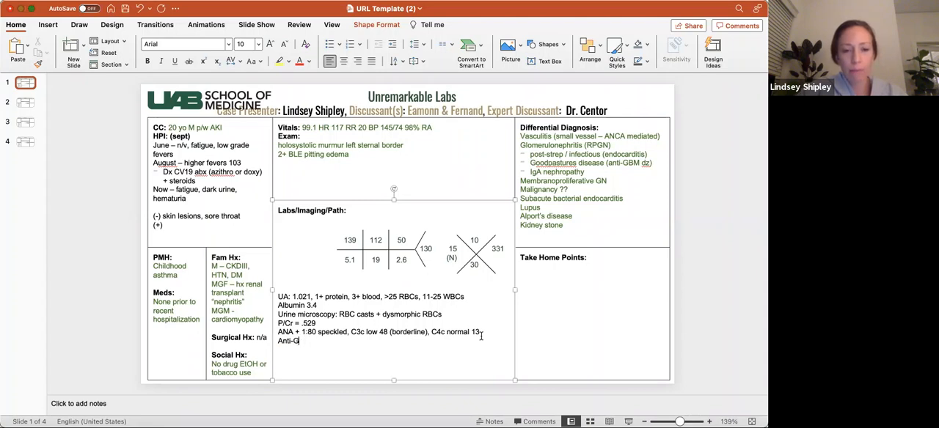
{"action": "type", "text": "BM"}
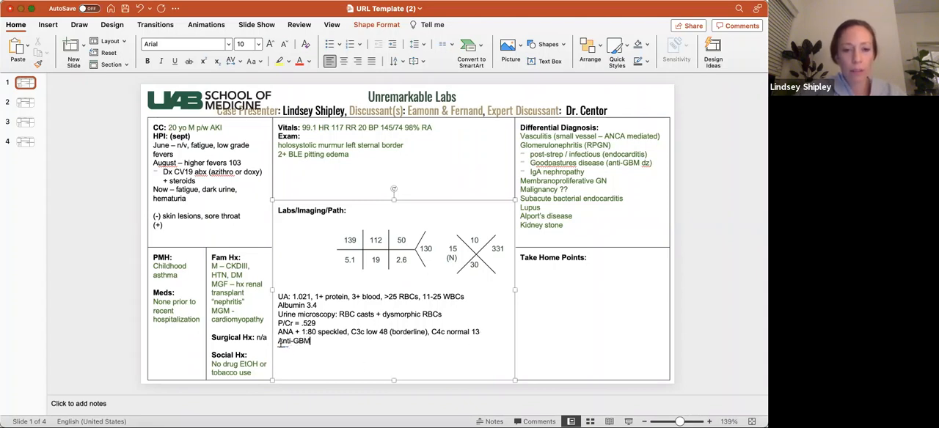
{"action": "type", "text": "Negative:"}
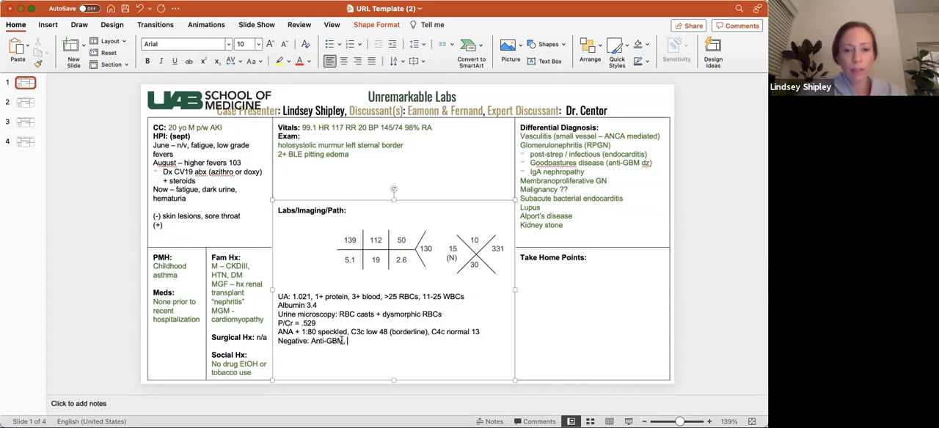
{"action": "type", "text": "ANCAs,"}
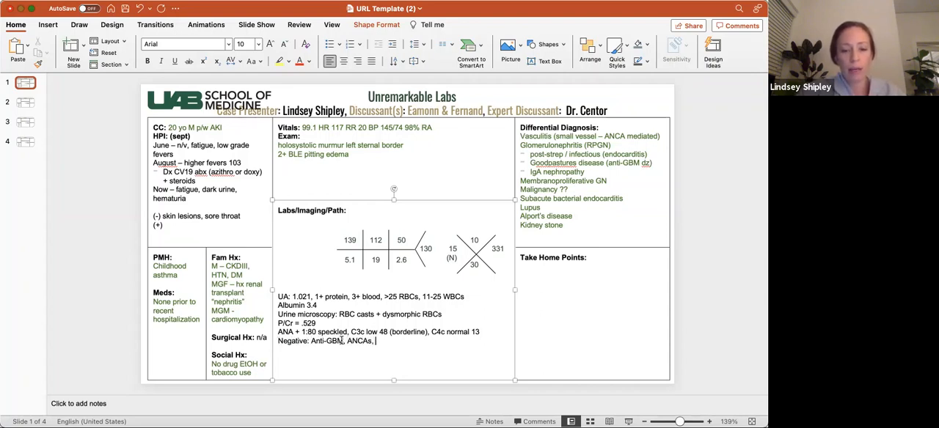
{"action": "type", "text": "MPO, PR"}
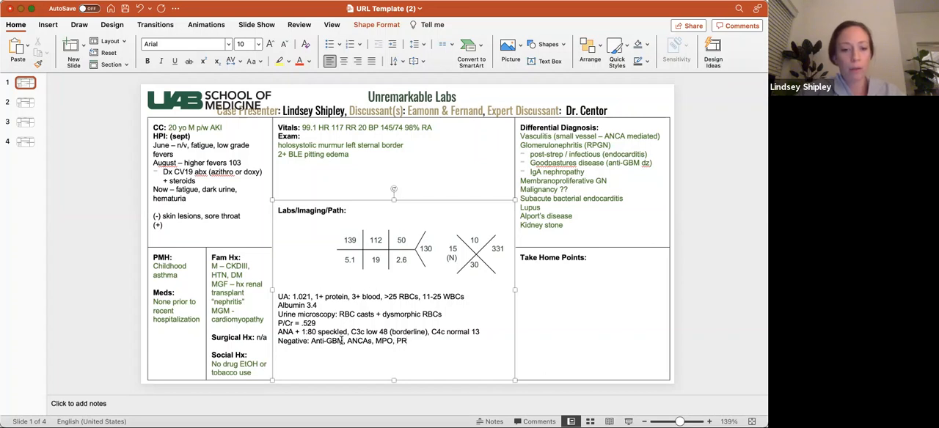
{"action": "type", "text": "3,"}
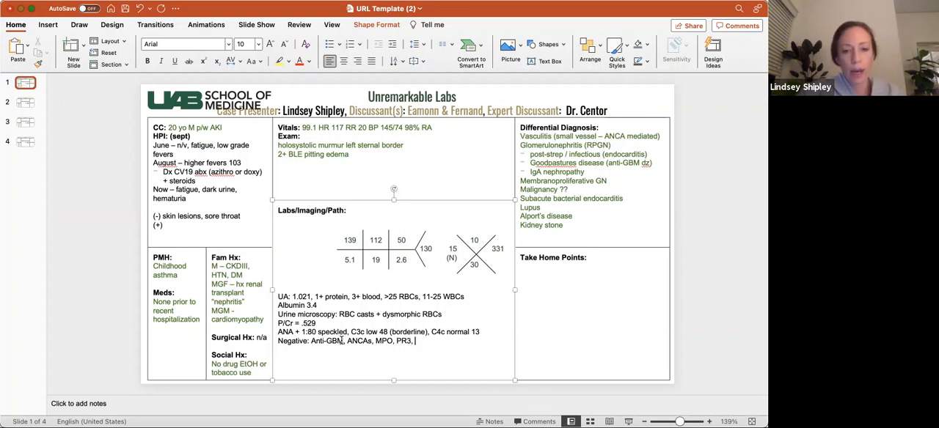
{"action": "type", "text": "HIV, dsDNA, anti-sm"}
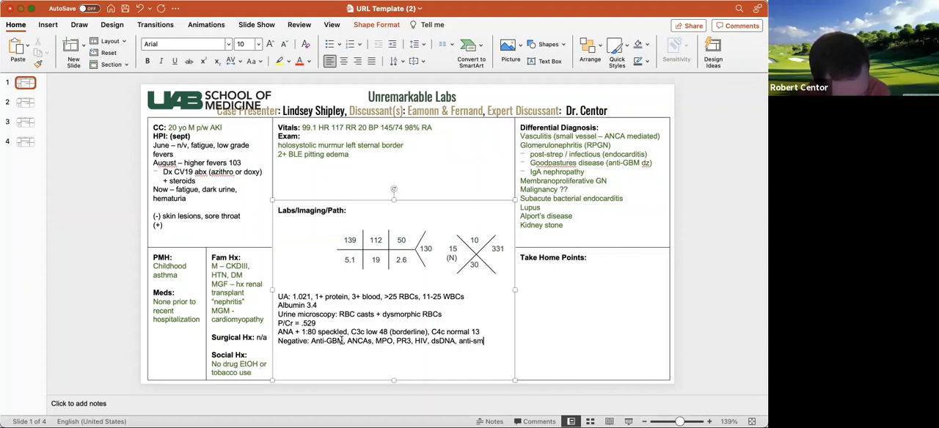
{"action": "type", "text": "ith"}
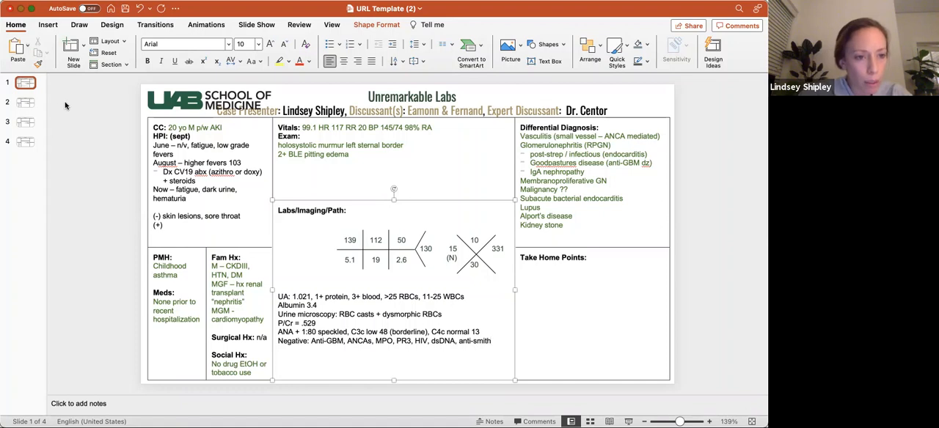
{"action": "mouse_move", "coordinate": [111, 103]}
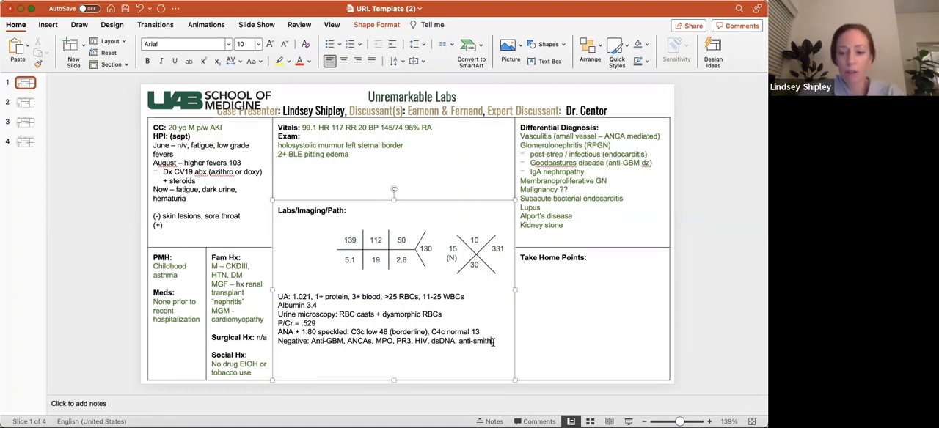
- Add 'BCx negative' and 'TTE: bicuspid AV, severe AR, vegetation AV'
{"action": "type", "text": "BCx"}
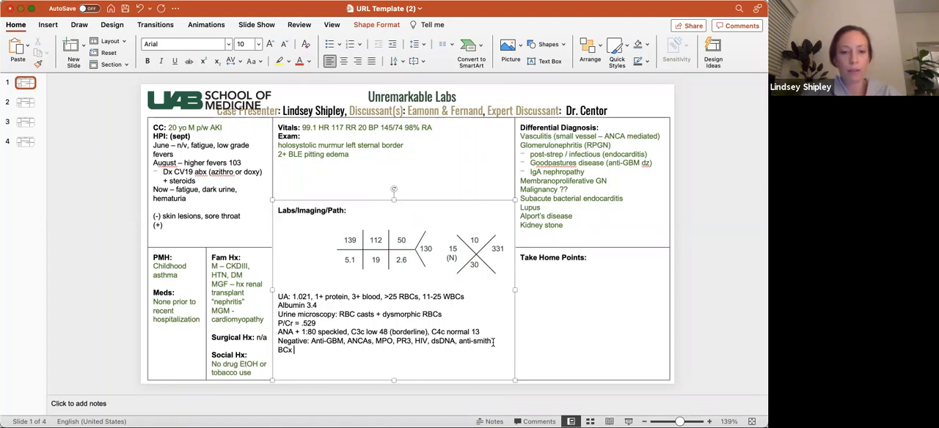
{"action": "type", "text": "negative"}
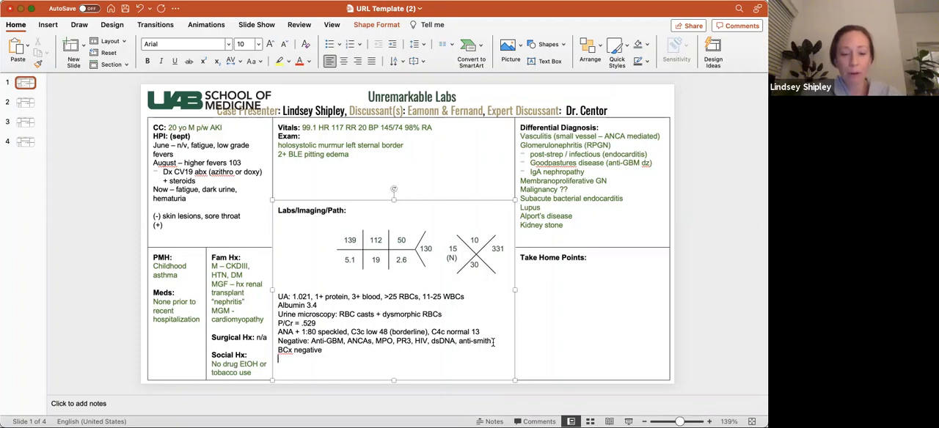
{"action": "type", "text": "TTE: bicuspid AV"}
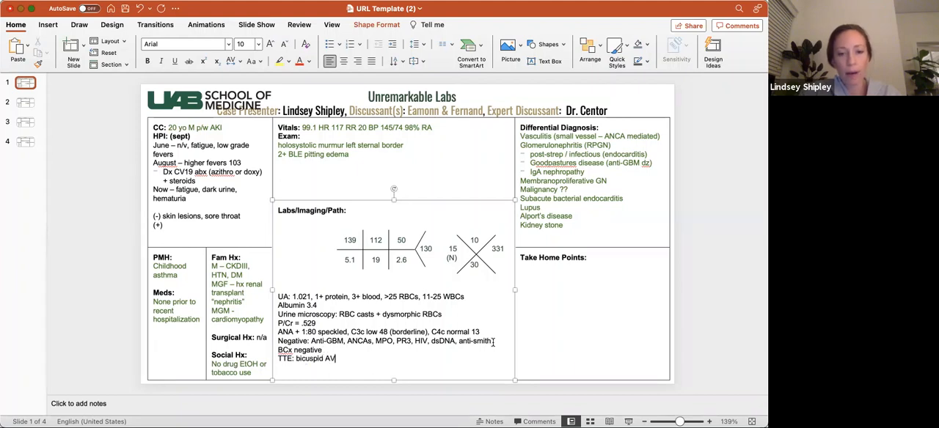
{"action": "type", "text": ", severe"}
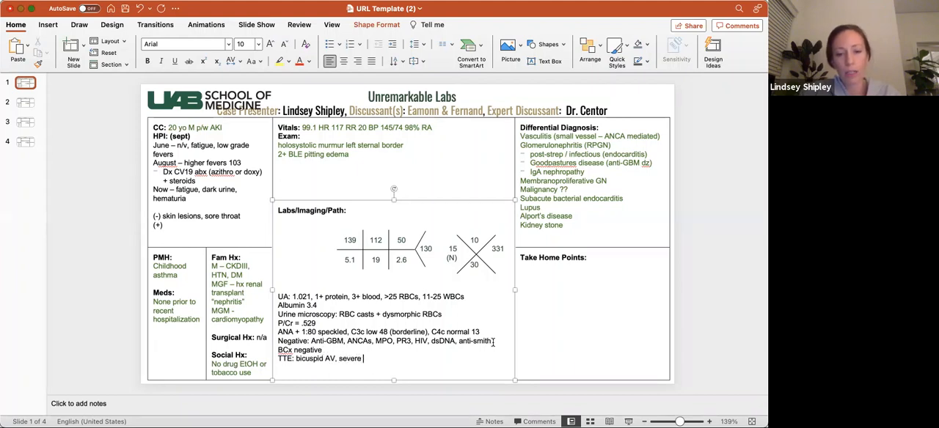
{"action": "type", "text": "AR, vege"}
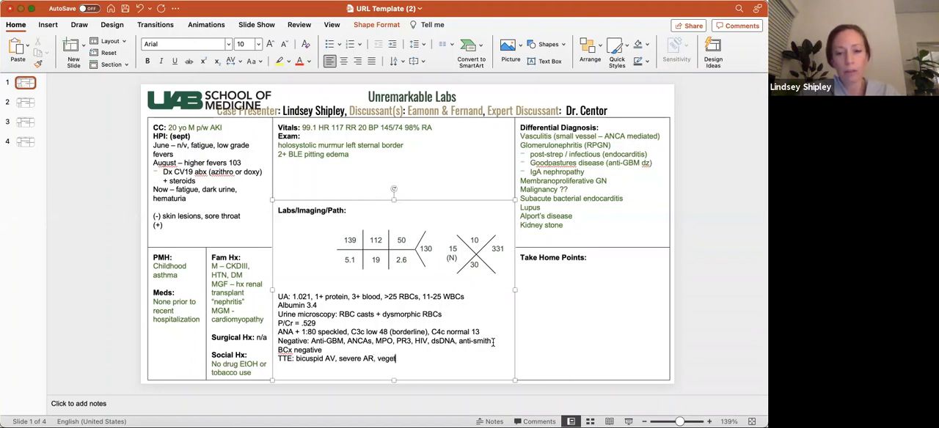
{"action": "type", "text": "tation A"}
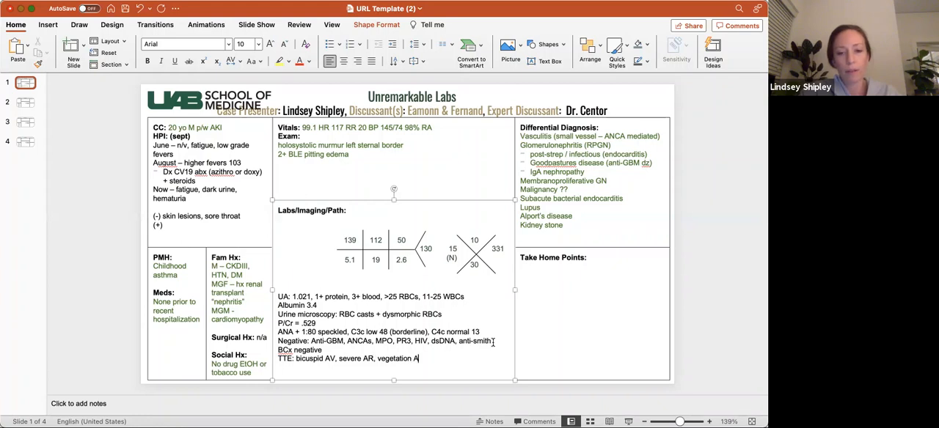
{"action": "type", "text": "V"}
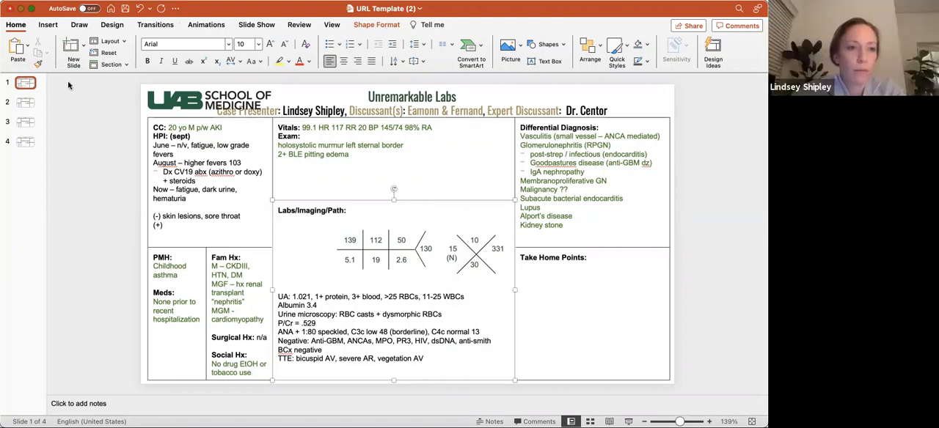
{"action": "mouse_move", "coordinate": [117, 98]}
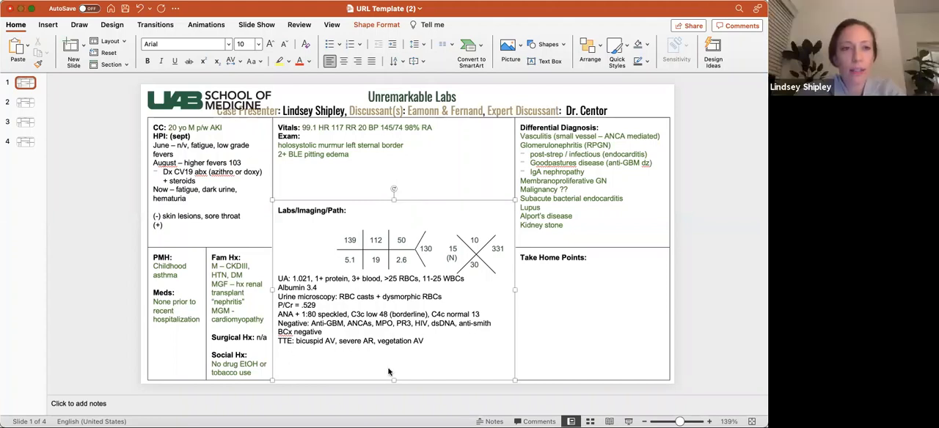
- Add 'Valve culture: strep mitis' on a new line after the TTE findings
{"action": "left_click", "coordinate": [432, 342]}
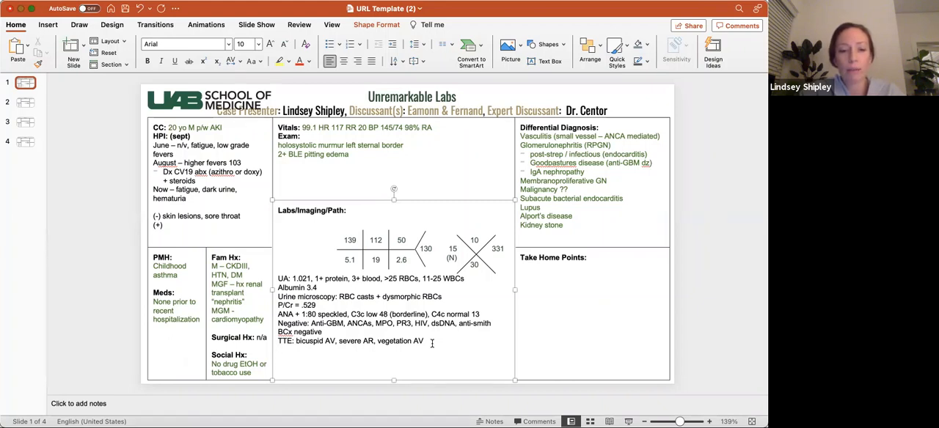
{"action": "type", "text": "Valve"}
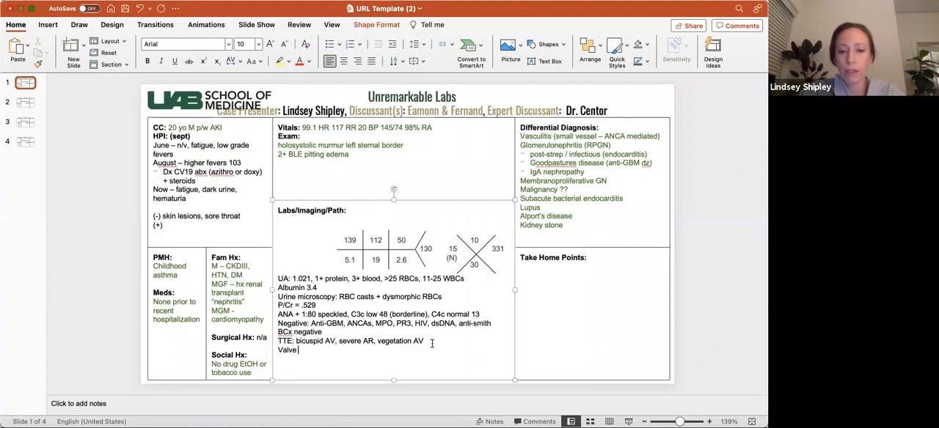
{"action": "type", "text": "culture: s"}
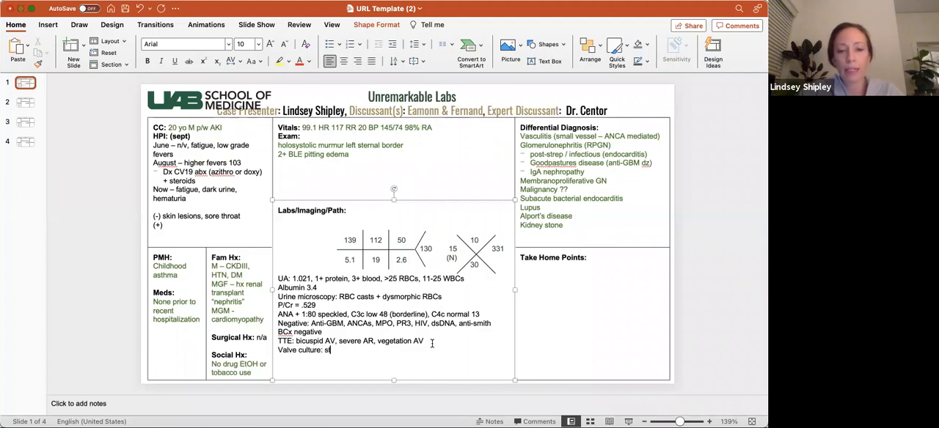
{"action": "type", "text": "trep mitis"}
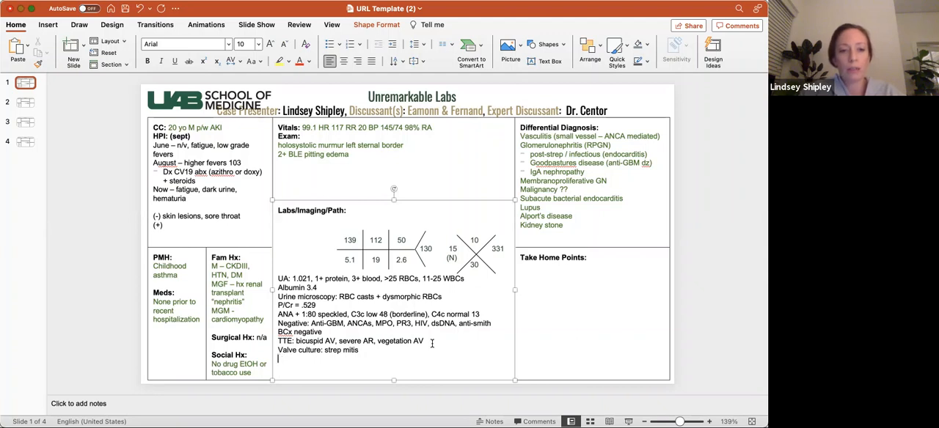
- Add 'Renal biopsy: crescenteric GN -> endocarditis associated GN'
{"action": "type", "text": "Renal biopsy:"}
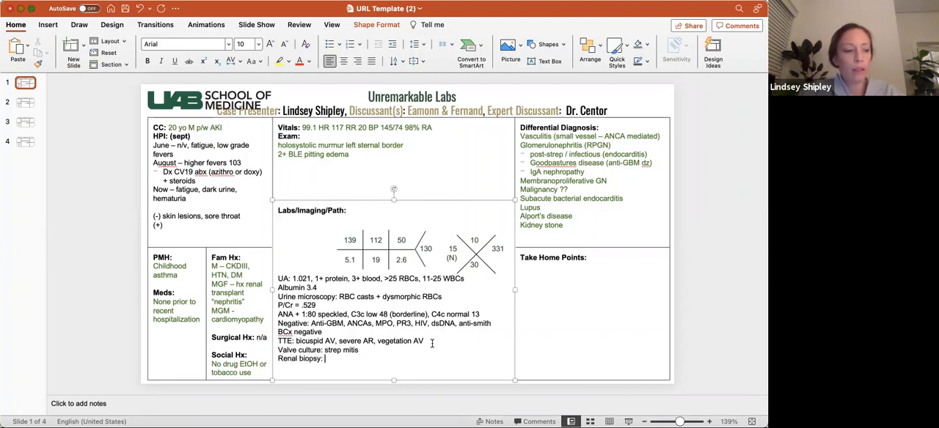
{"action": "type", "text": "crescenteric GN"}
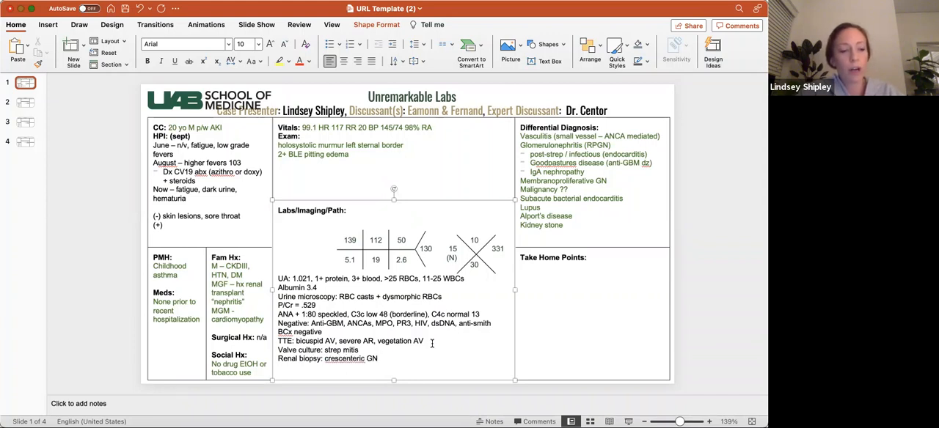
{"action": "type", "text": "-"}
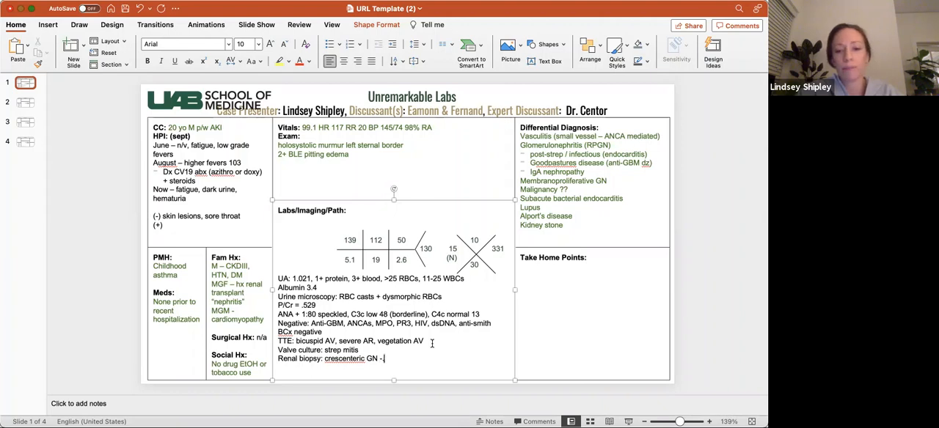
{"action": "type", "text": ">"}
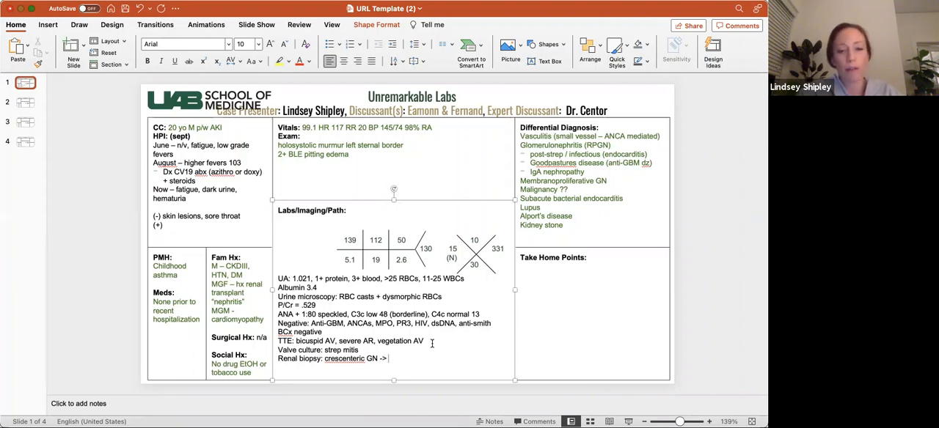
{"action": "type", "text": "endocard"}
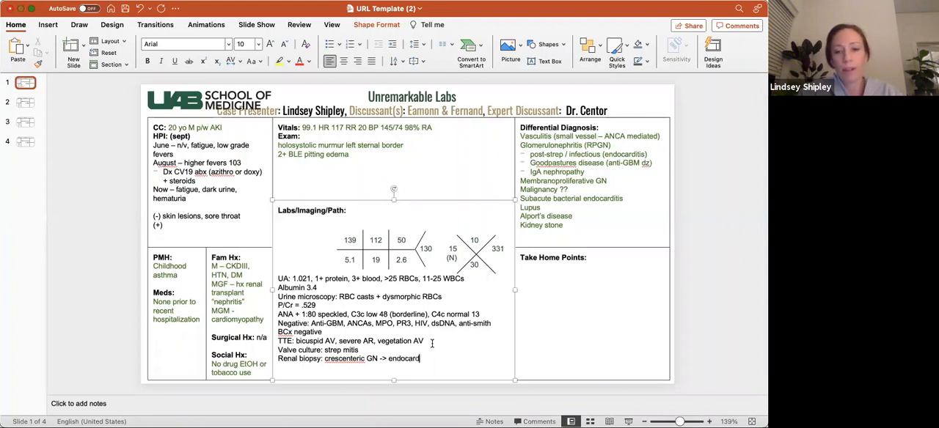
{"action": "type", "text": "itis"}
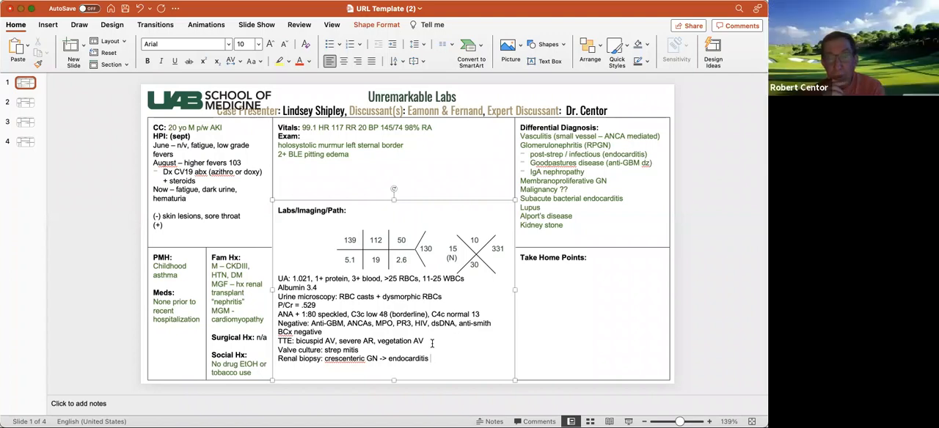
{"action": "type", "text": "associated GN"}
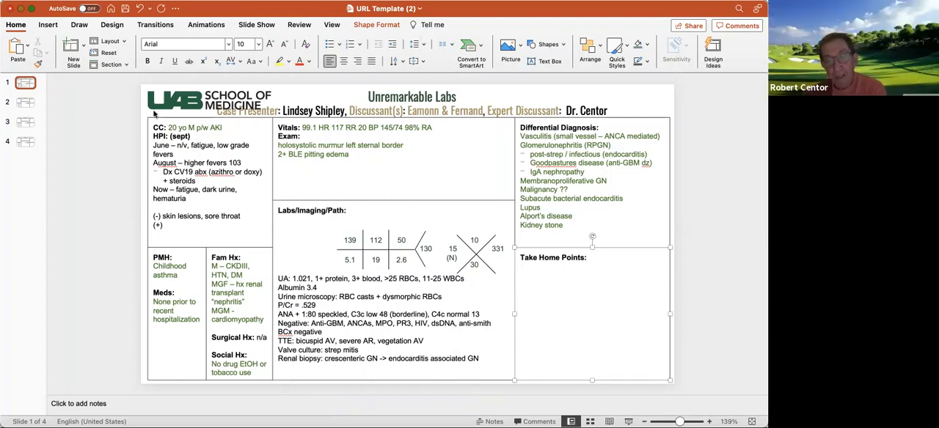
{"action": "mouse_move", "coordinate": [118, 88]}
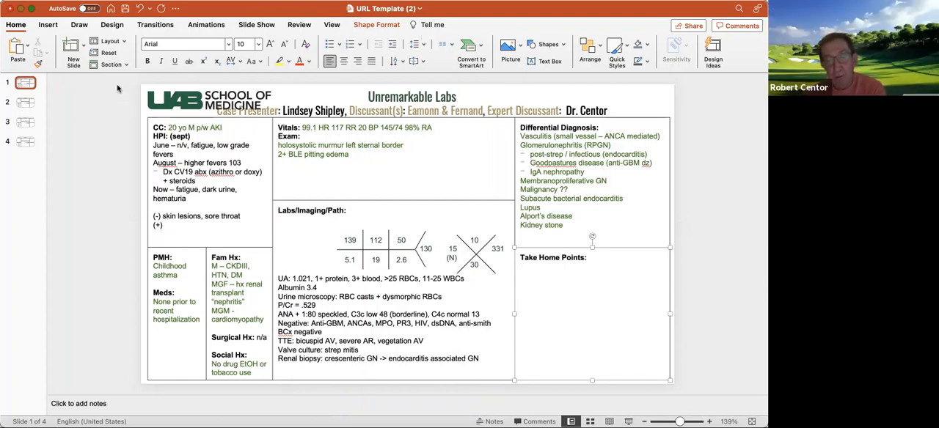
{"action": "mouse_move", "coordinate": [106, 147]}
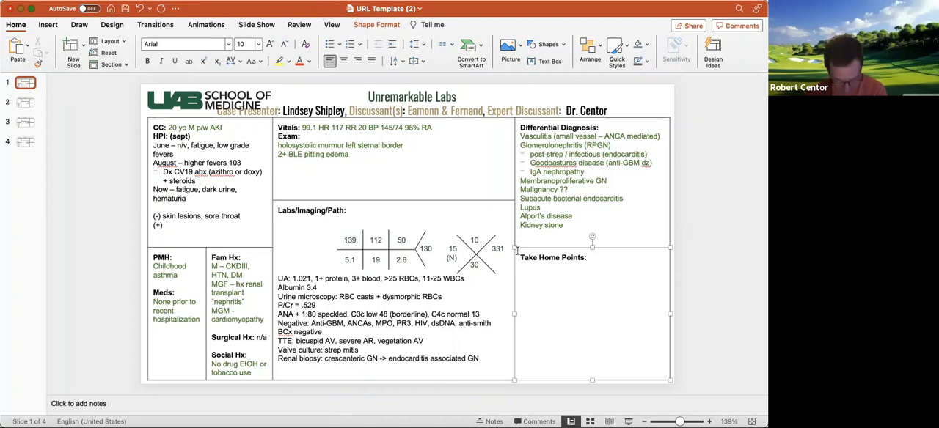
{"action": "right_click", "coordinate": [577, 332]}
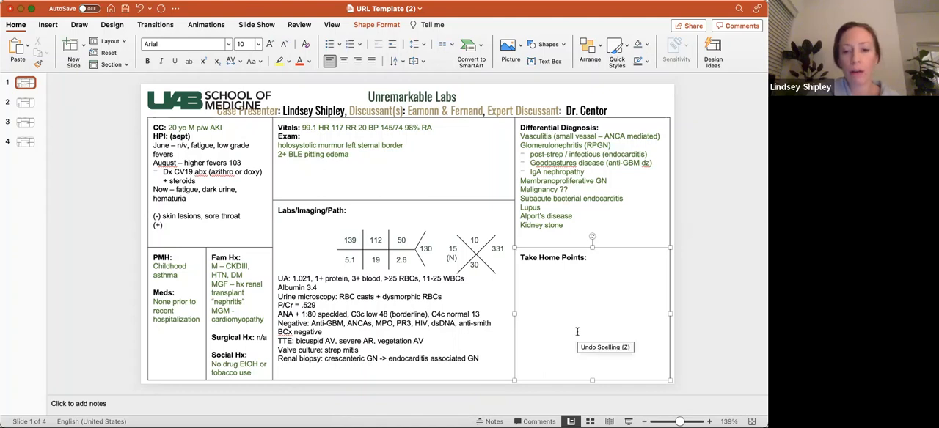
{"action": "mouse_move", "coordinate": [677, 354]}
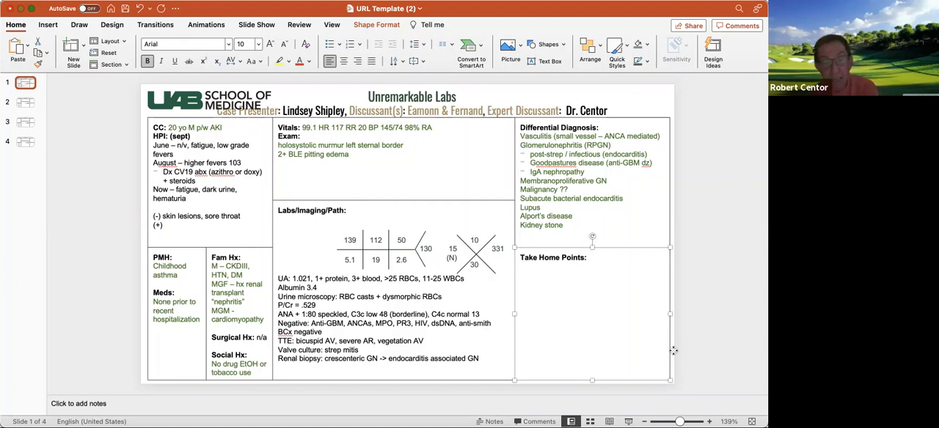
{"action": "mouse_move", "coordinate": [294, 243]}
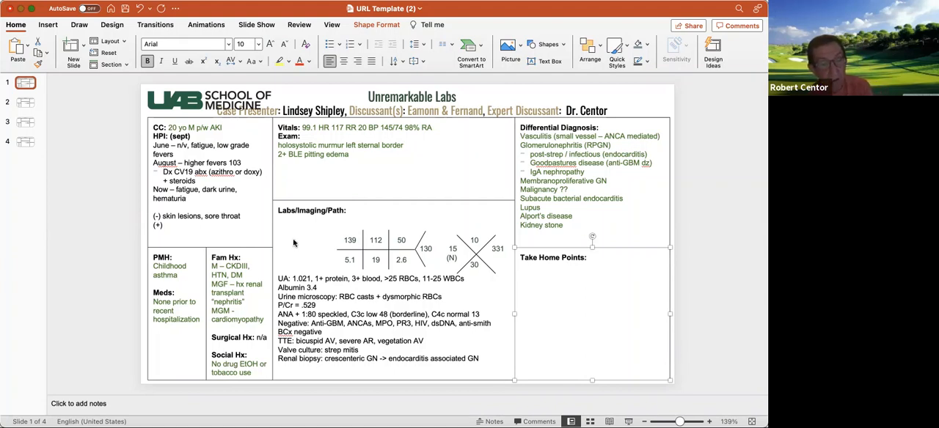
{"action": "mouse_move", "coordinate": [79, 207]}
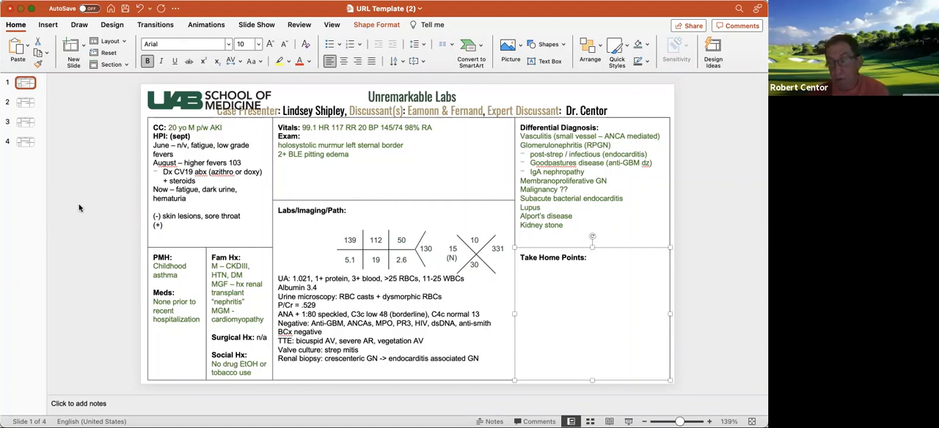
{"action": "mouse_move", "coordinate": [119, 95]}
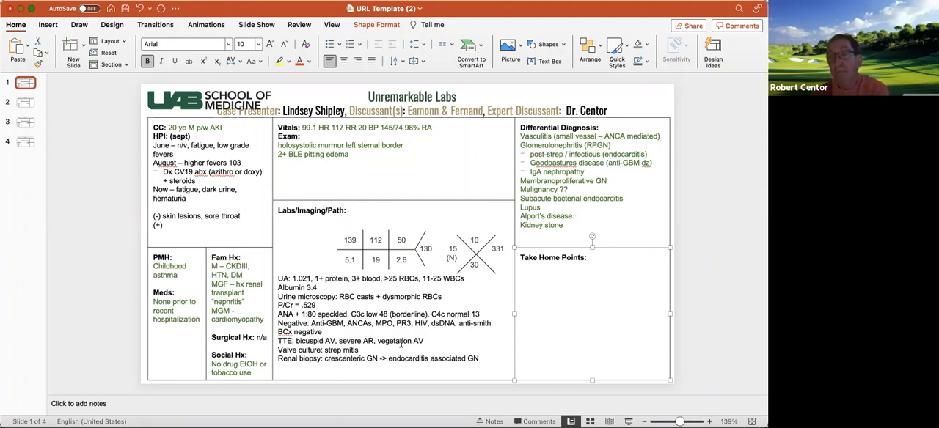
{"action": "left_click", "coordinate": [586, 305]}
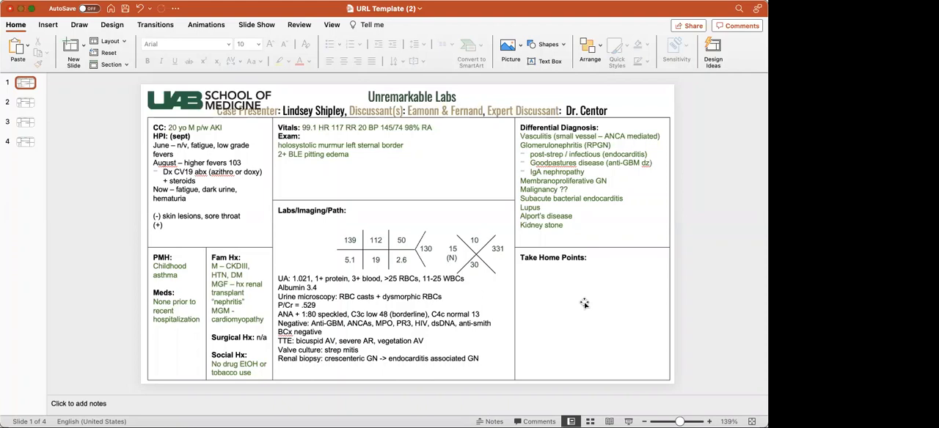
{"action": "mouse_move", "coordinate": [95, 80]}
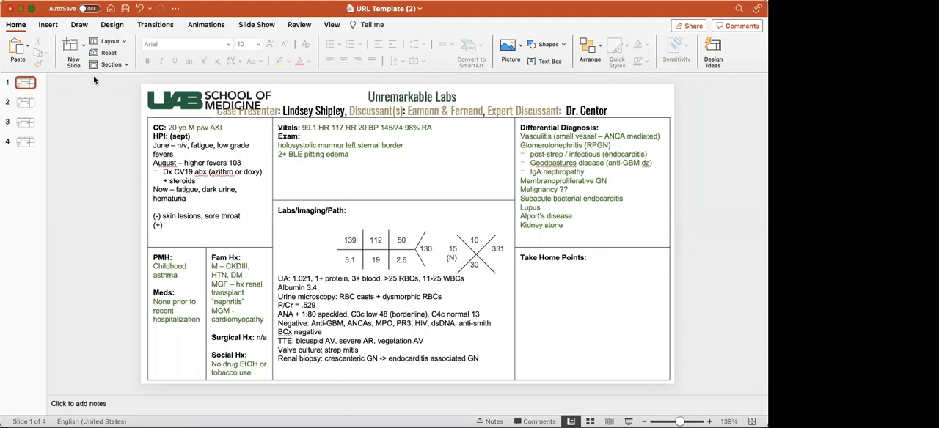
{"action": "mouse_move", "coordinate": [160, 93]}
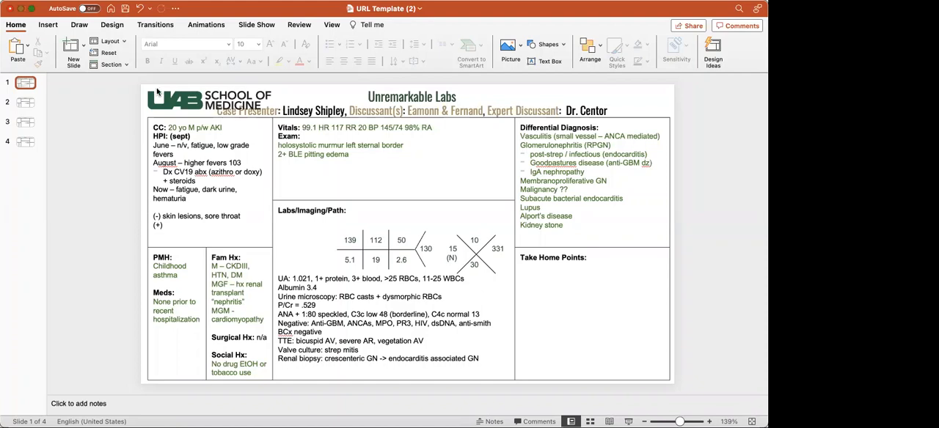
{"action": "mouse_move", "coordinate": [115, 149]}
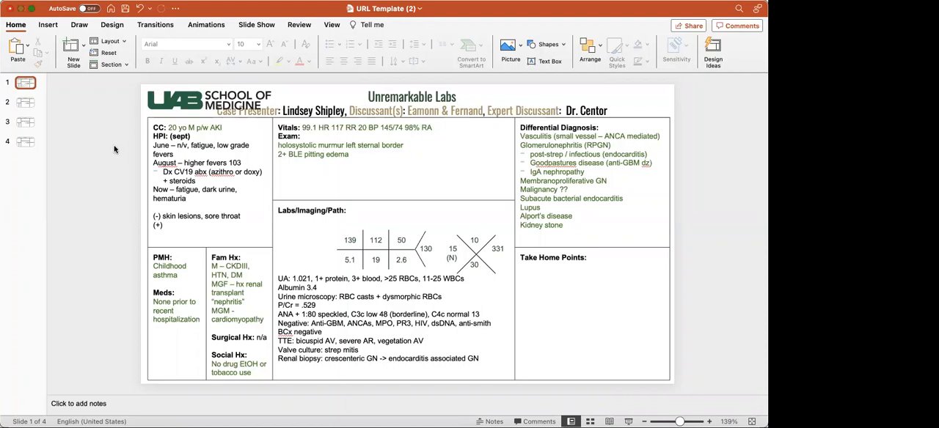
{"action": "mouse_move", "coordinate": [119, 65]}
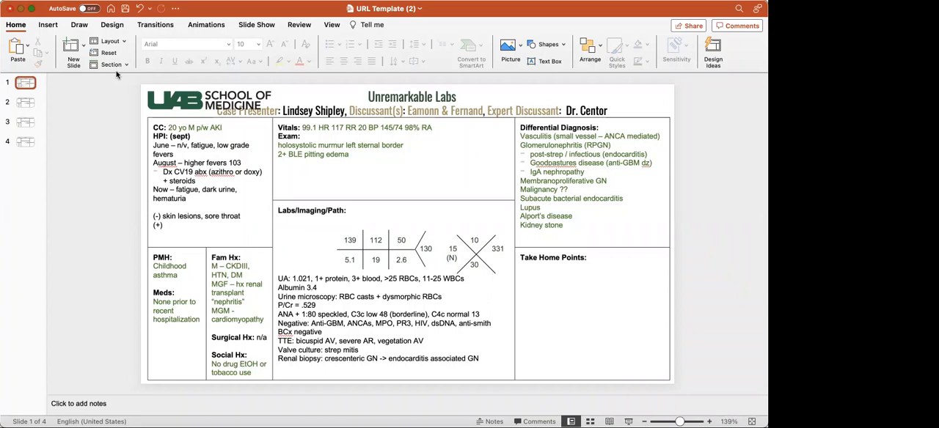
{"action": "mouse_move", "coordinate": [148, 75]}
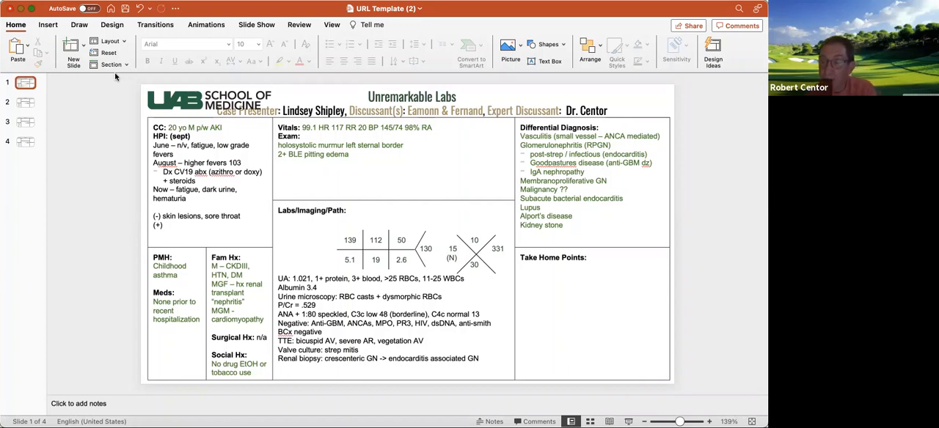
{"action": "mouse_move", "coordinate": [425, 52]}
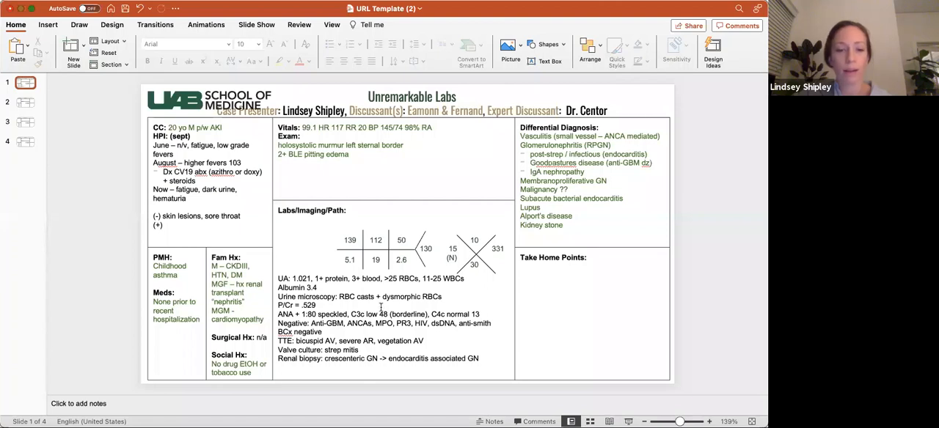
{"action": "mouse_move", "coordinate": [624, 351]}
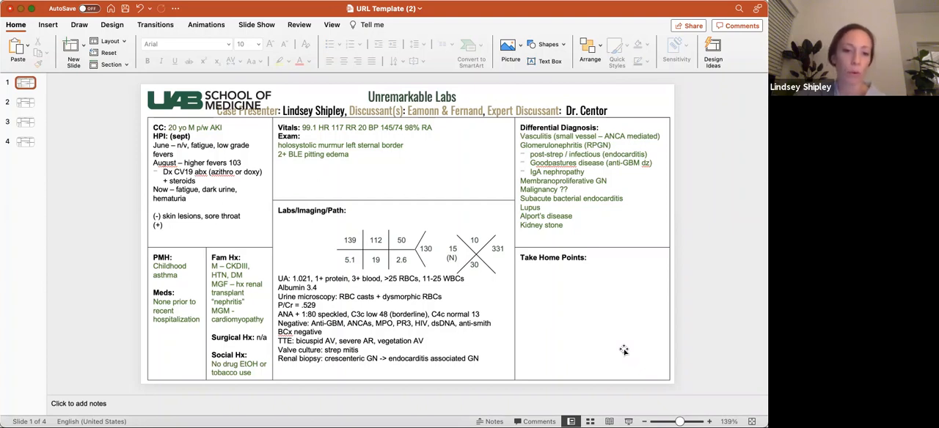
{"action": "mouse_move", "coordinate": [337, 325]}
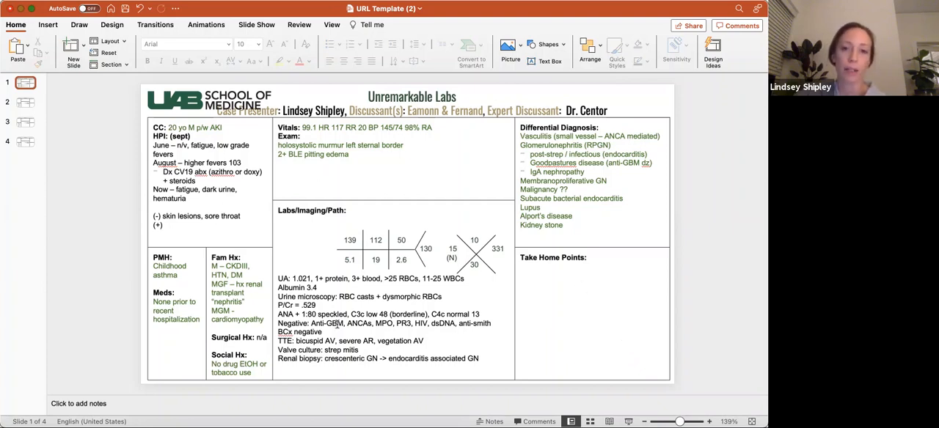
{"action": "mouse_move", "coordinate": [671, 237]}
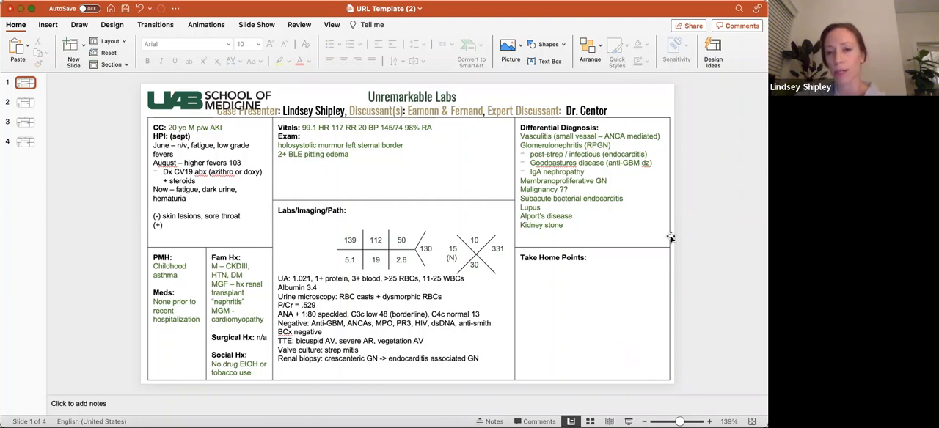
{"action": "mouse_move", "coordinate": [564, 228]}
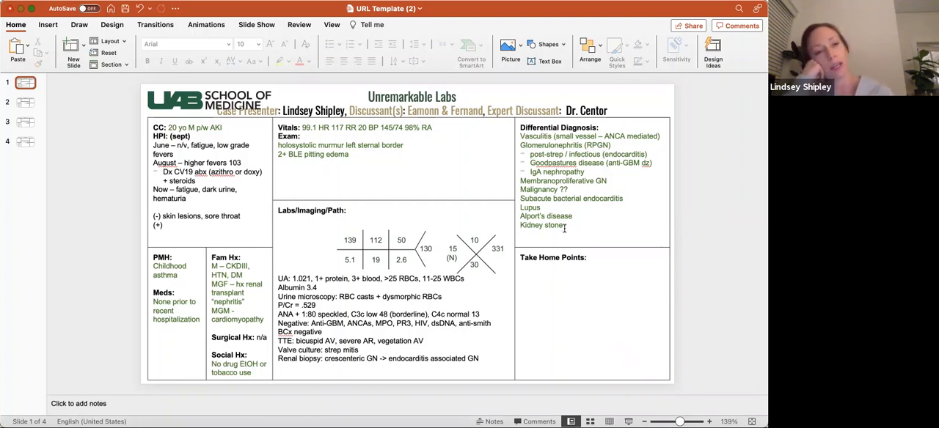